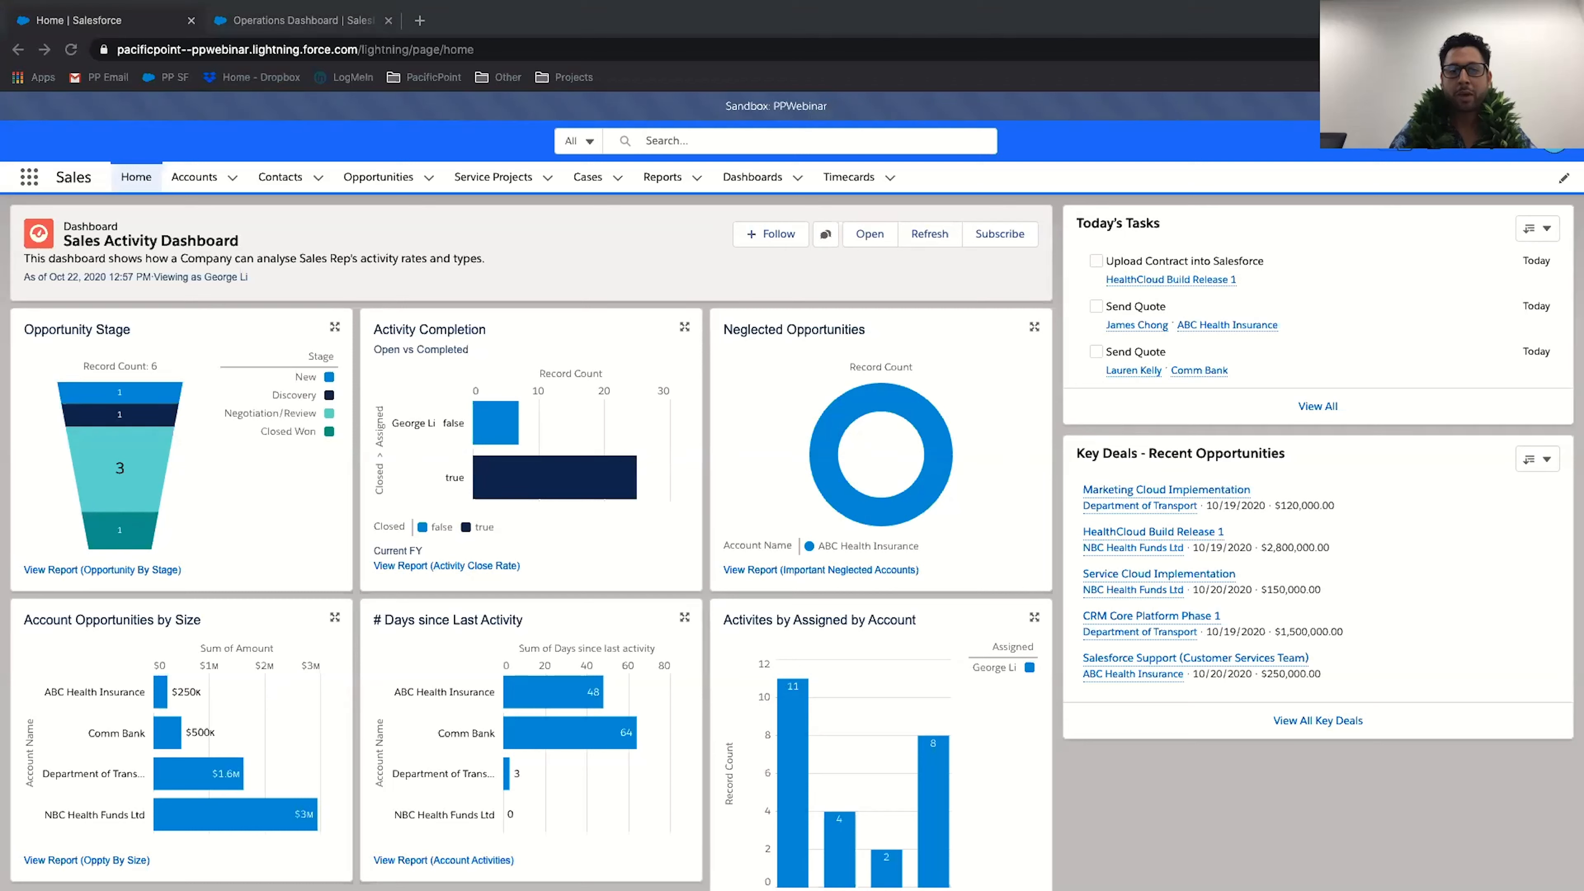
pyautogui.moveTo(525, 619)
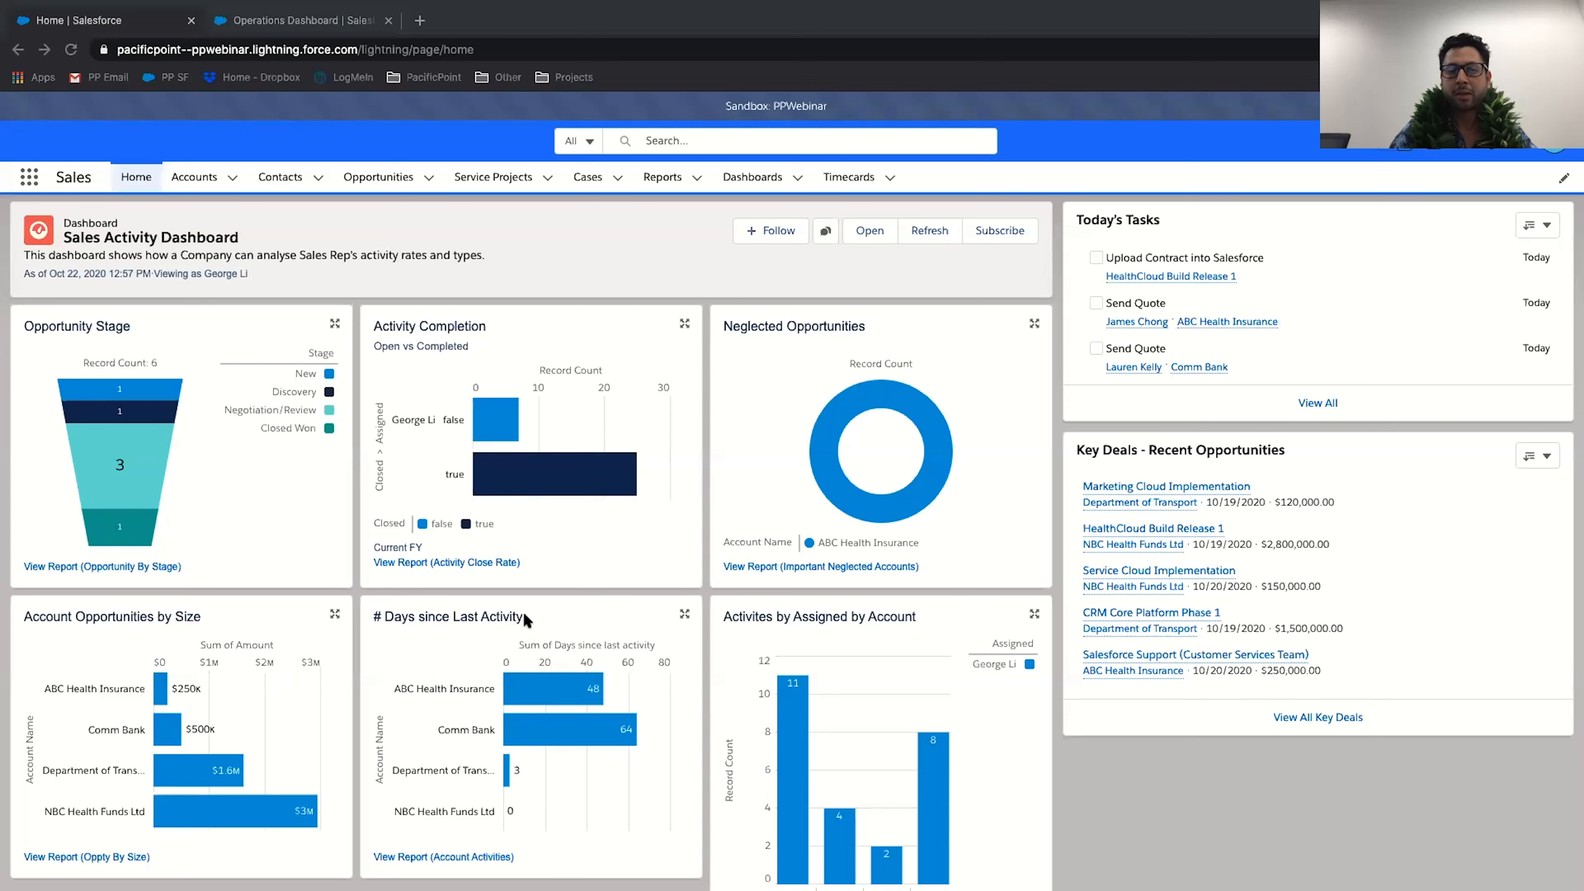
pyautogui.moveTo(589, 599)
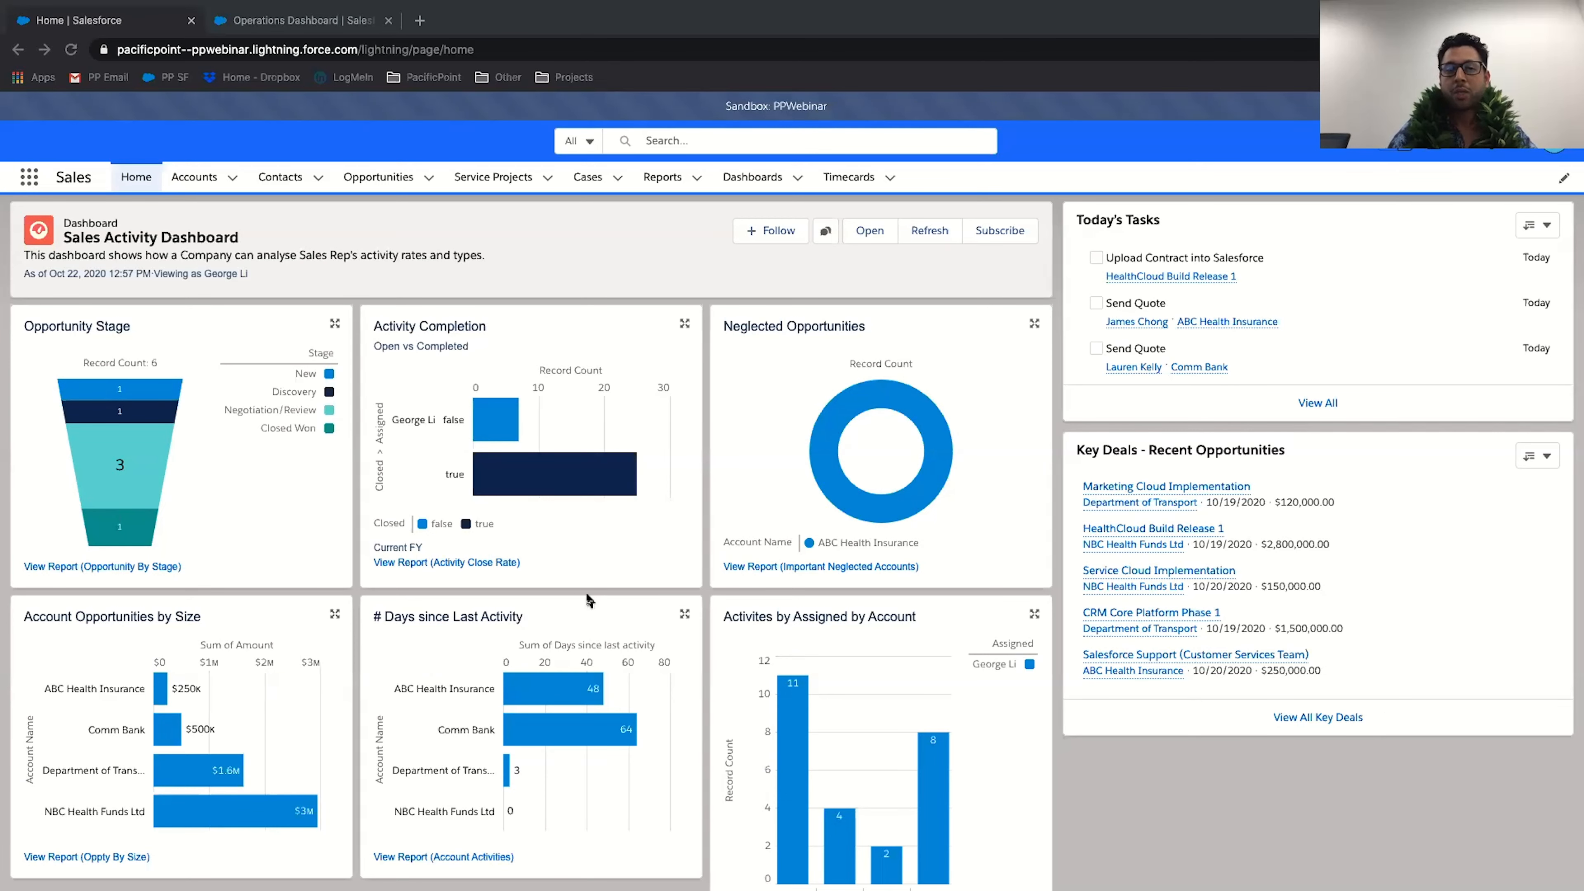
# Review the opportunity page and go to the NBC Health Funds Ltd account record.
pyautogui.scroll(-3)
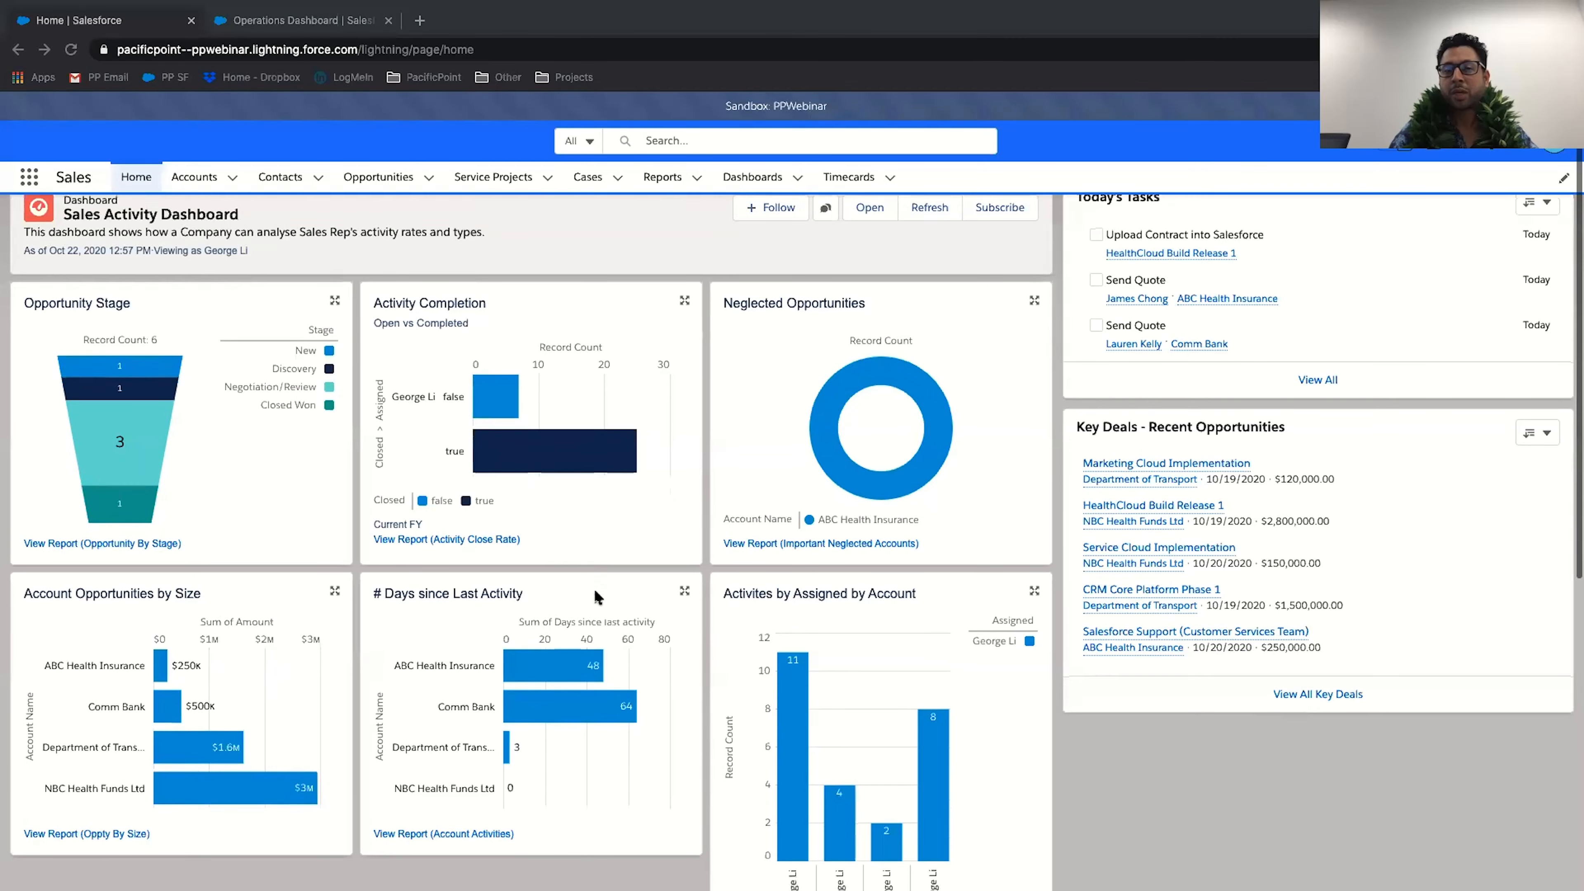
pyautogui.scroll(-3)
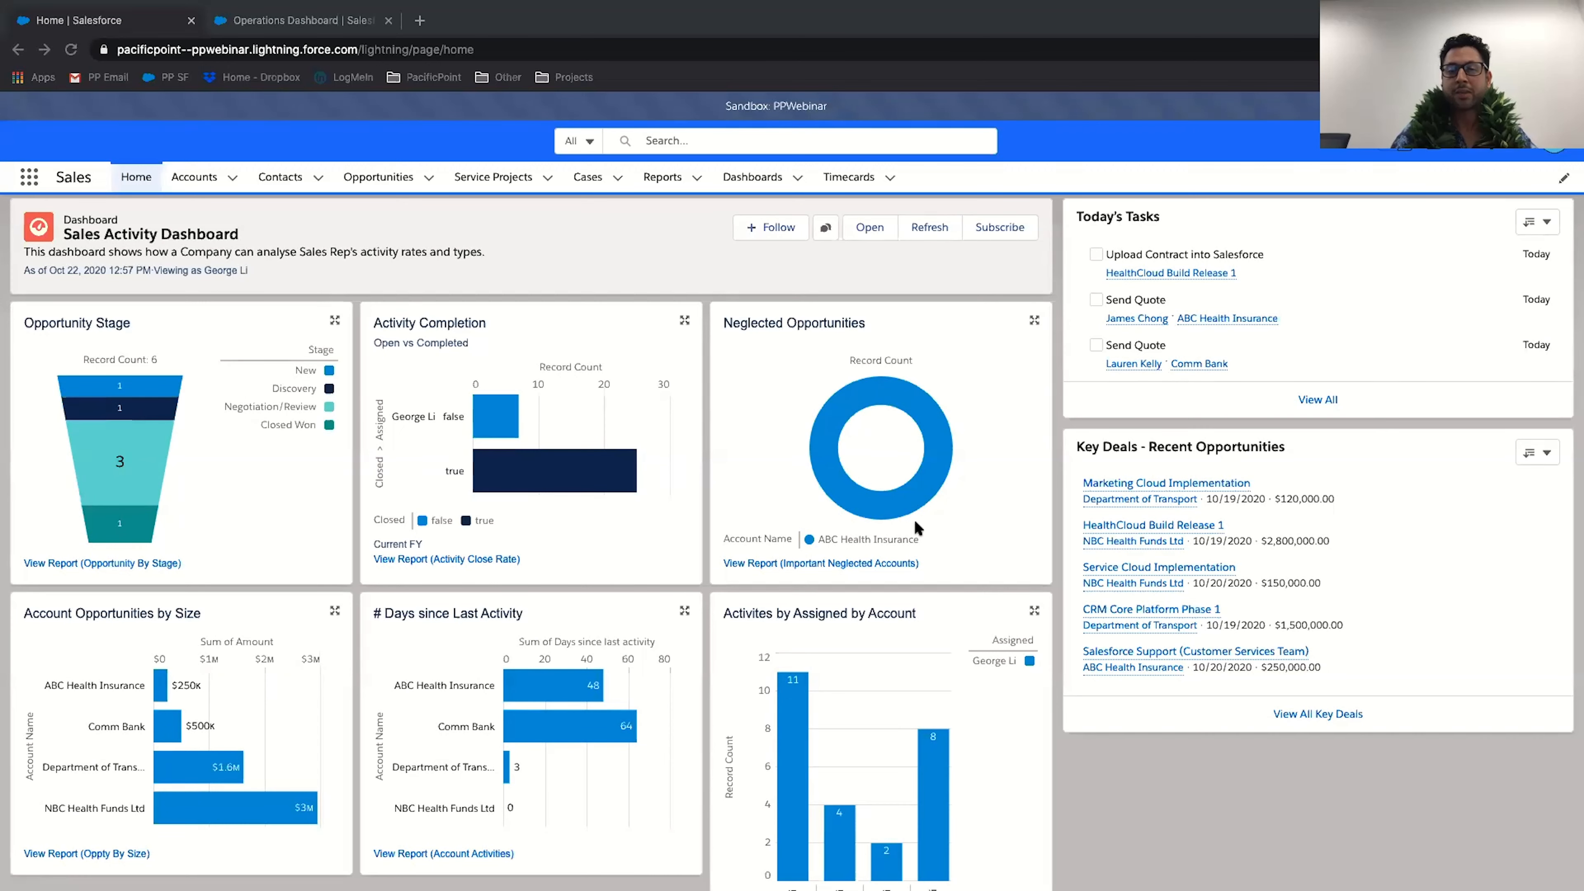
pyautogui.scroll(-3)
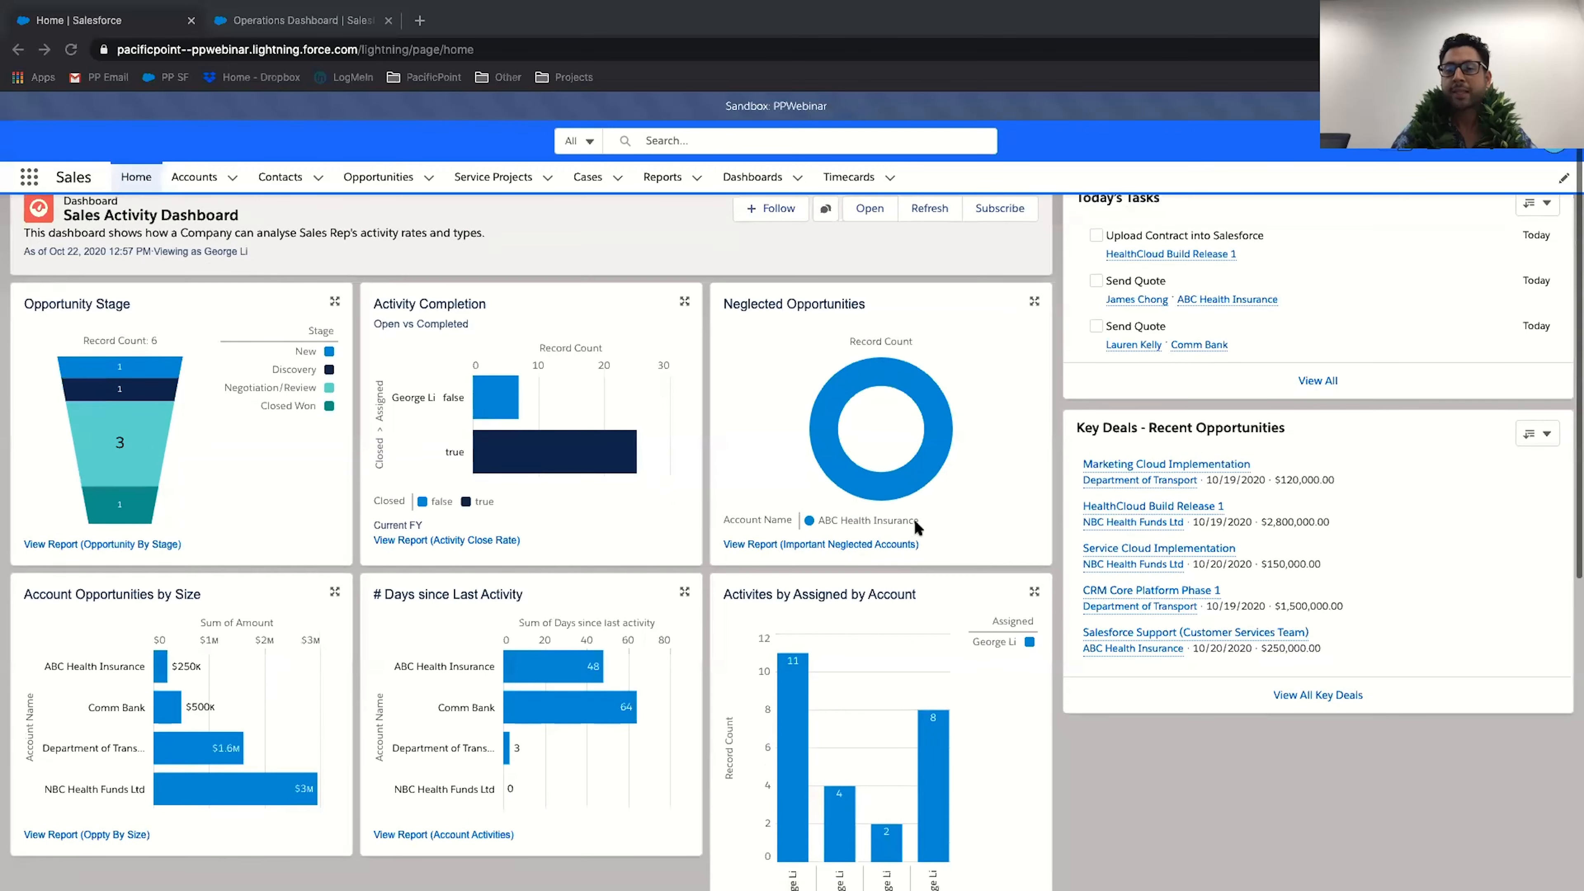
pyautogui.scroll(-3)
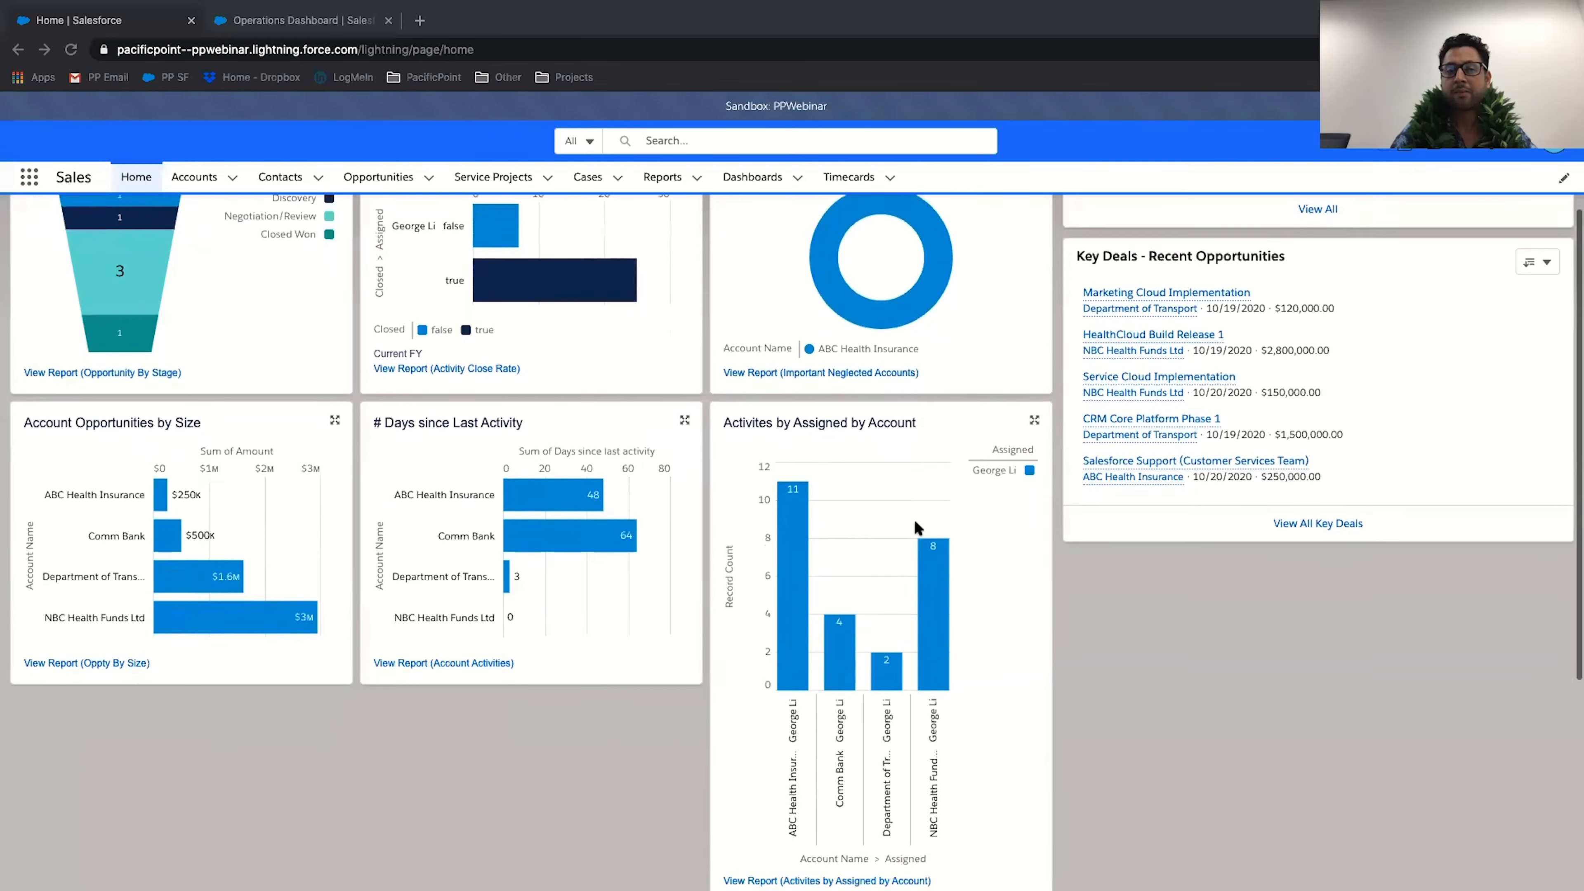
pyautogui.scroll(-3)
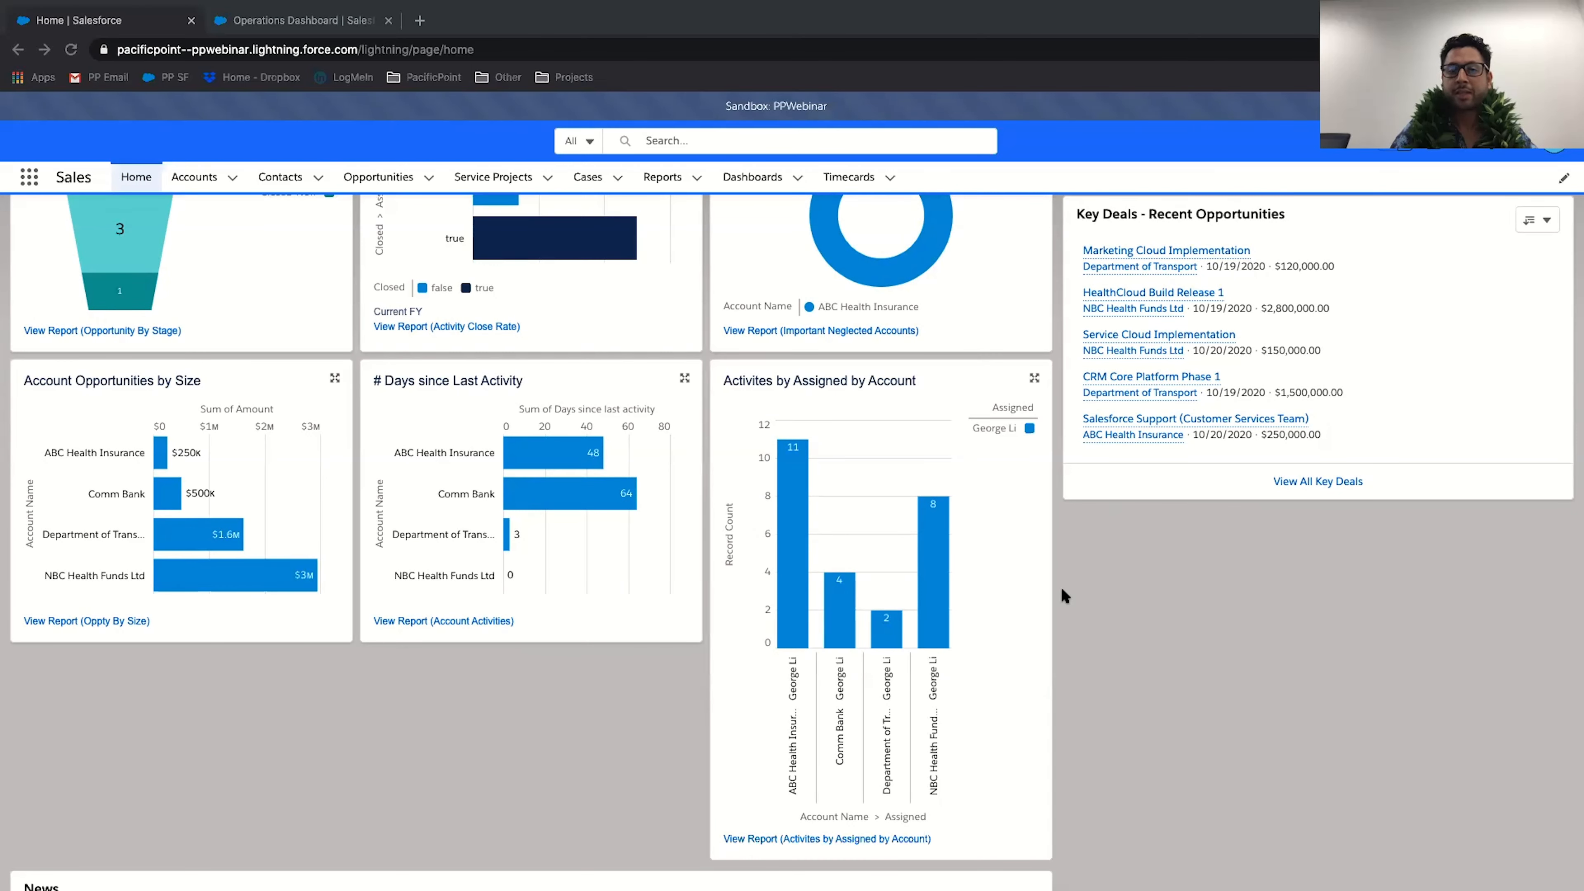
pyautogui.scroll(3)
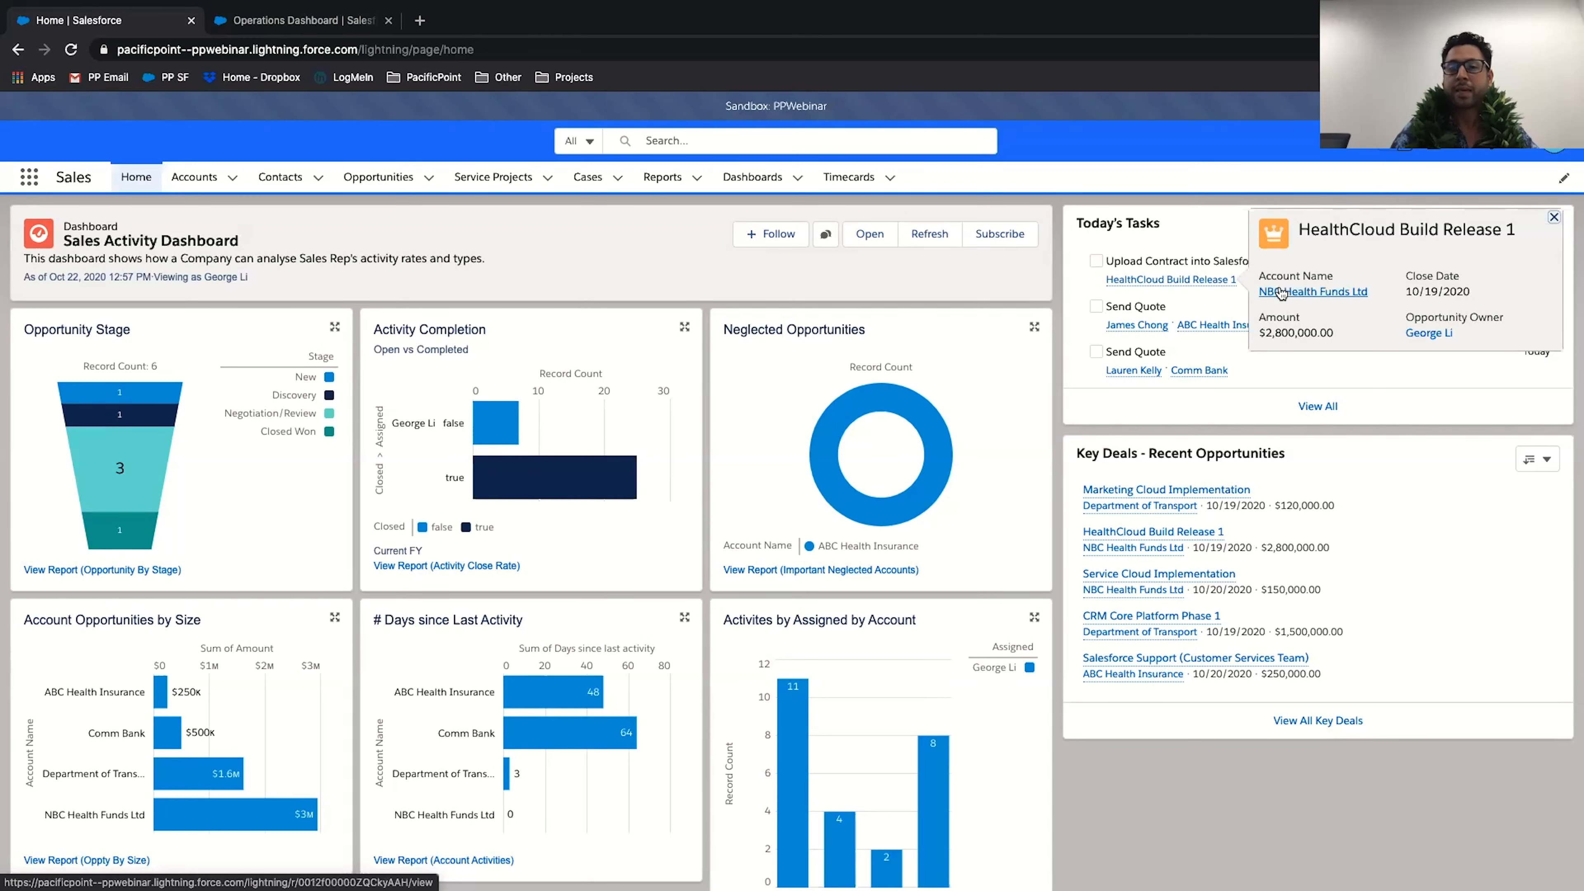
pyautogui.click(1313, 291)
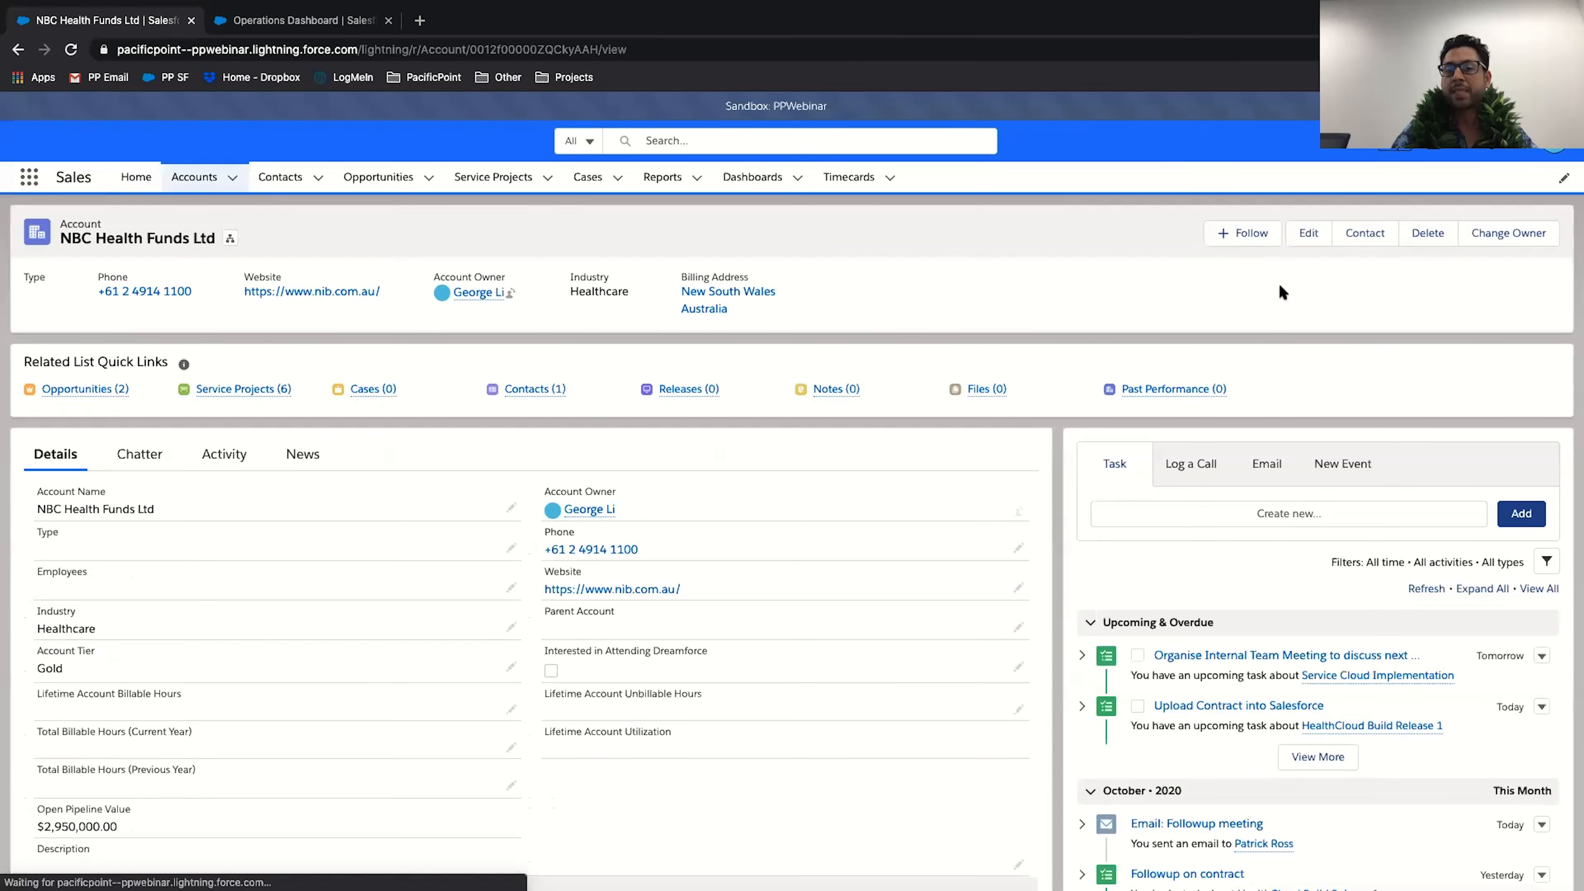
# Scroll the account's activity timeline, collapsing the follow-up meeting email details.
pyautogui.scroll(-3)
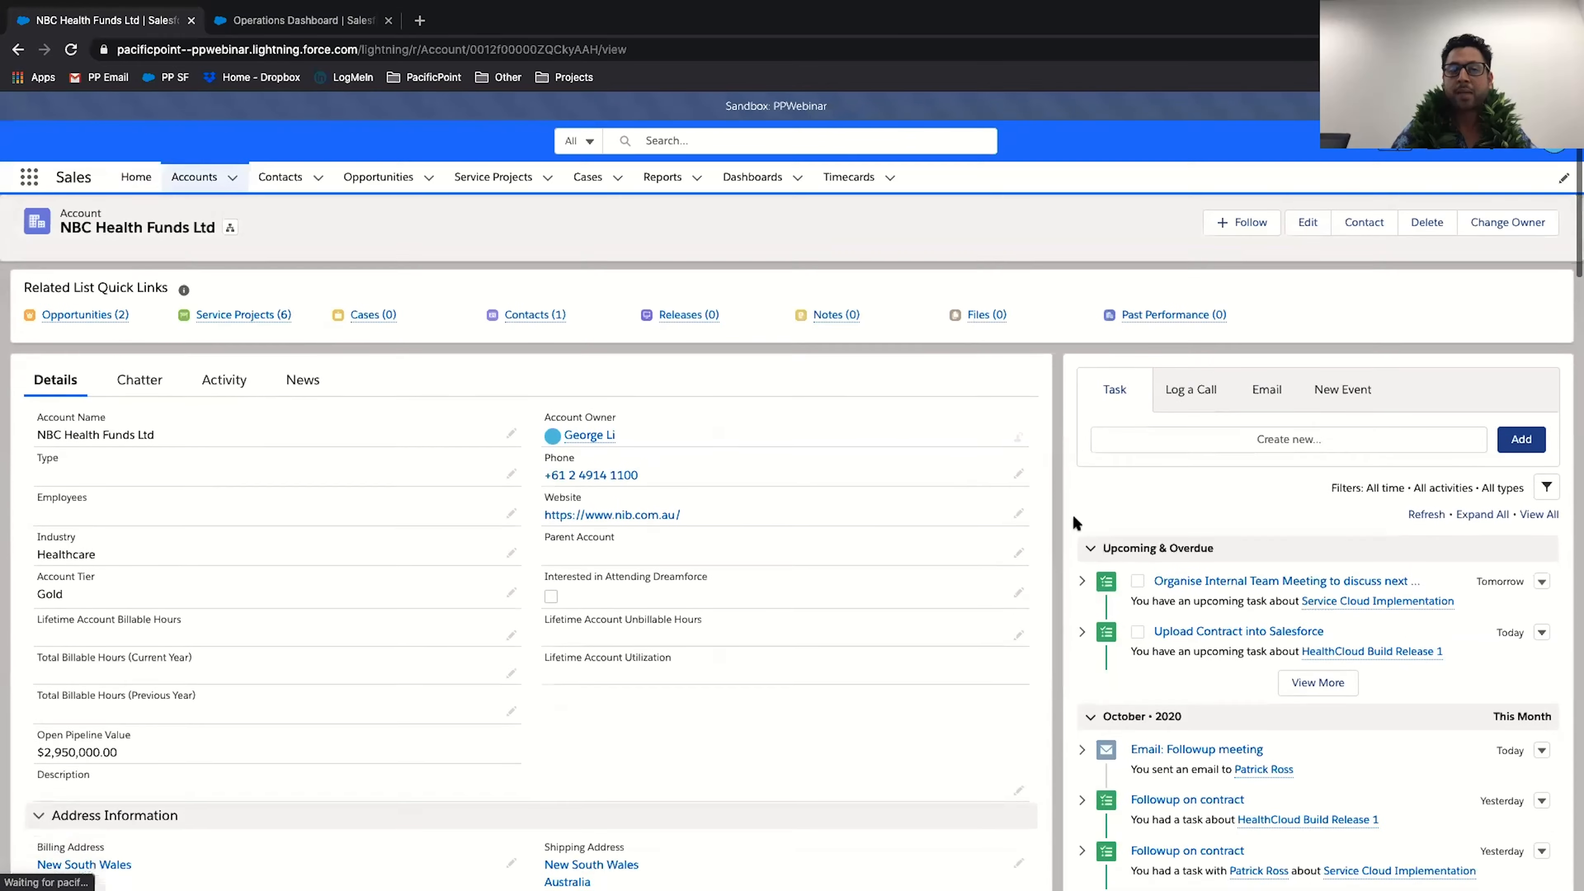
pyautogui.scroll(-3)
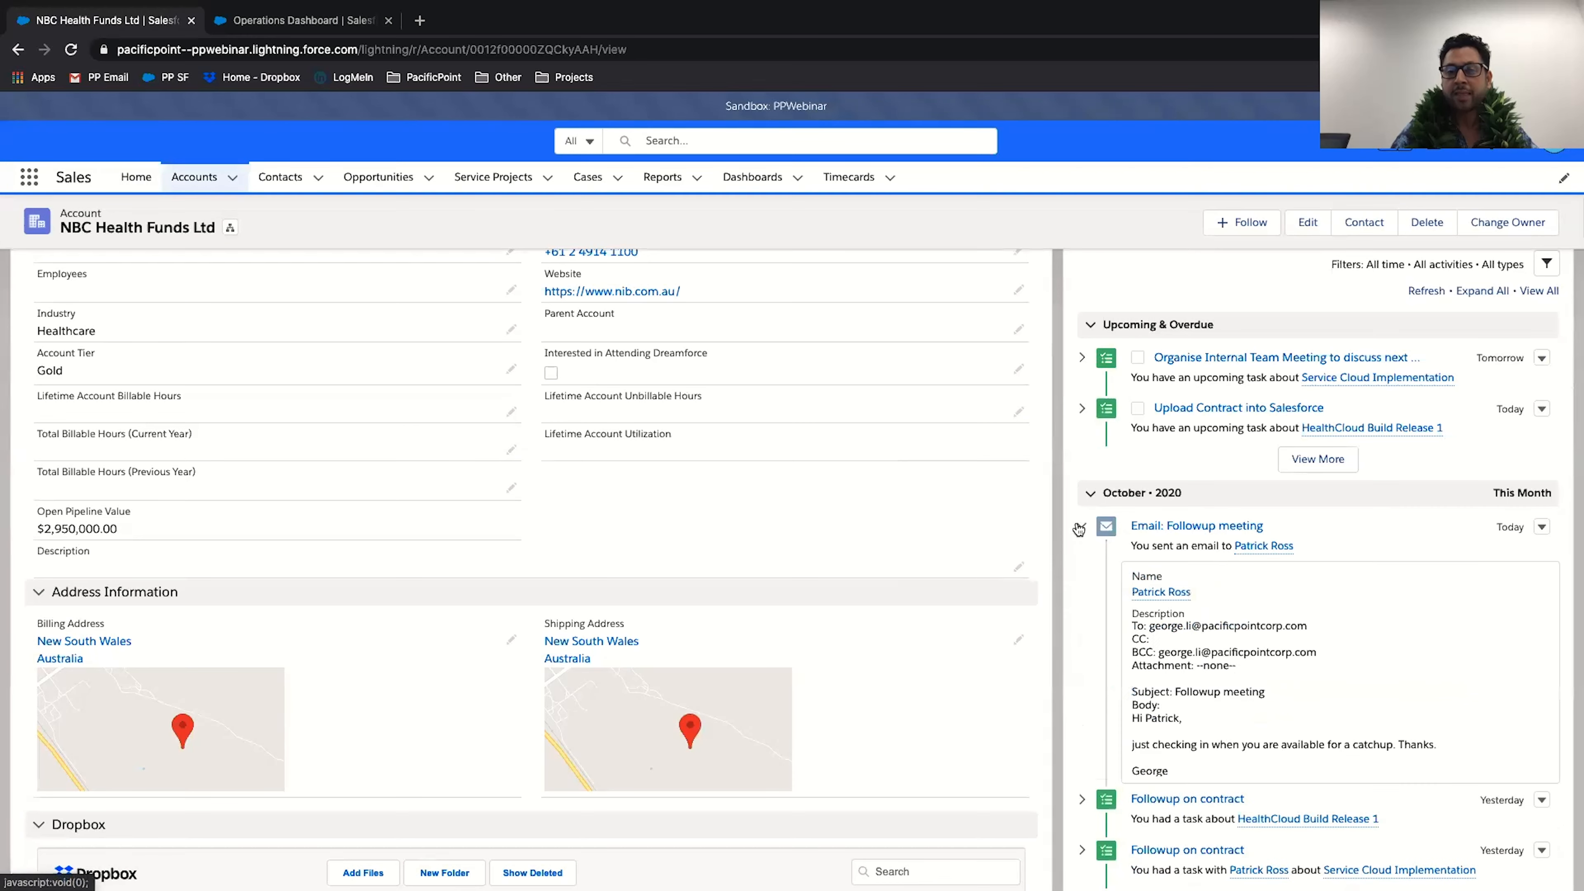
pyautogui.click(1079, 526)
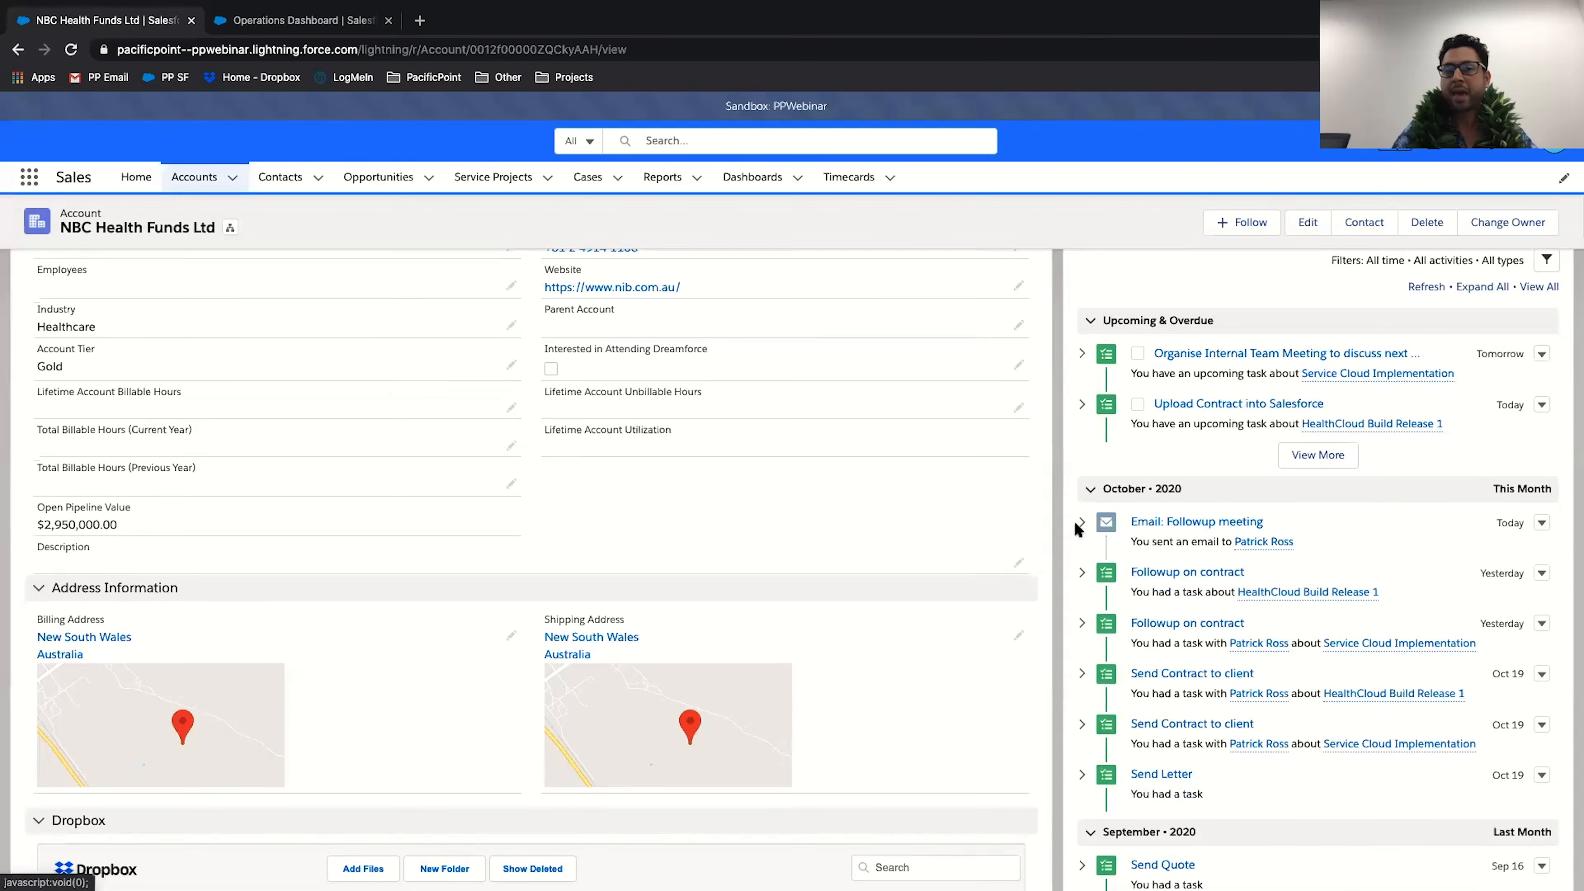
pyautogui.scroll(-3)
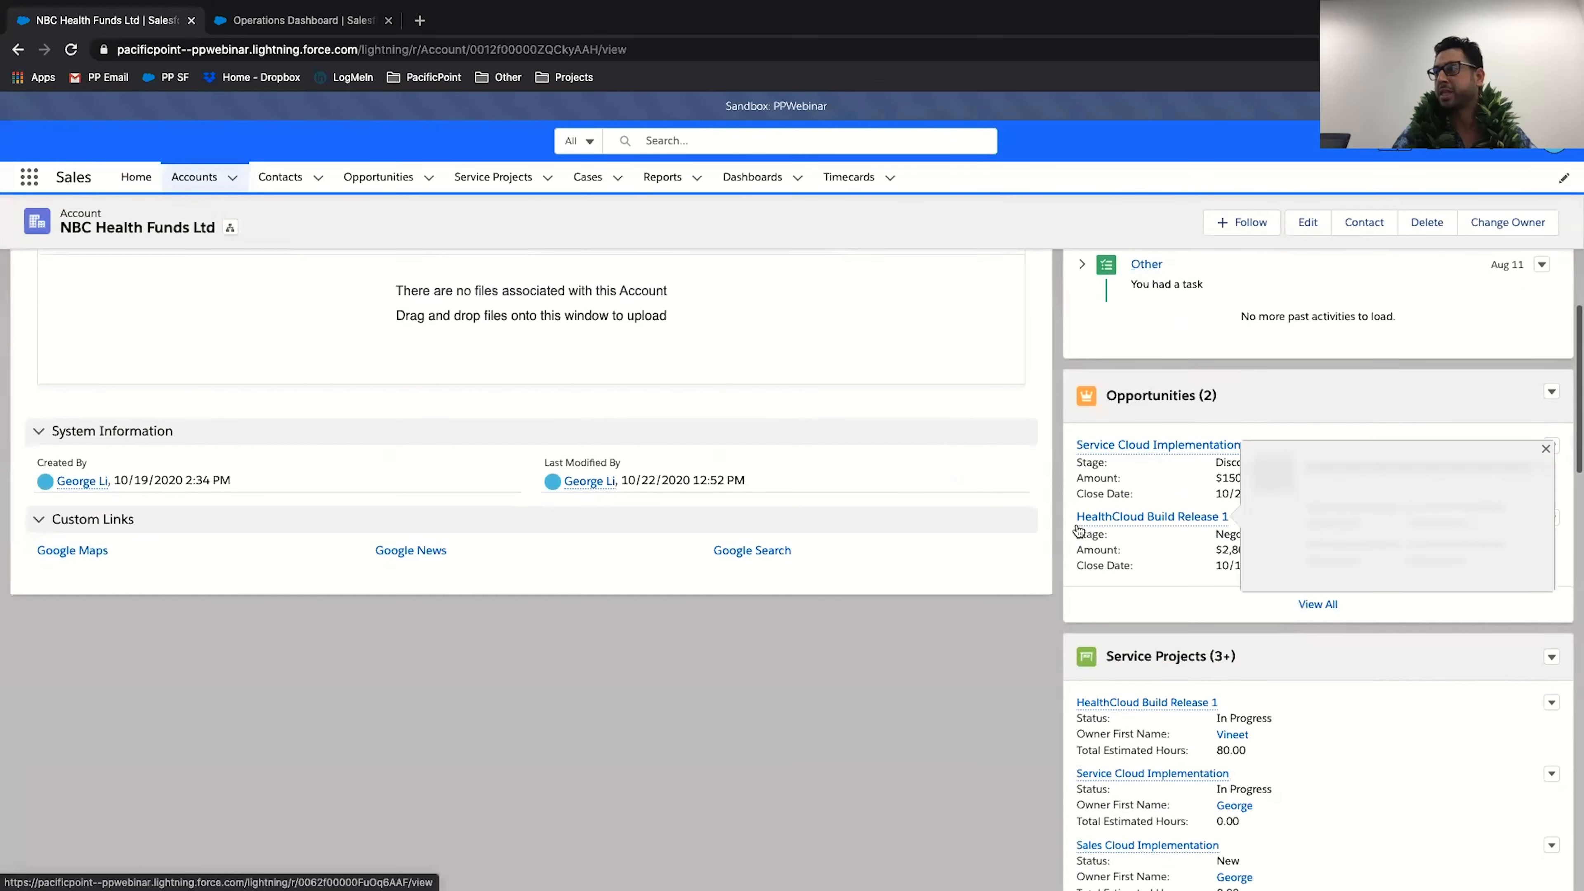
pyautogui.moveTo(1149, 516)
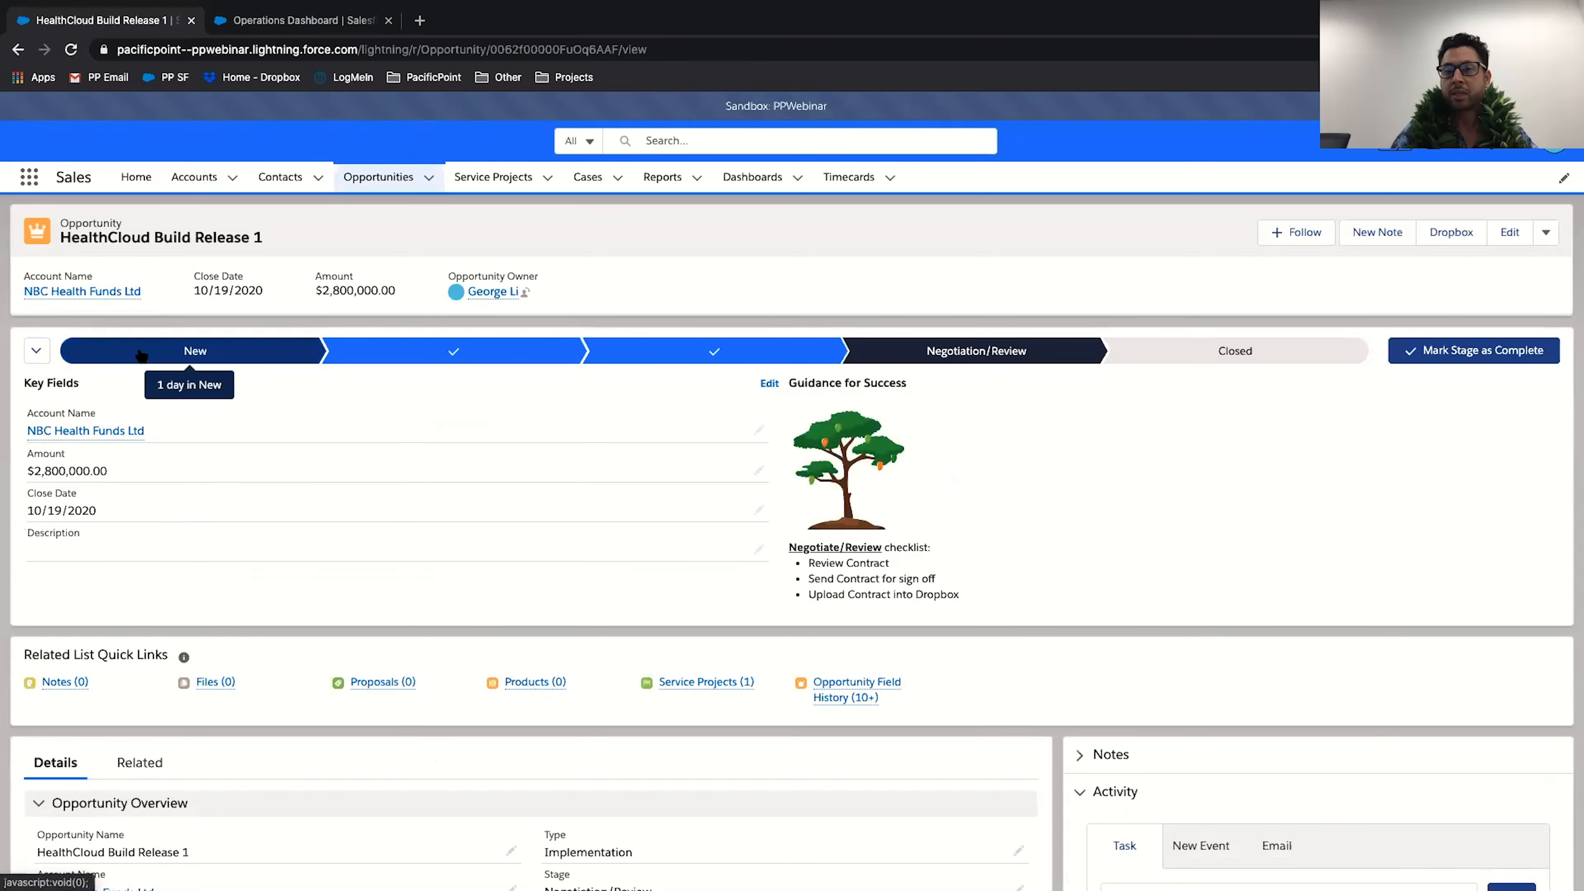
pyautogui.click(194, 351)
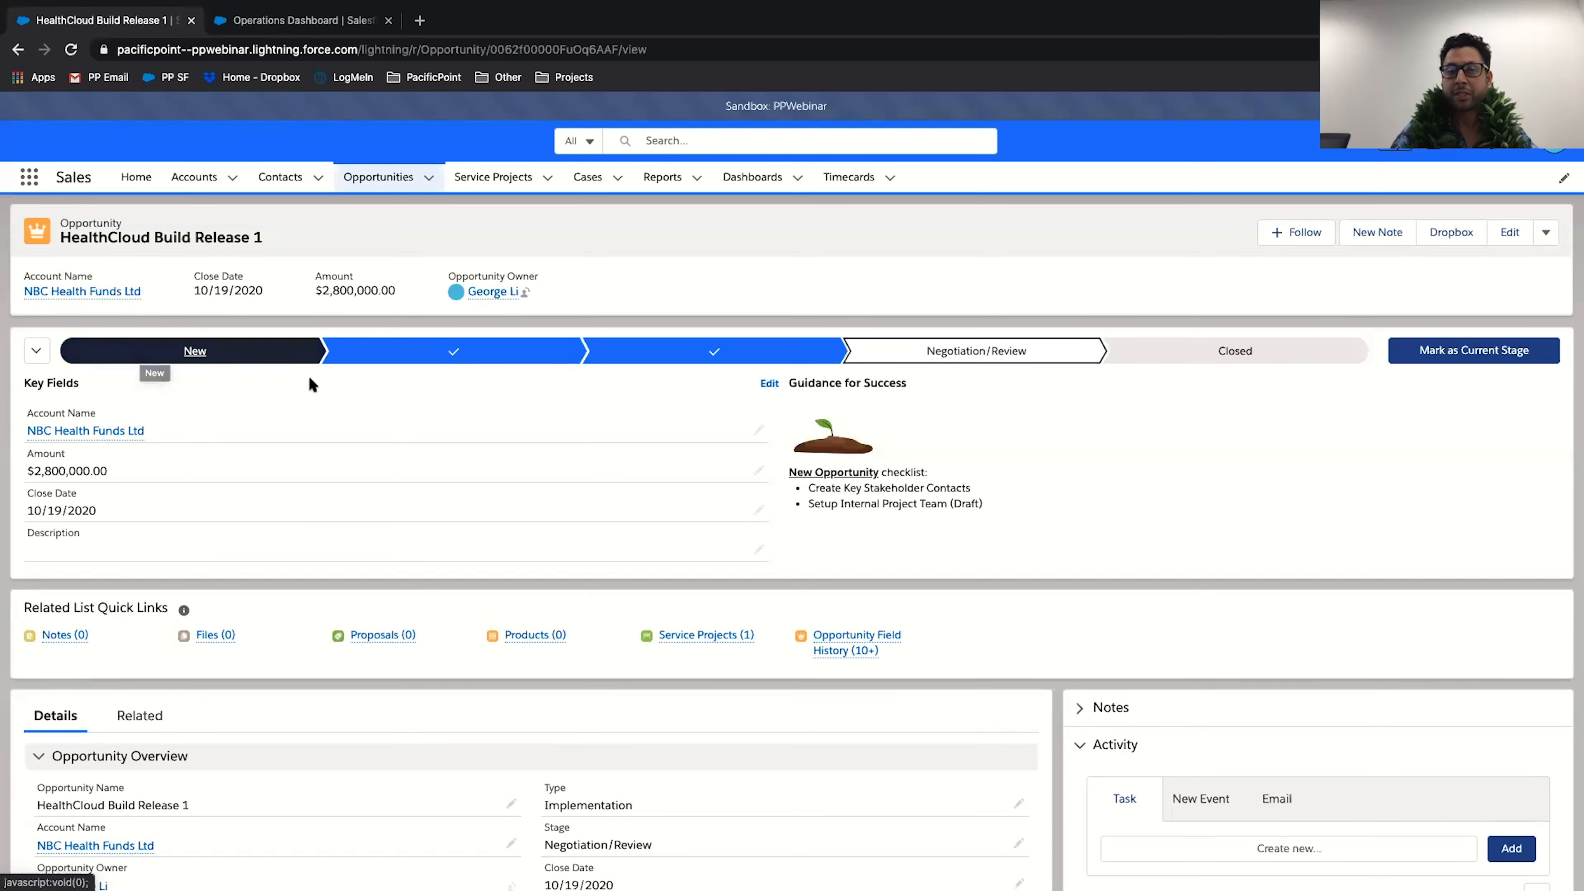
pyautogui.moveTo(454, 351)
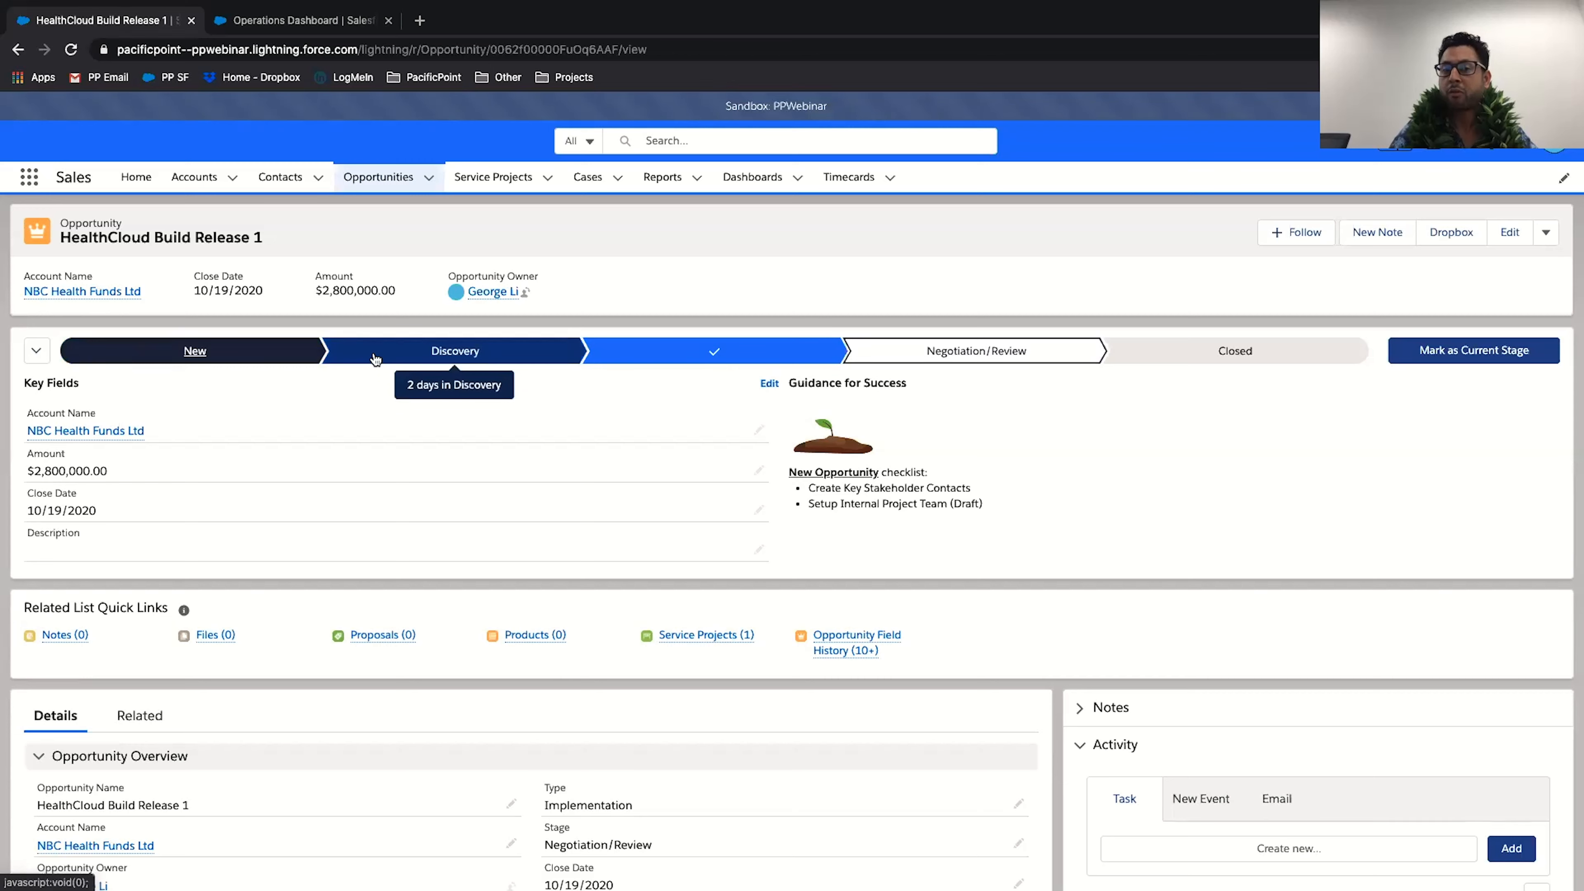
pyautogui.click(194, 351)
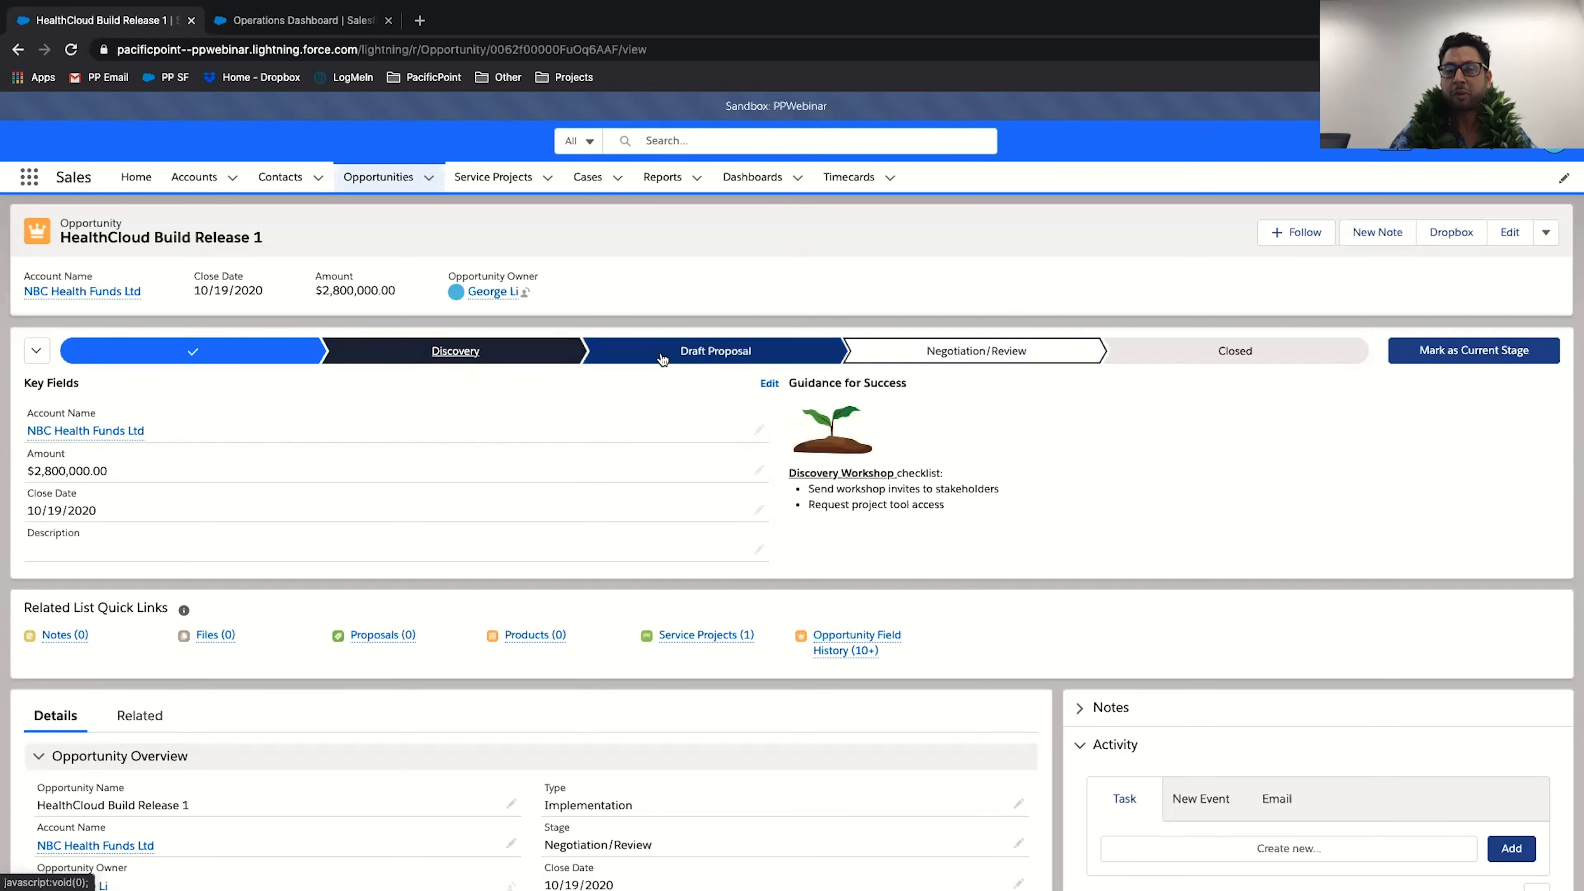
pyautogui.click(454, 350)
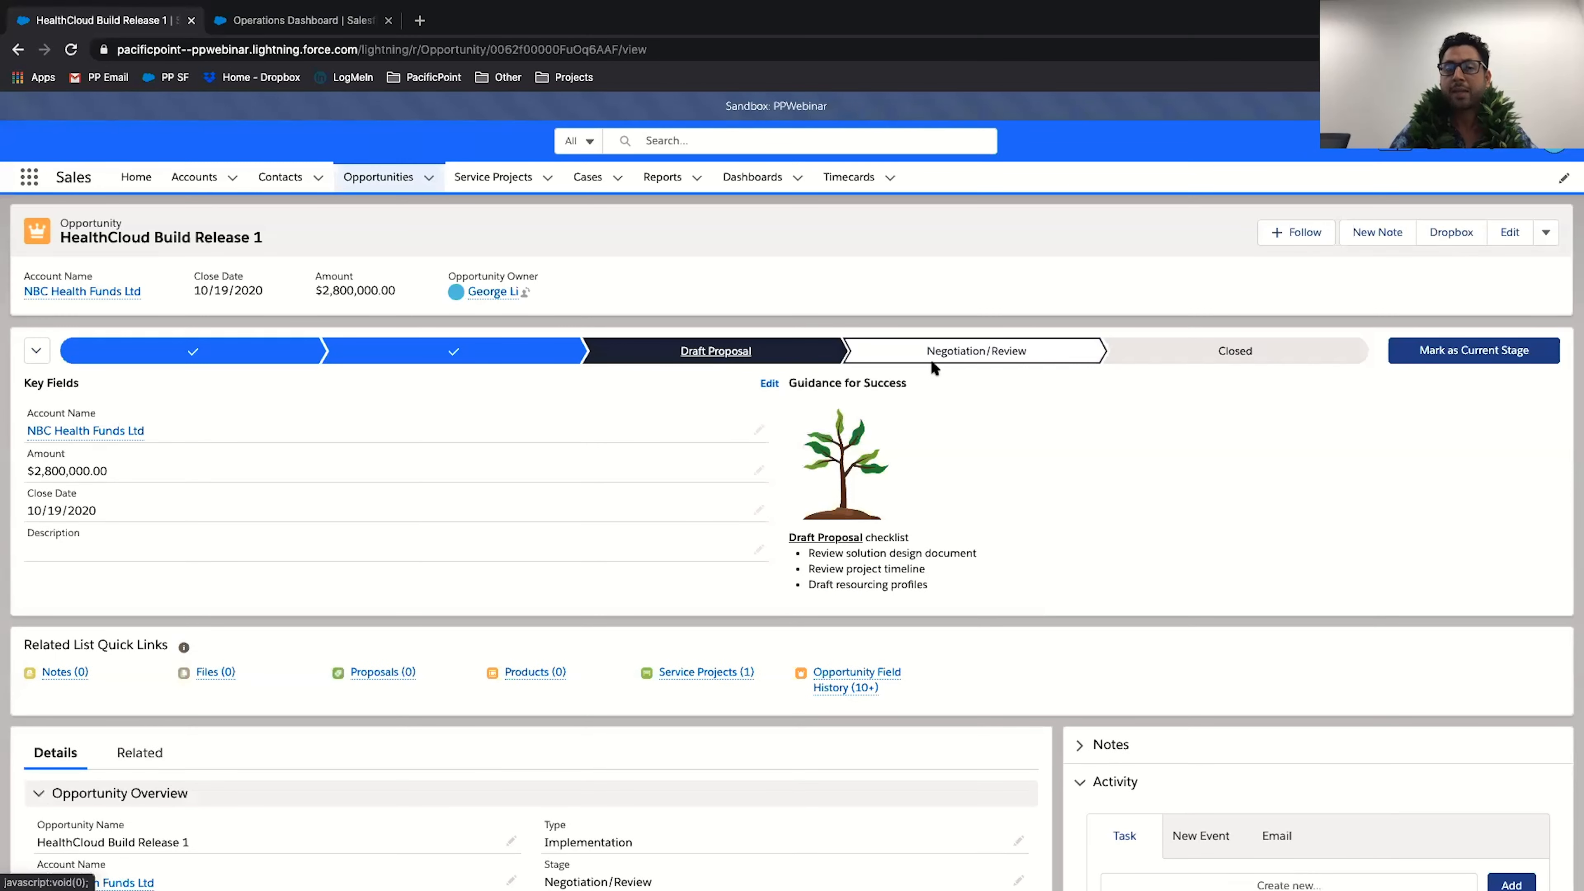
pyautogui.click(1472, 350)
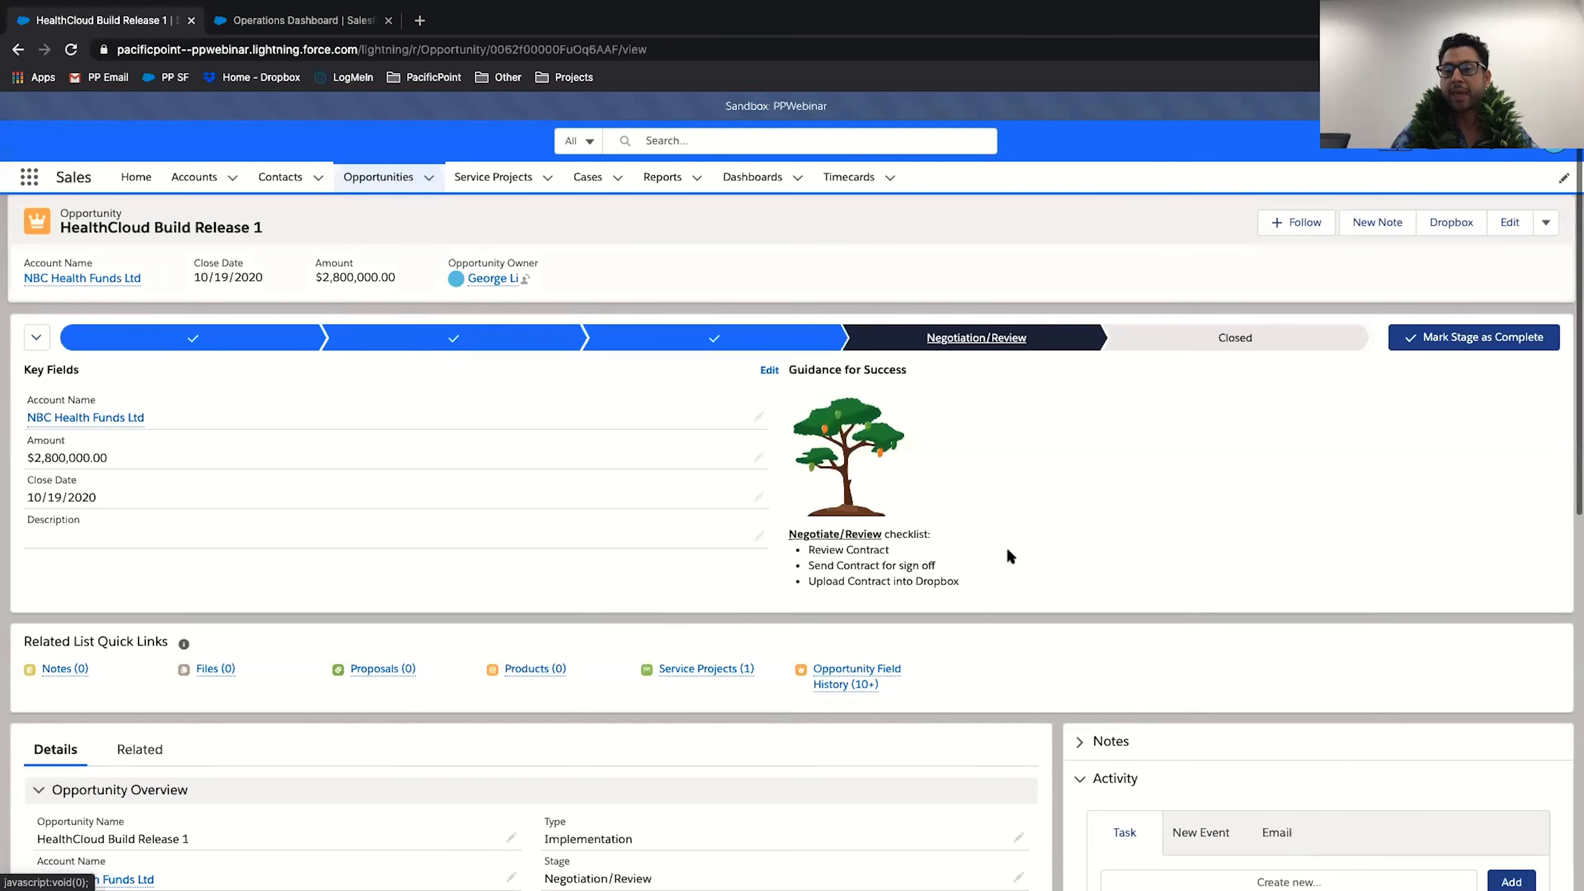
pyautogui.moveTo(973, 638)
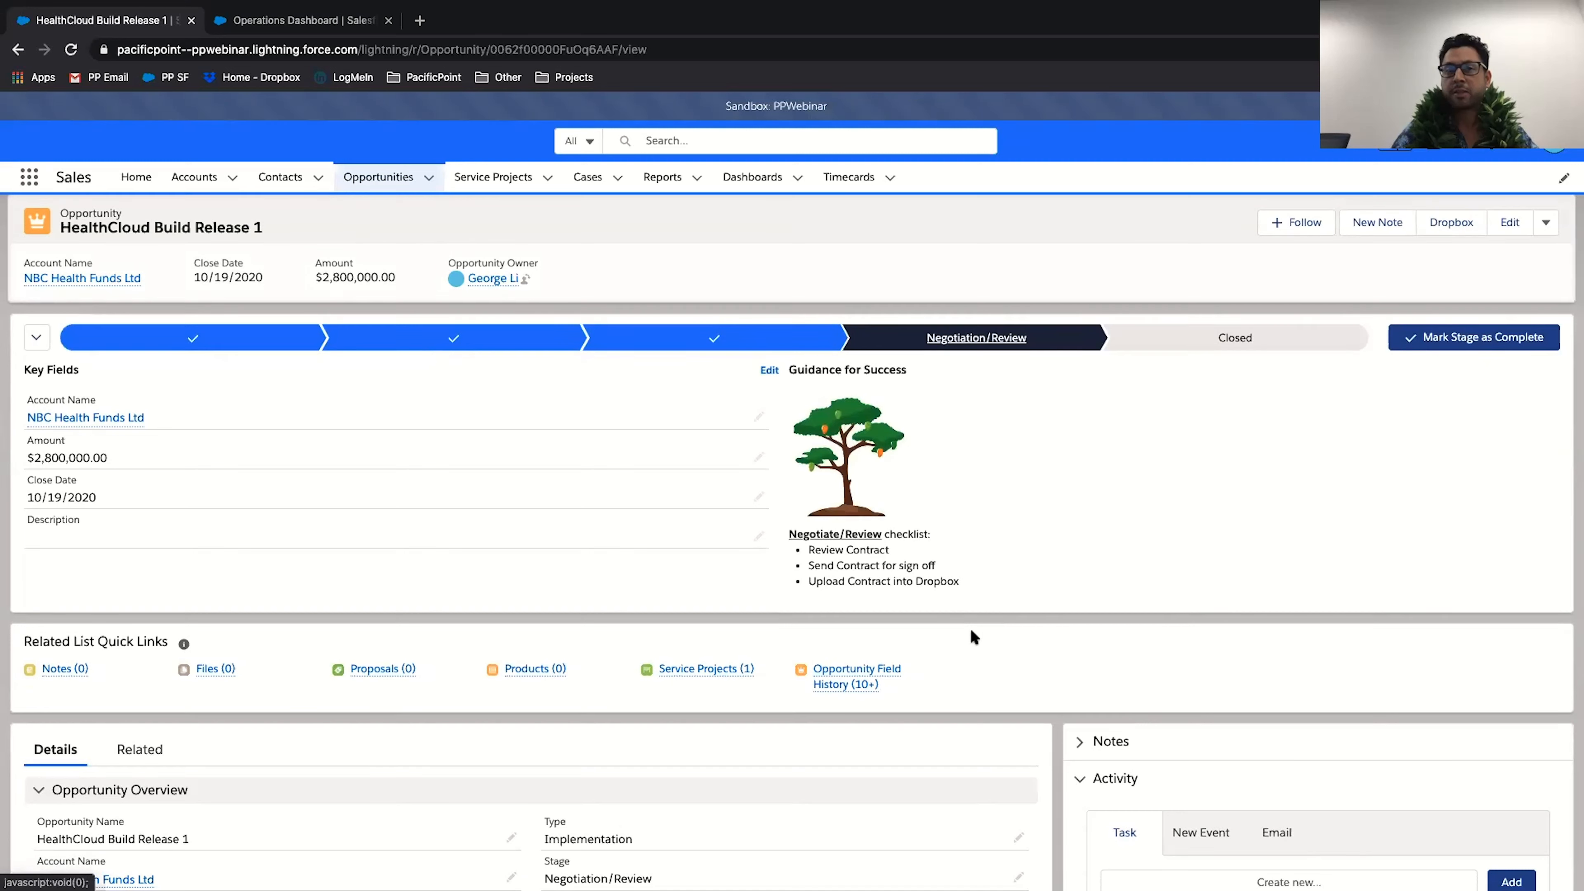
pyautogui.moveTo(960, 610)
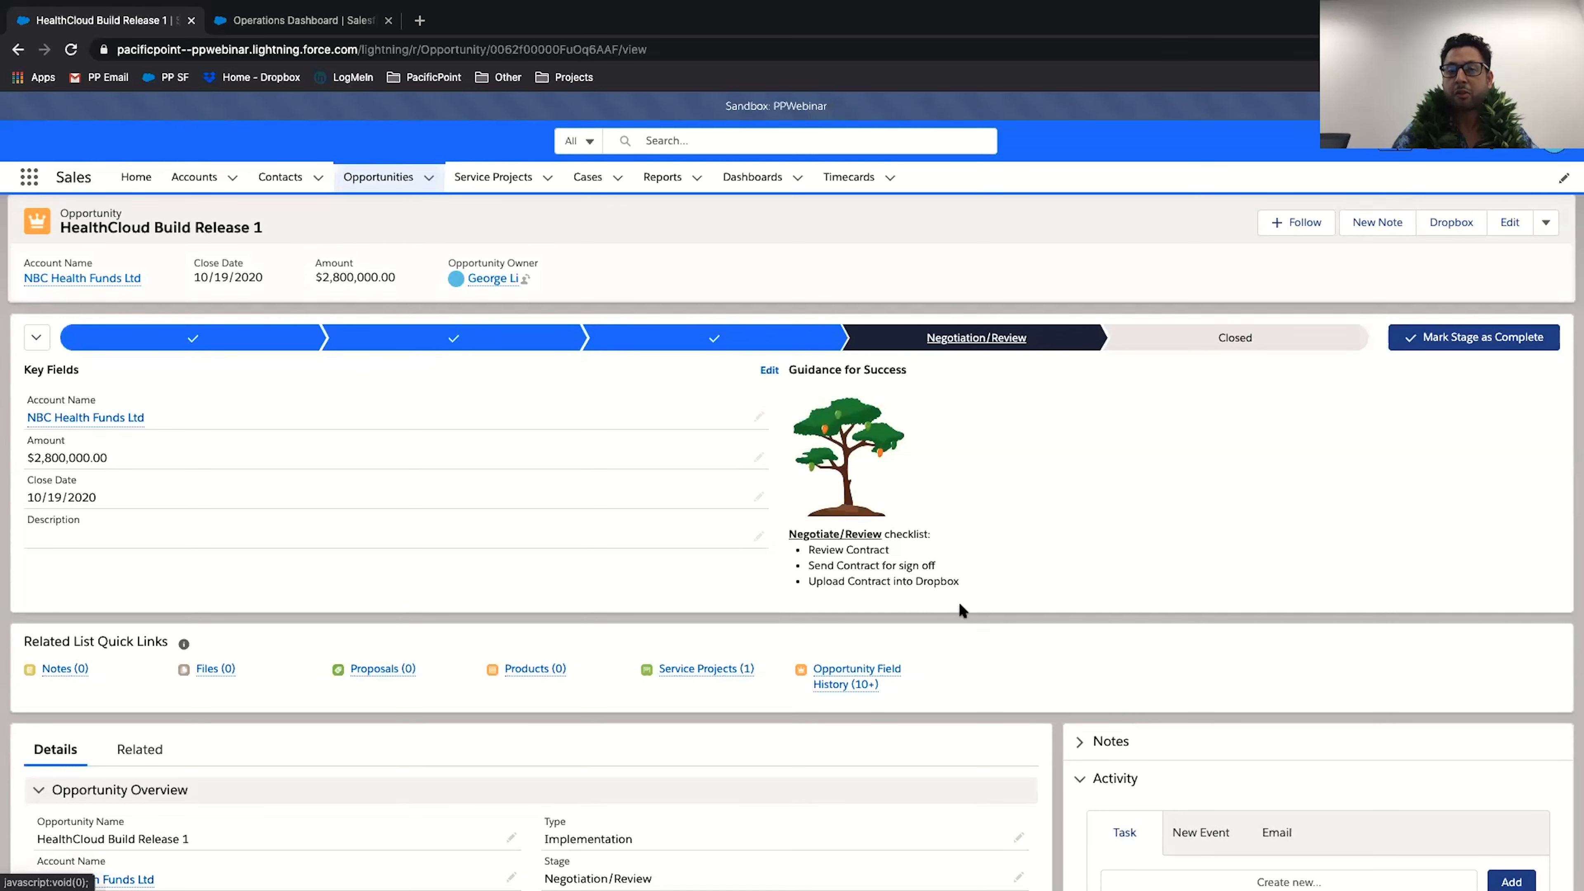
pyautogui.moveTo(836, 596)
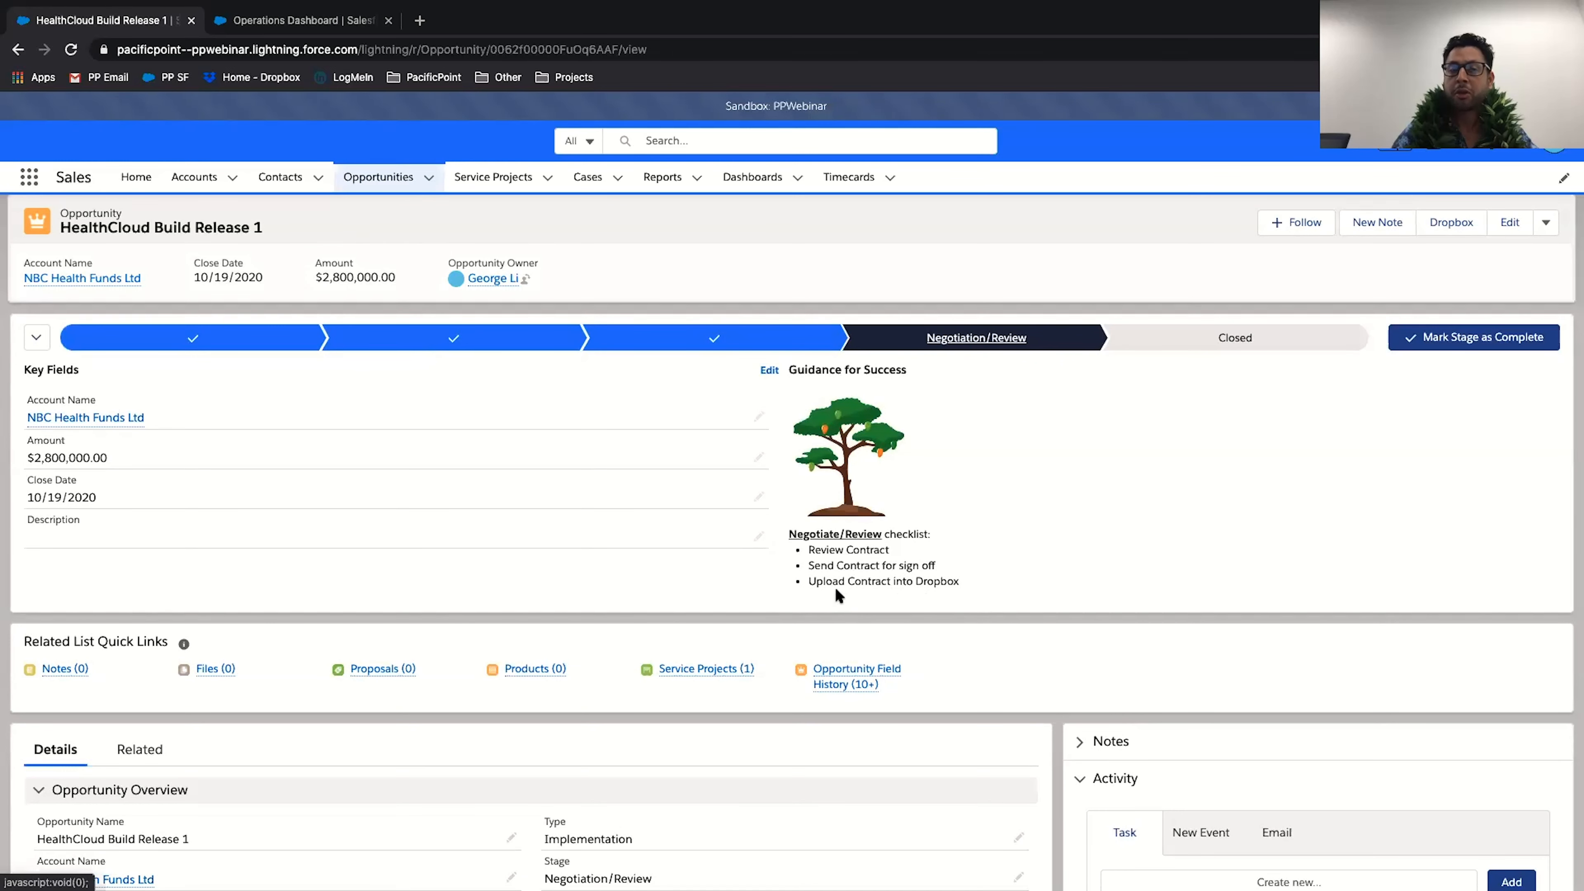
pyautogui.moveTo(949, 594)
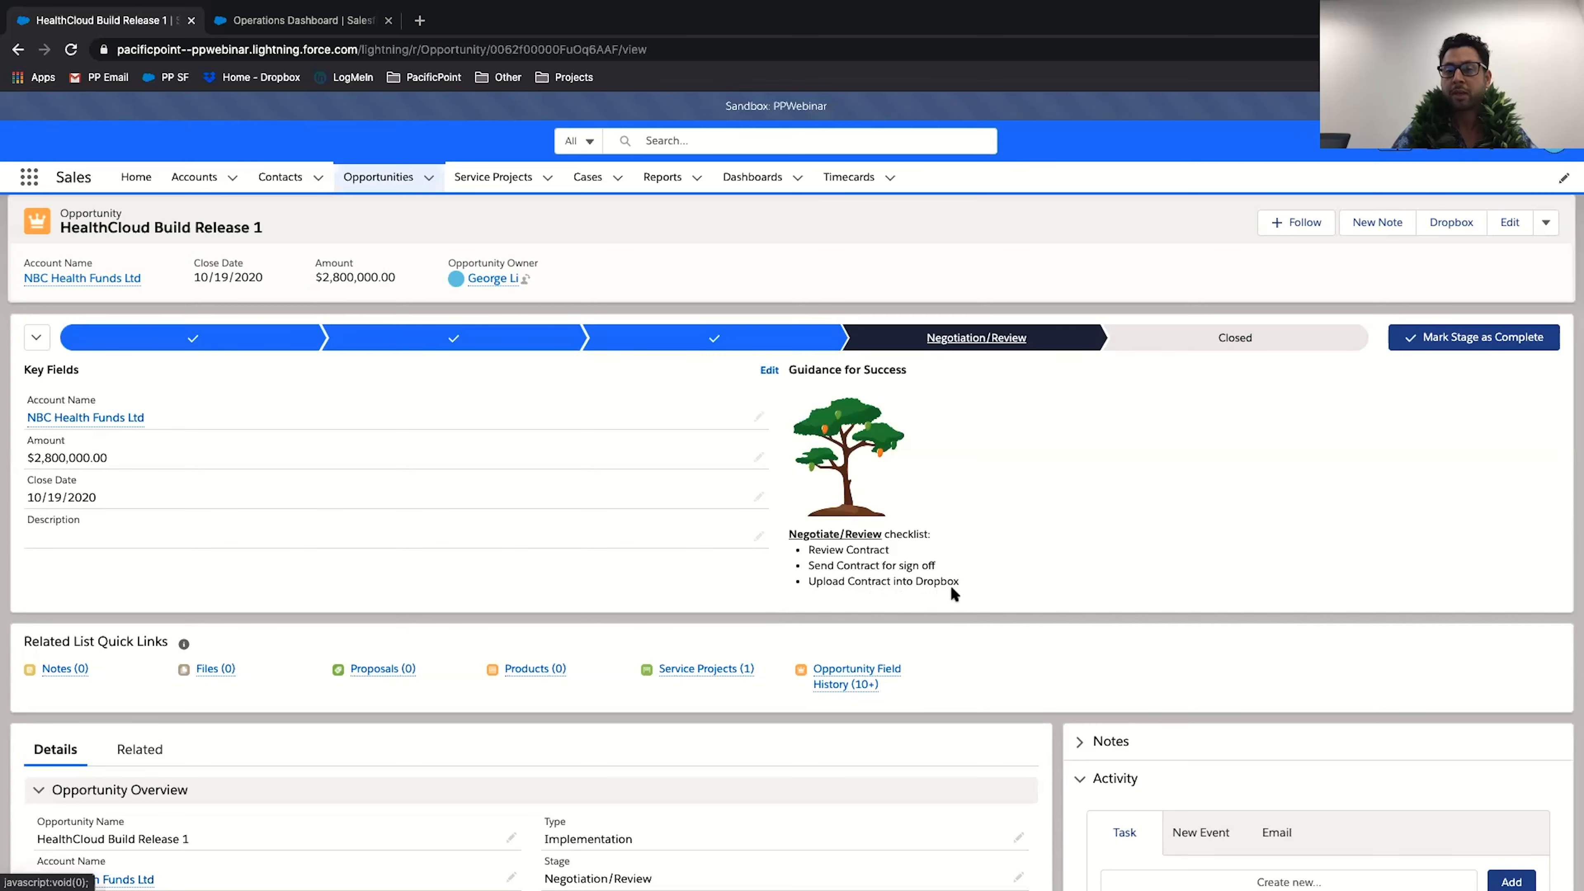
pyautogui.scroll(-3)
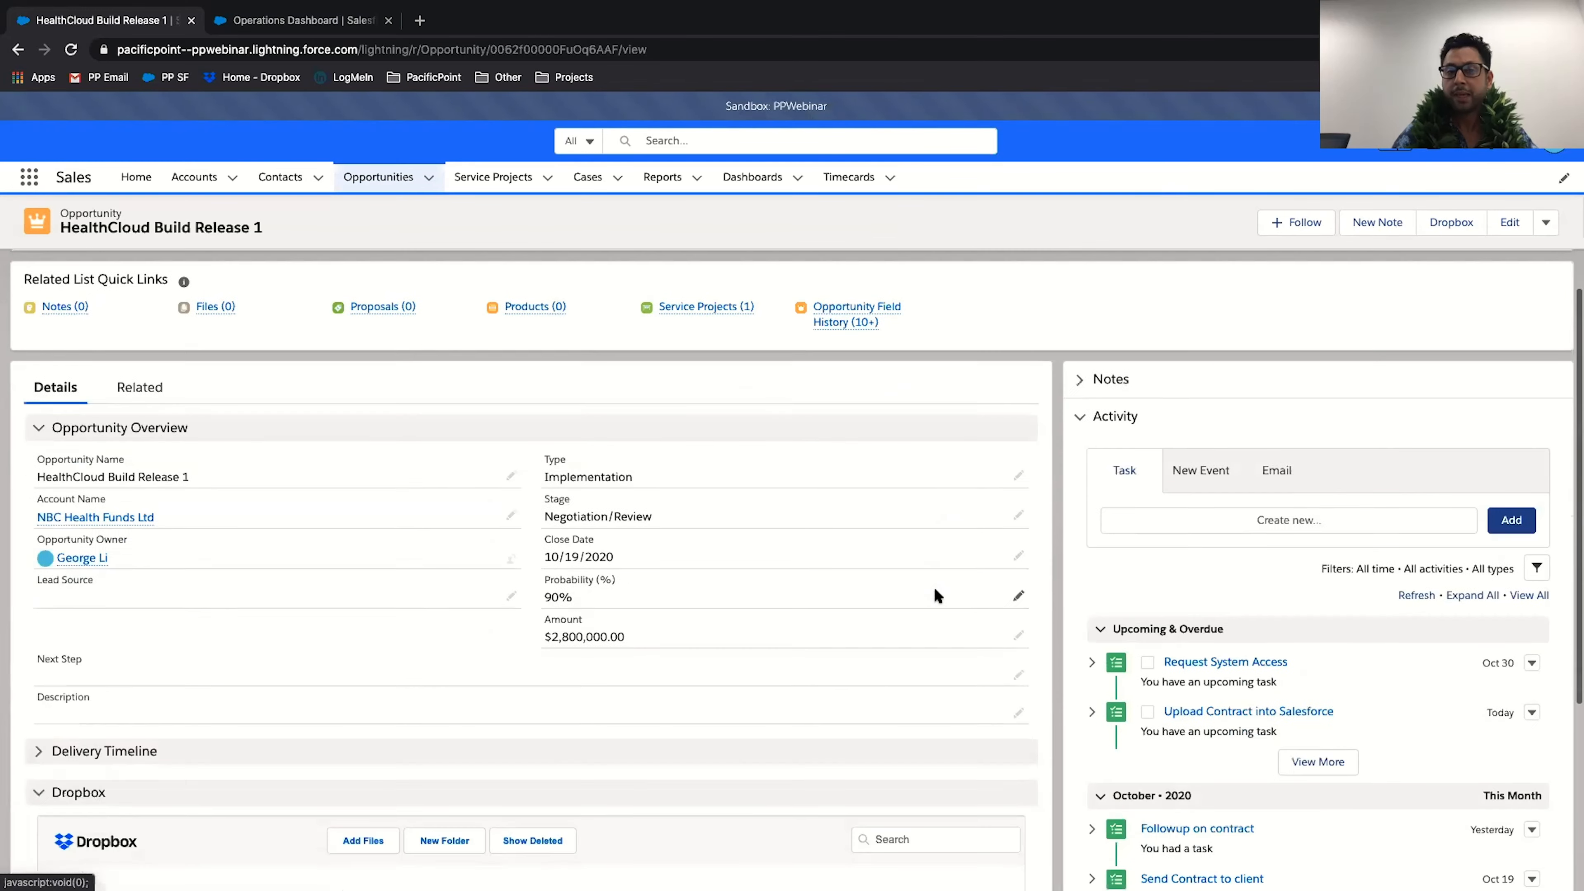
# Upload NBC Signed Contract.pdf to the opportunity's Dropbox folder via Add Files.
pyautogui.click(363, 625)
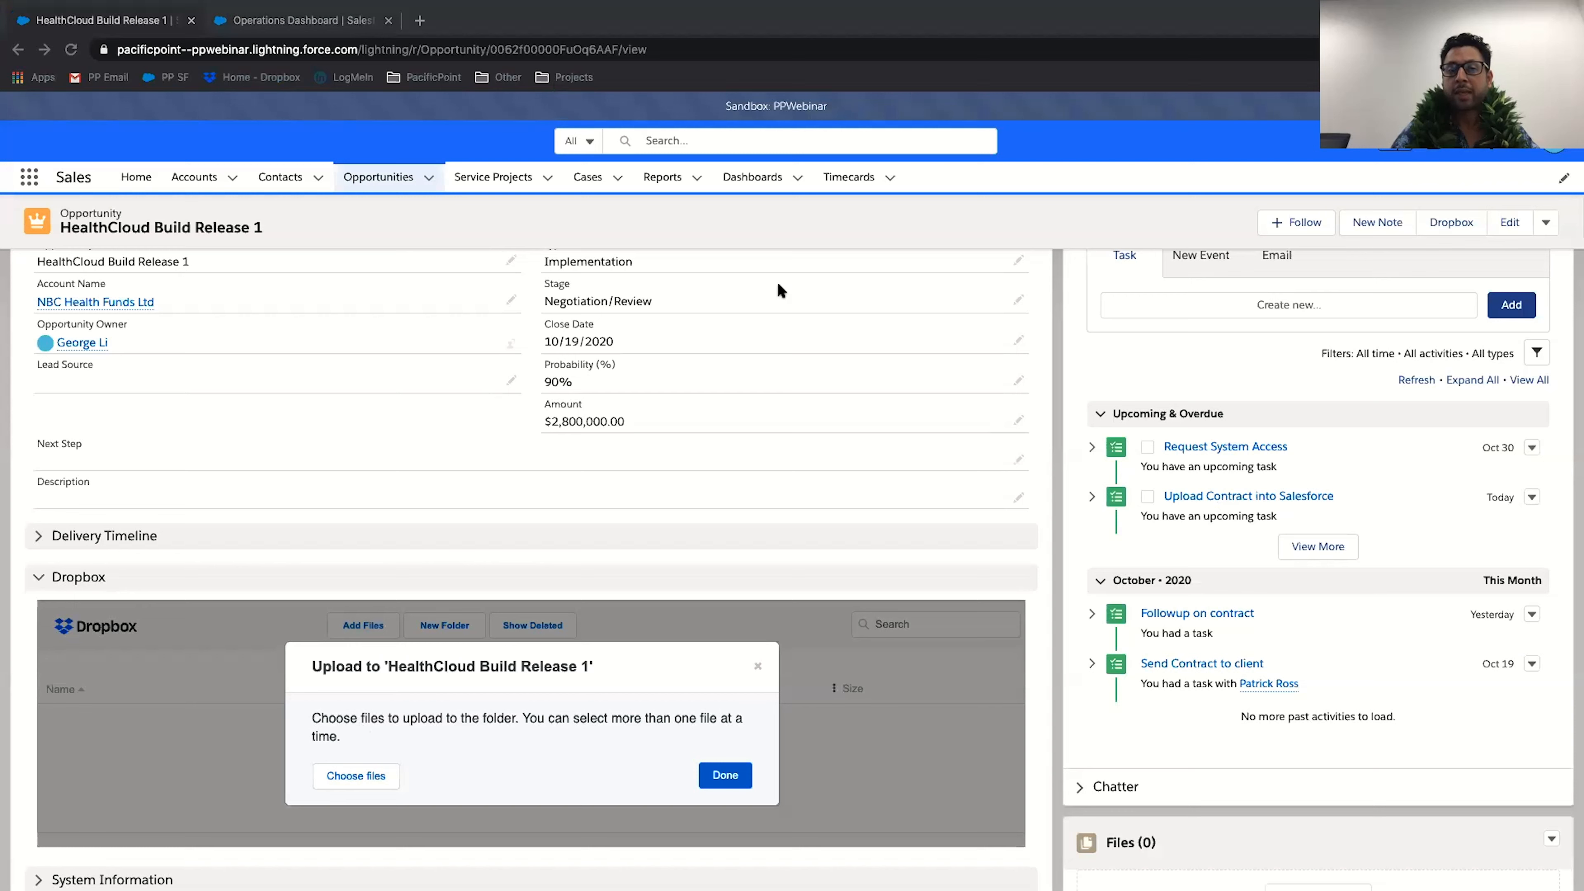
pyautogui.moveTo(1225, 625)
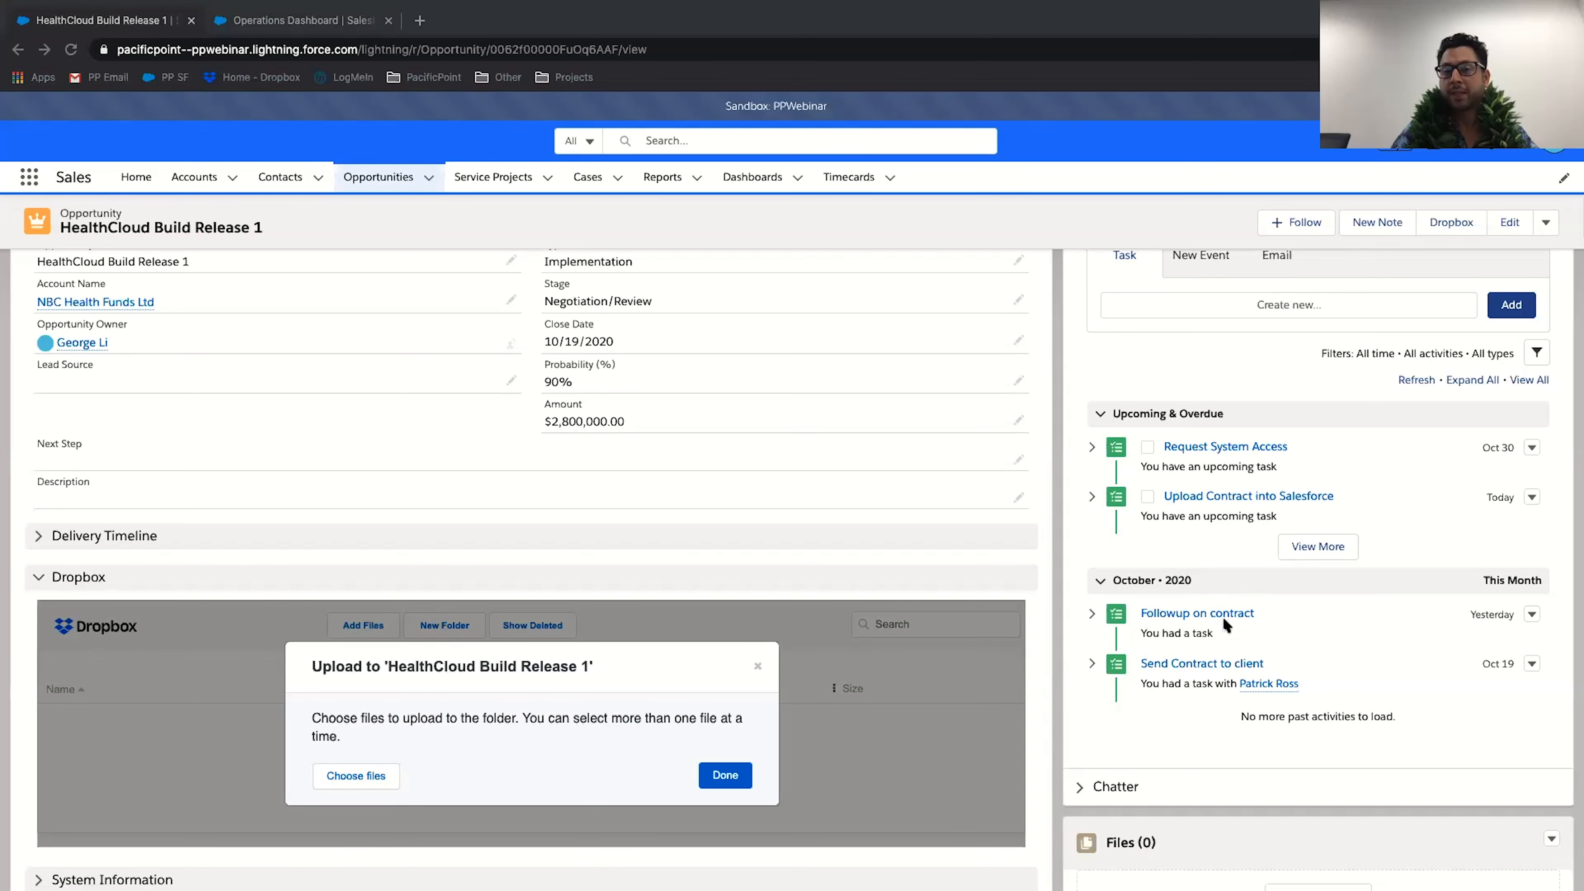
pyautogui.click(356, 776)
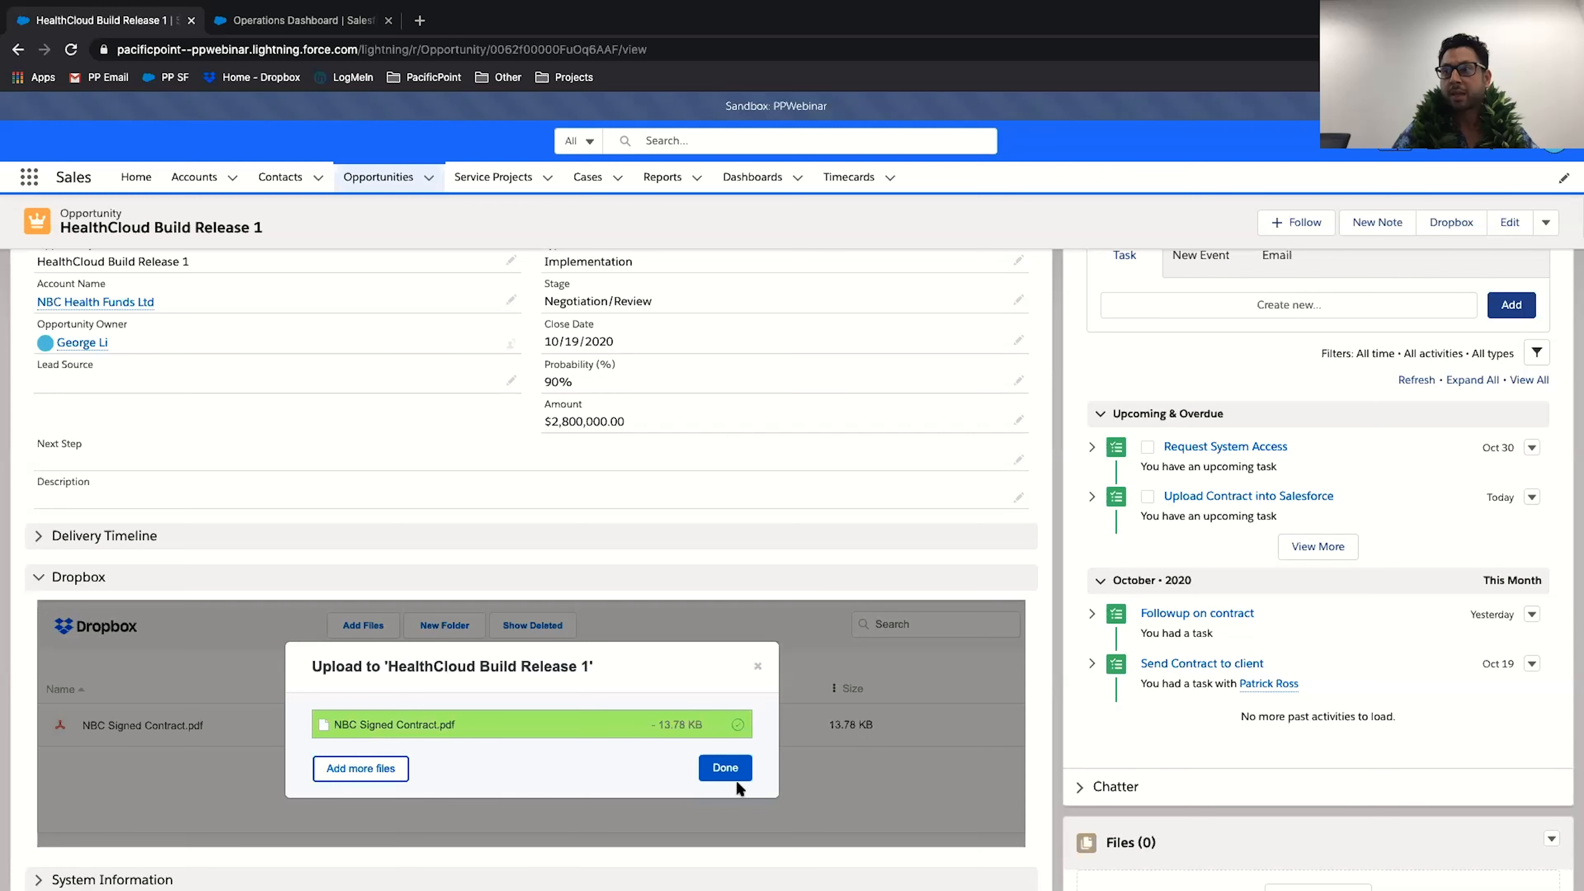
pyautogui.click(724, 768)
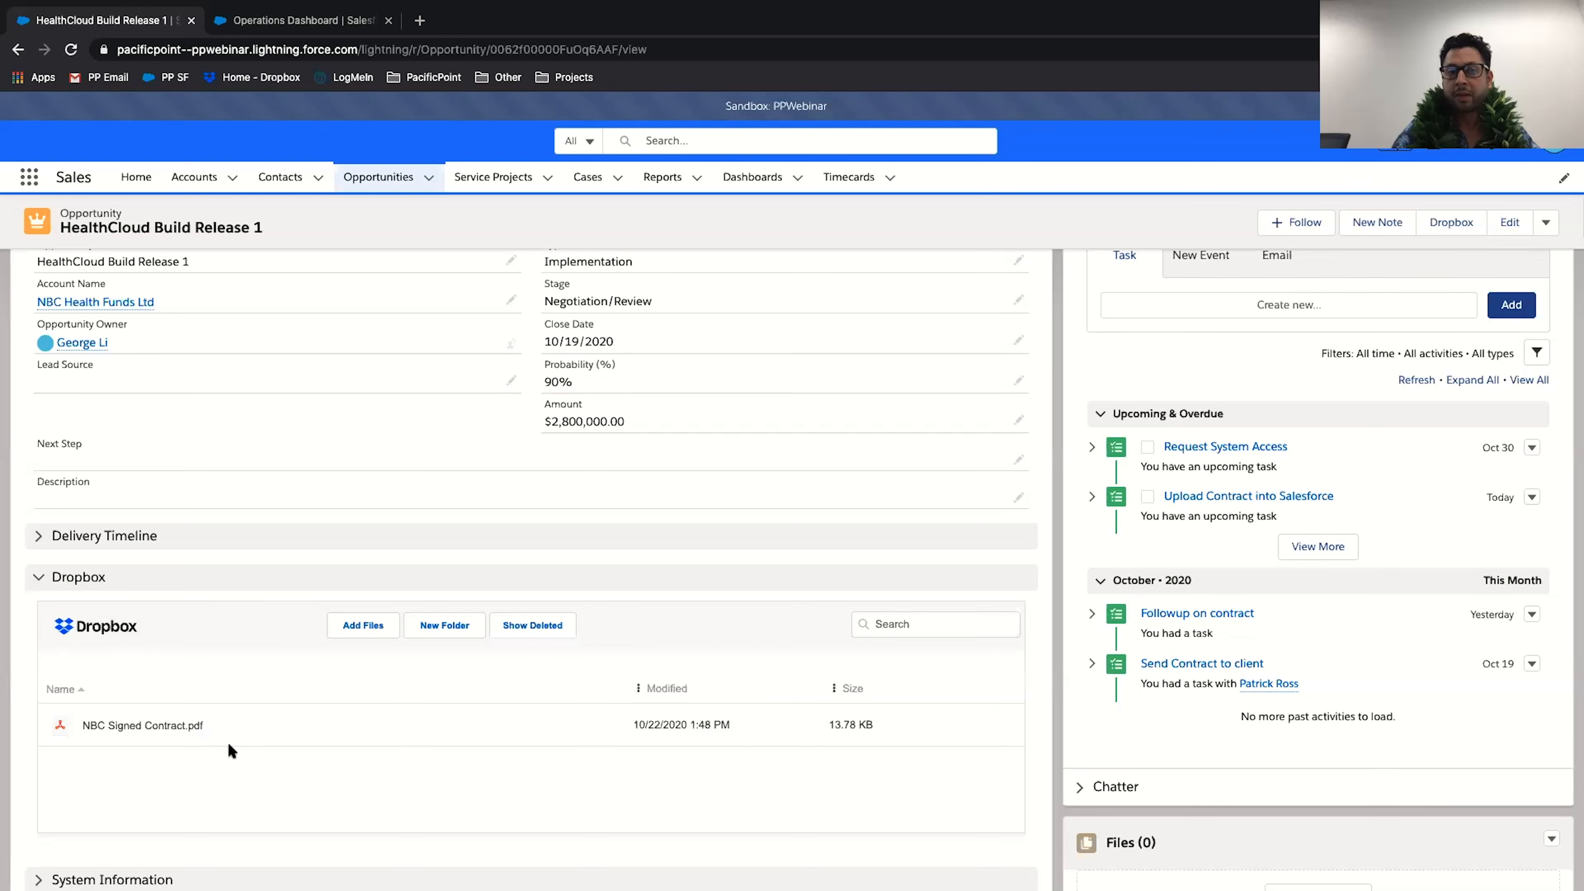
pyautogui.moveTo(280, 725)
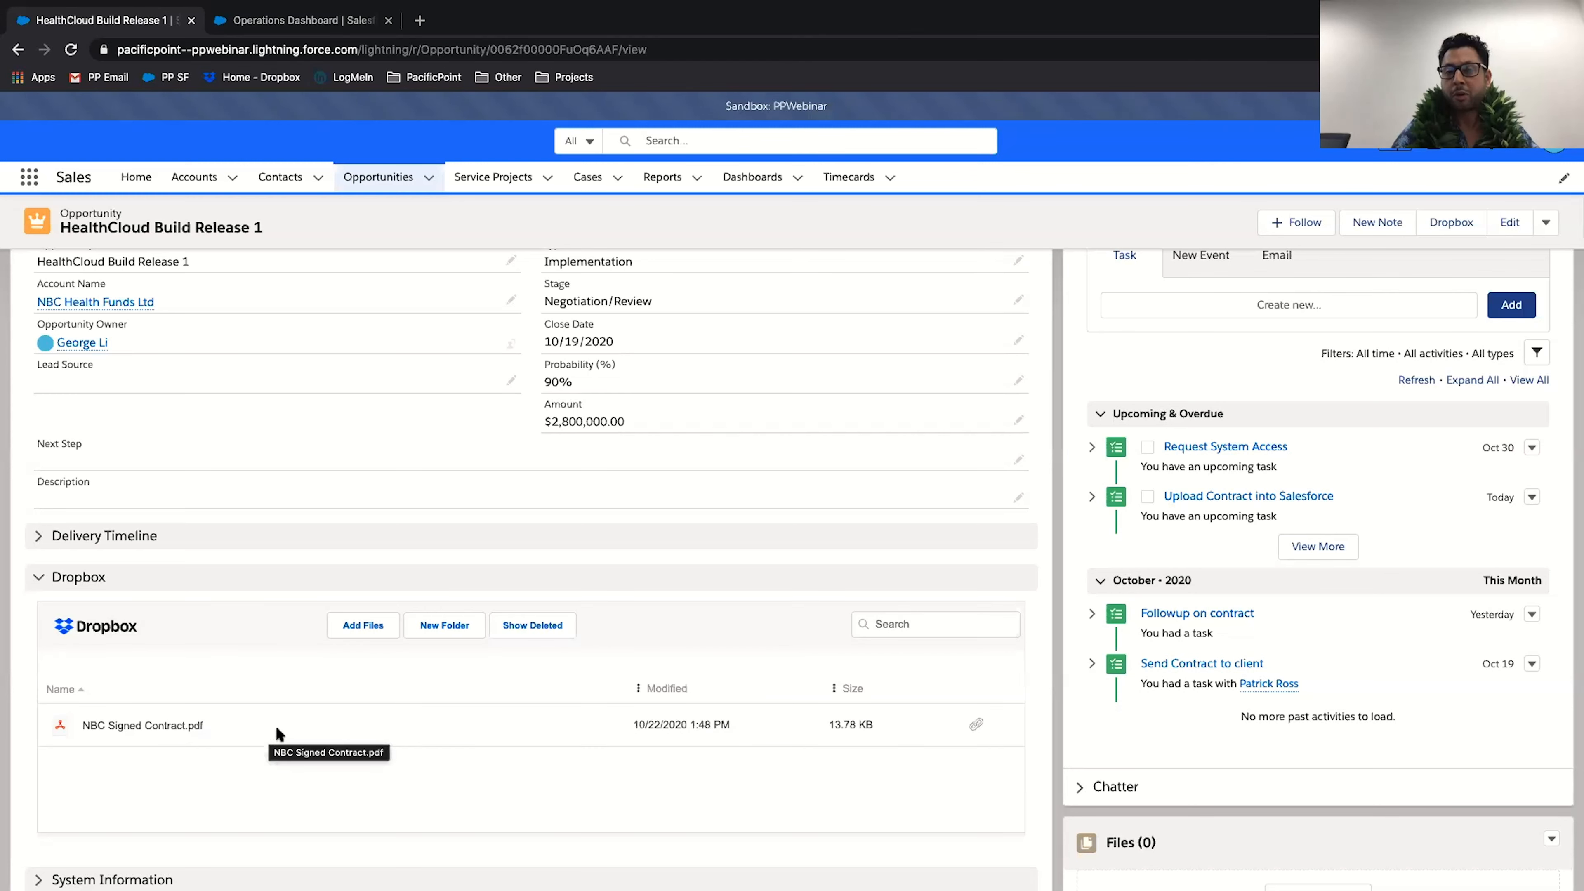
pyautogui.scroll(-3)
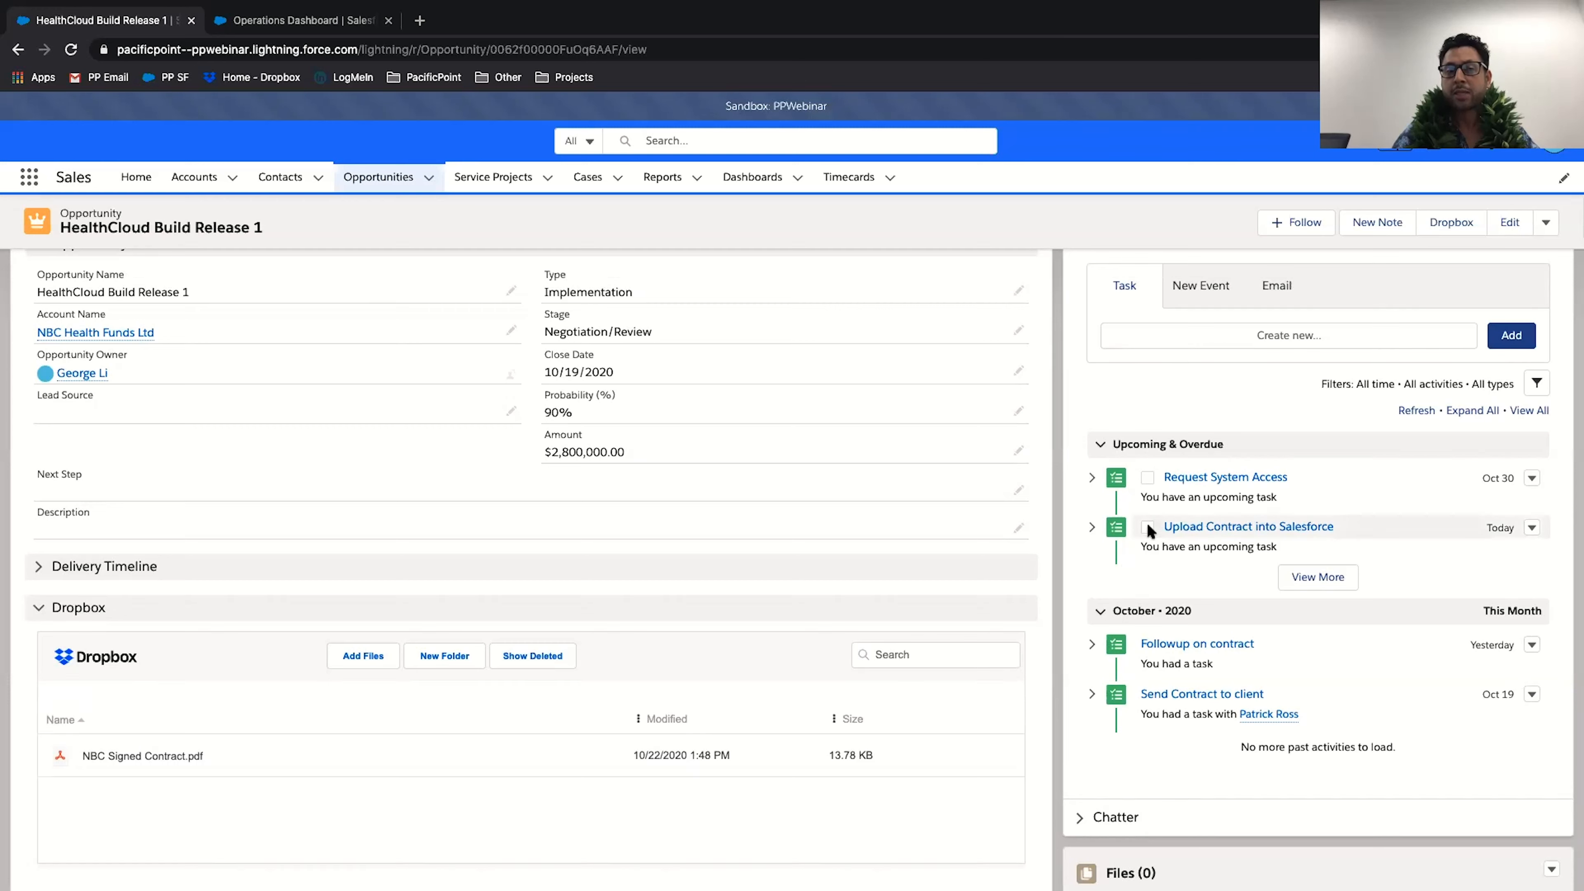
# Check off the Upload Contract into Salesforce task in the activity timeline.
pyautogui.click(1147, 526)
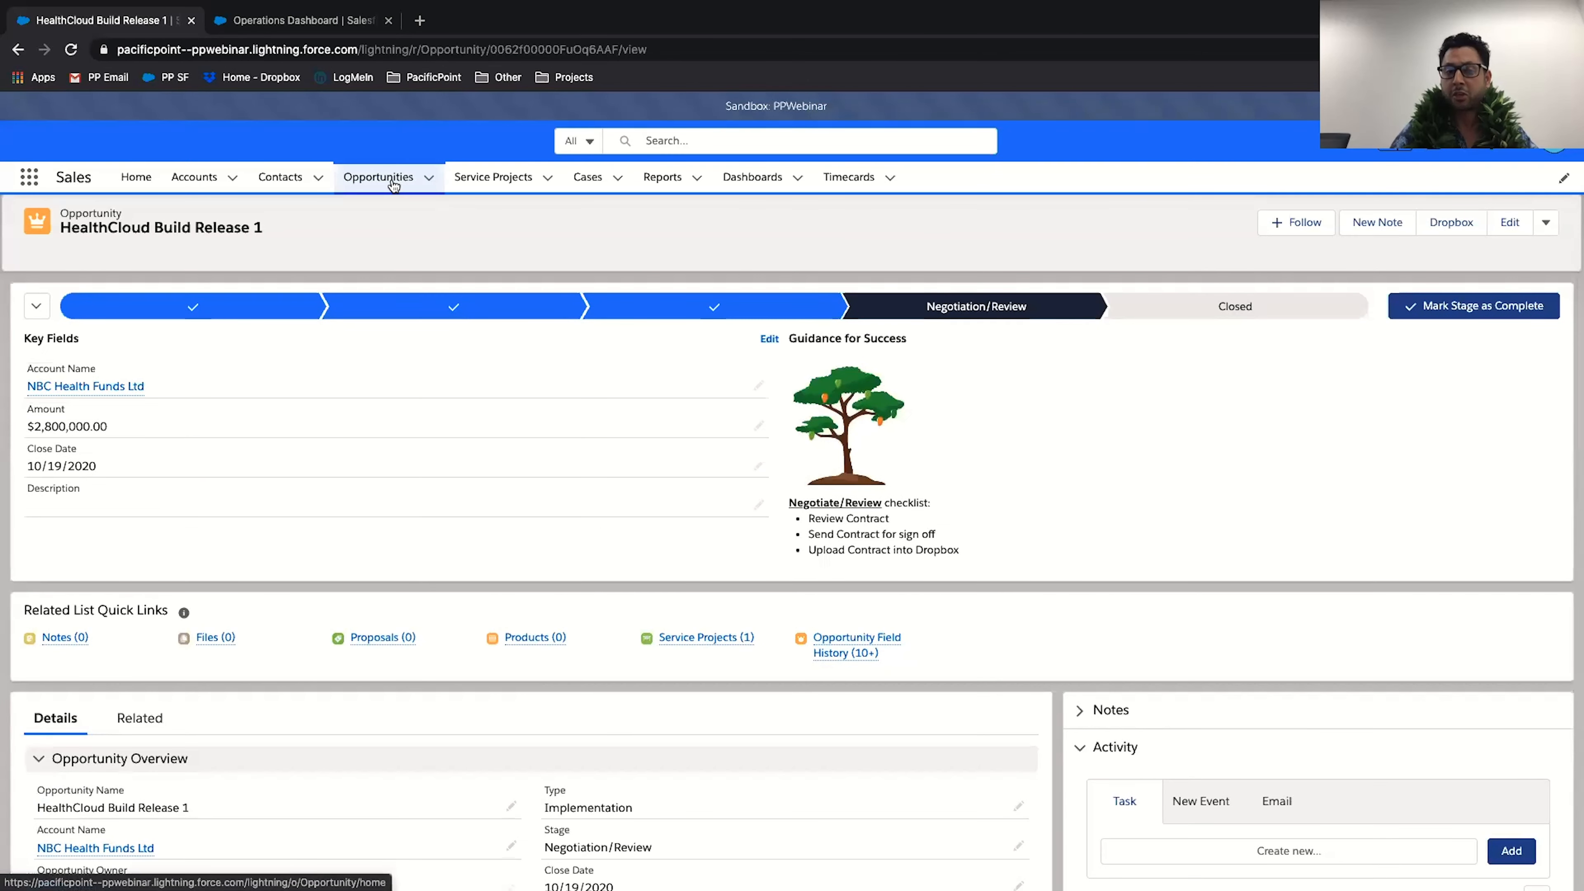
# Go to the My Opportunities Kanban board to move HealthCloud Build Release 1 to Closed Won.
pyautogui.click(379, 177)
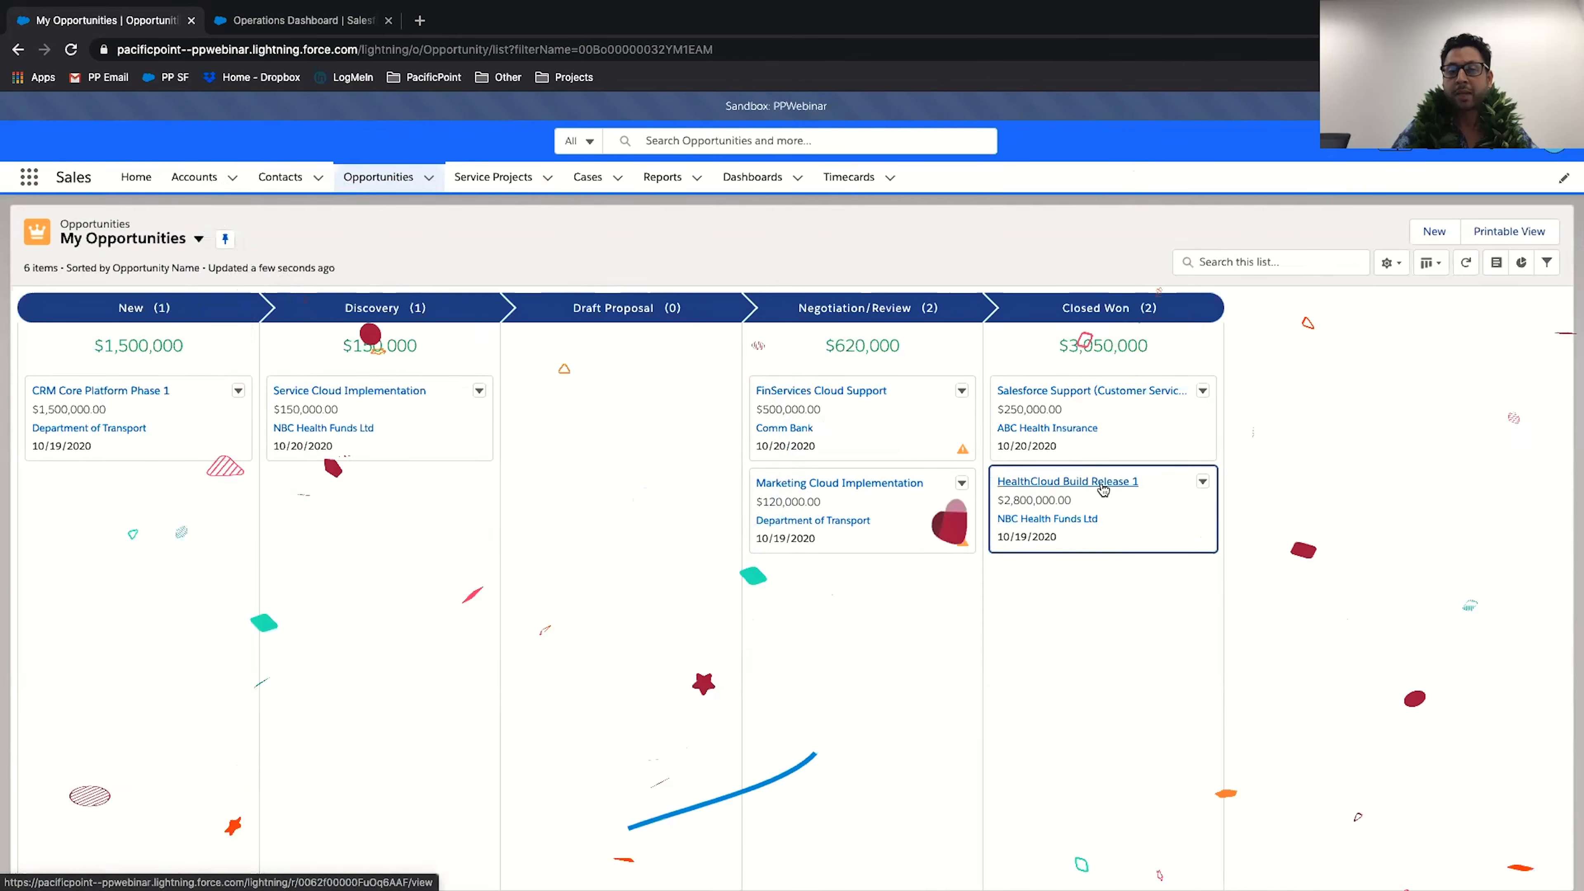
# Reopen HealthCloud Build Release 1 from the board and view its related records.
pyautogui.click(1066, 481)
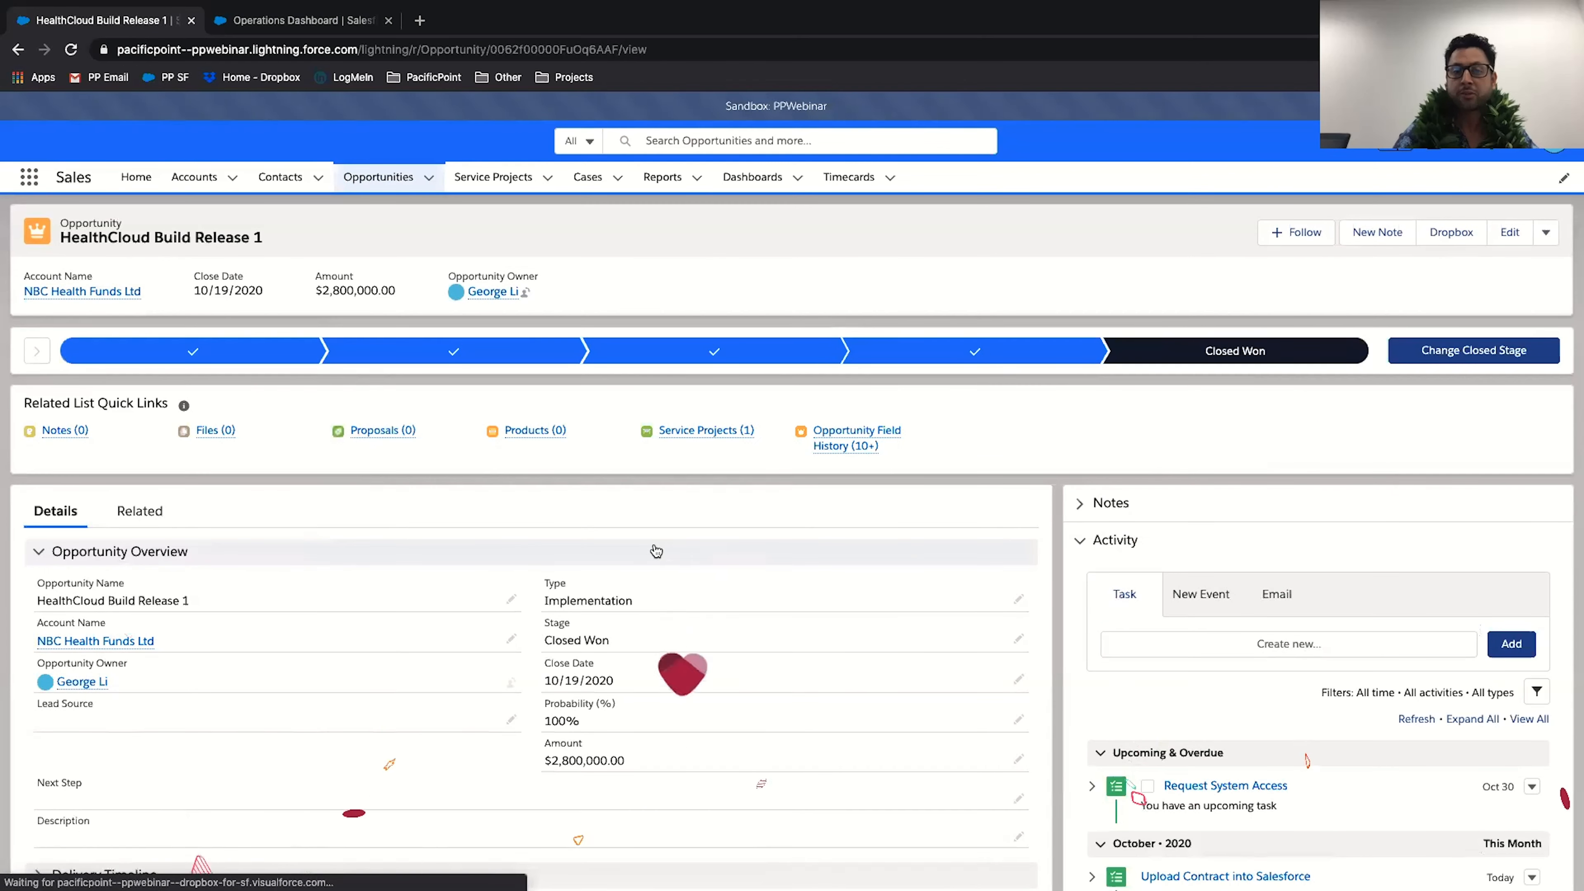
pyautogui.click(139, 511)
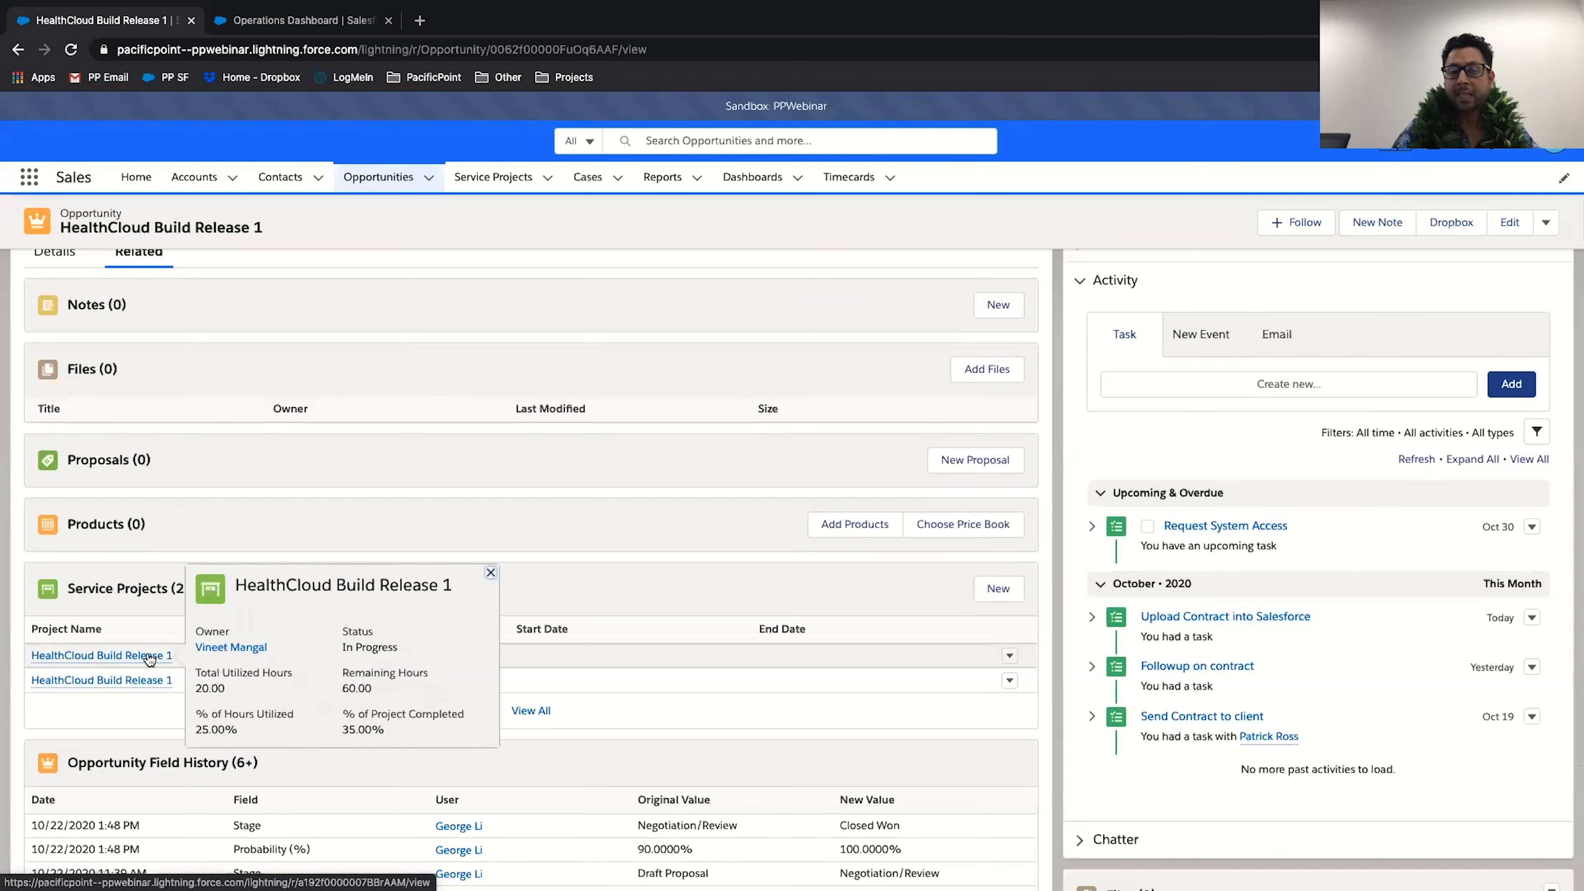
# Go to the HealthCloud Build Release 1 service project and review Hours & Budget, Milestones and Cases.
pyautogui.click(100, 654)
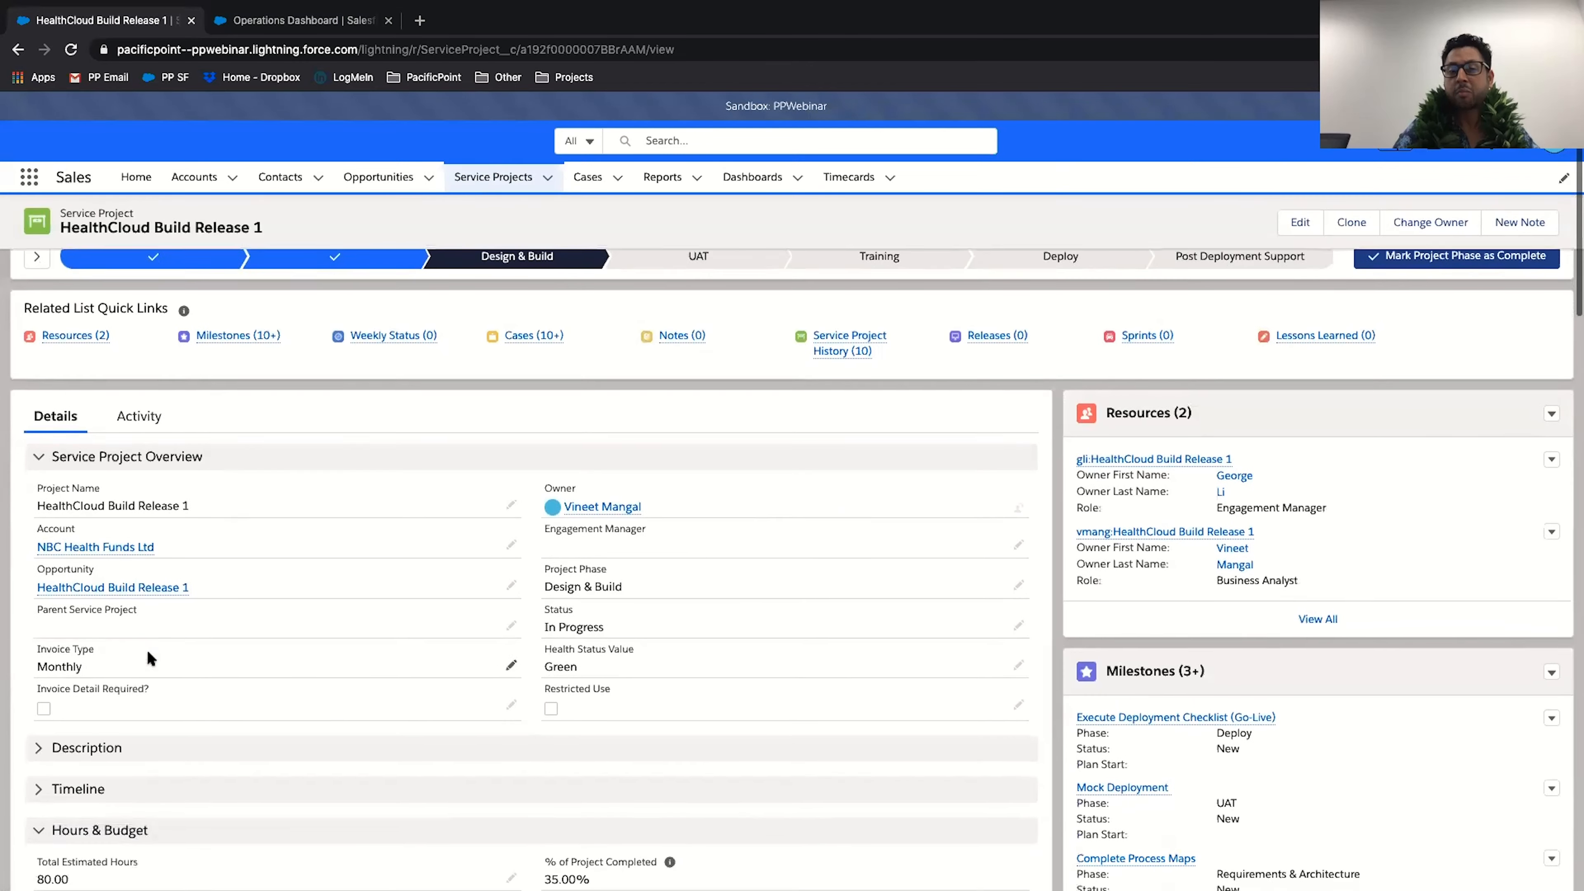
pyautogui.scroll(-3)
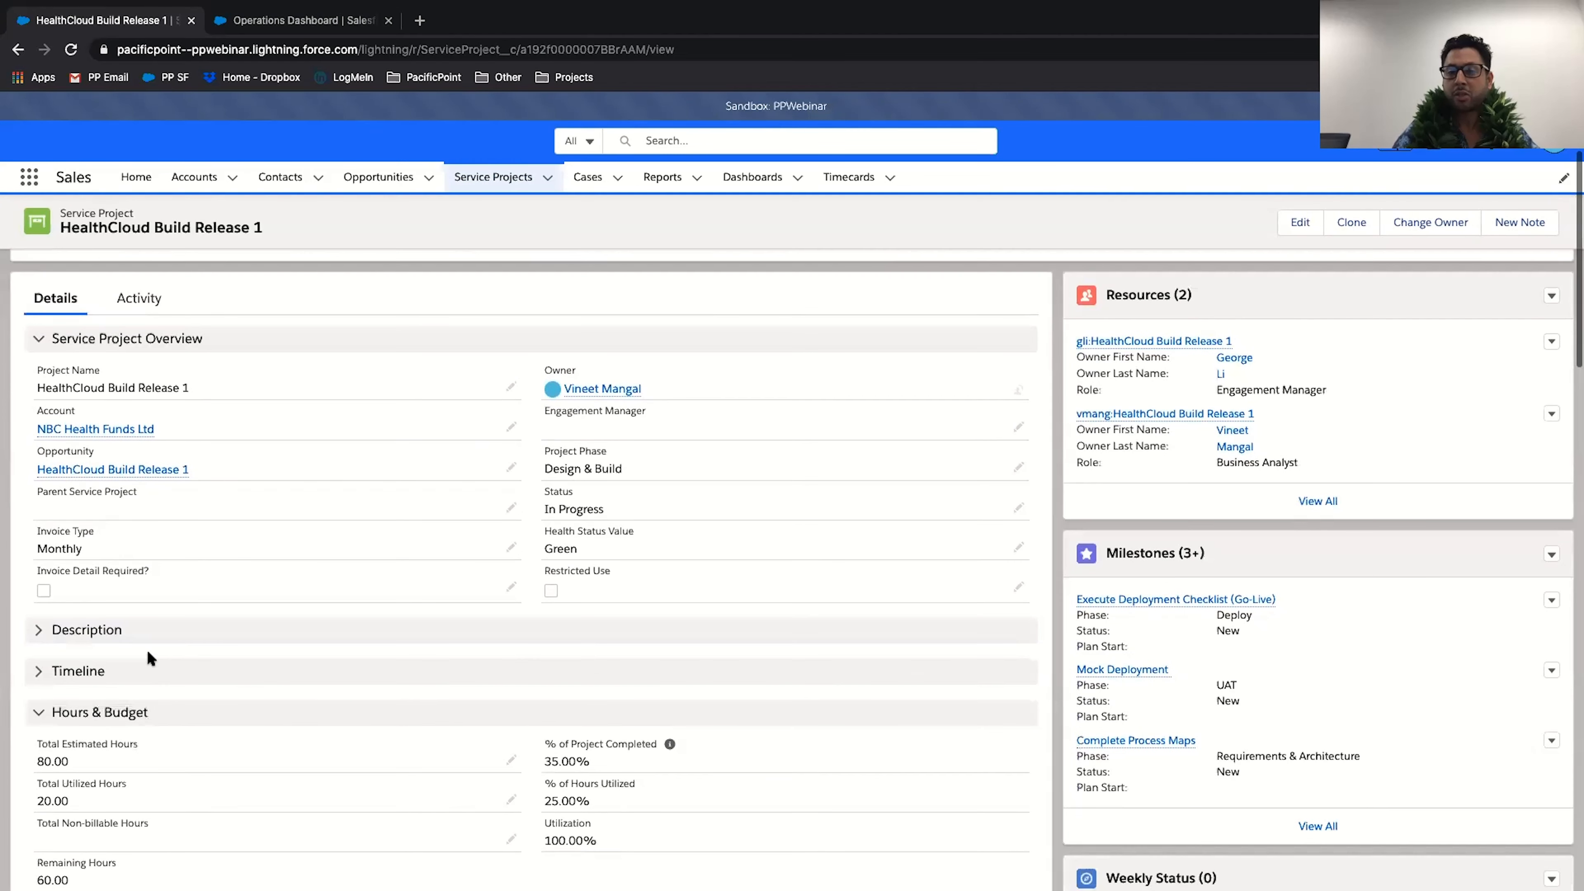
pyautogui.moveTo(1177, 607)
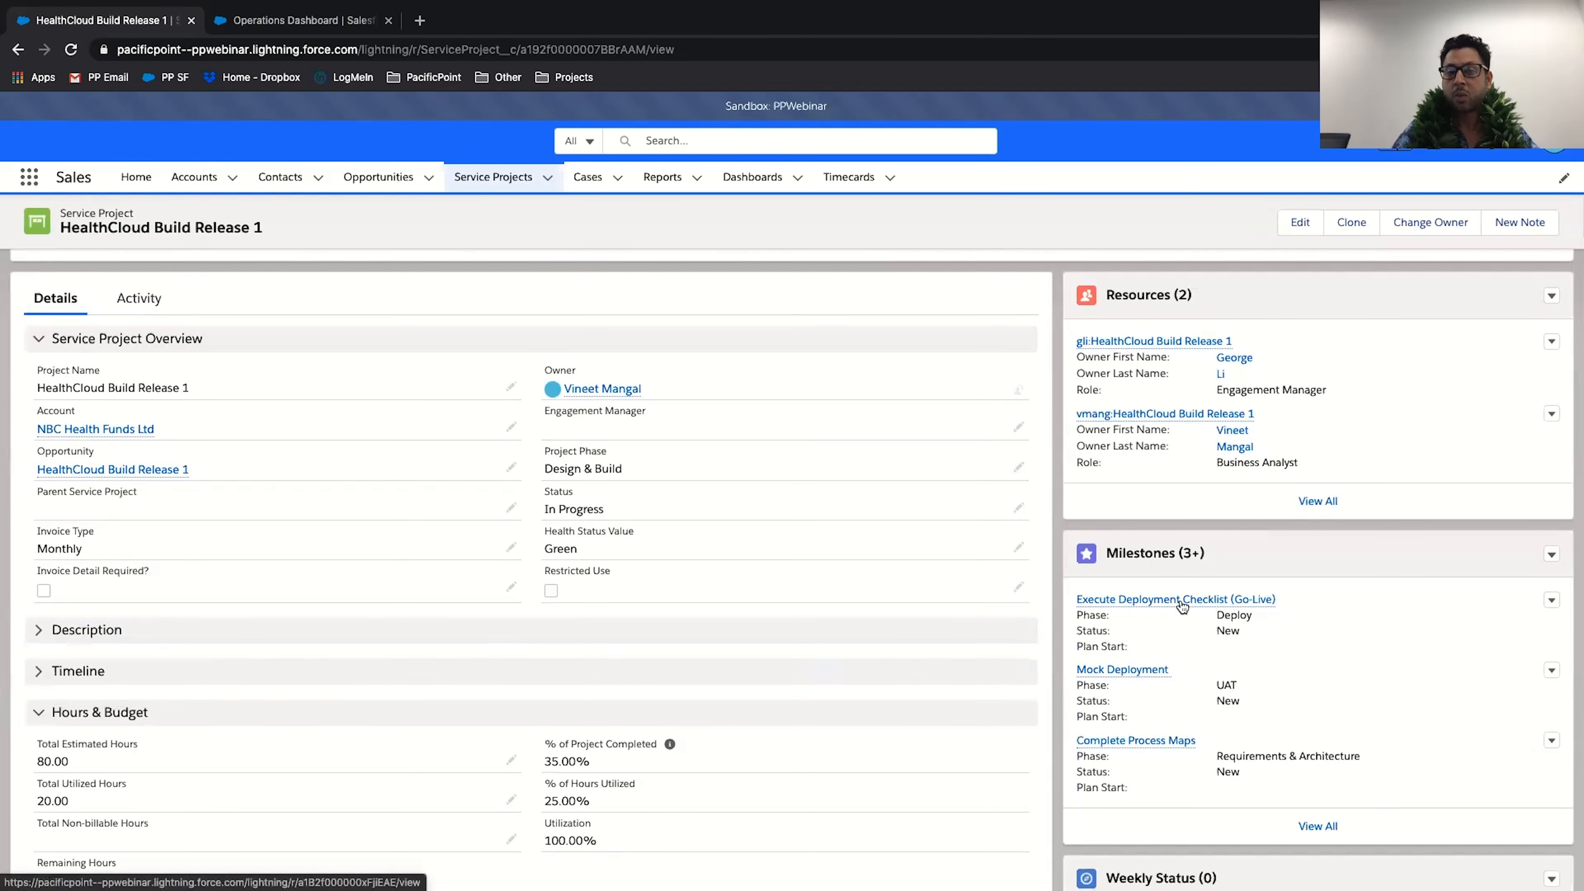
pyautogui.scroll(-3)
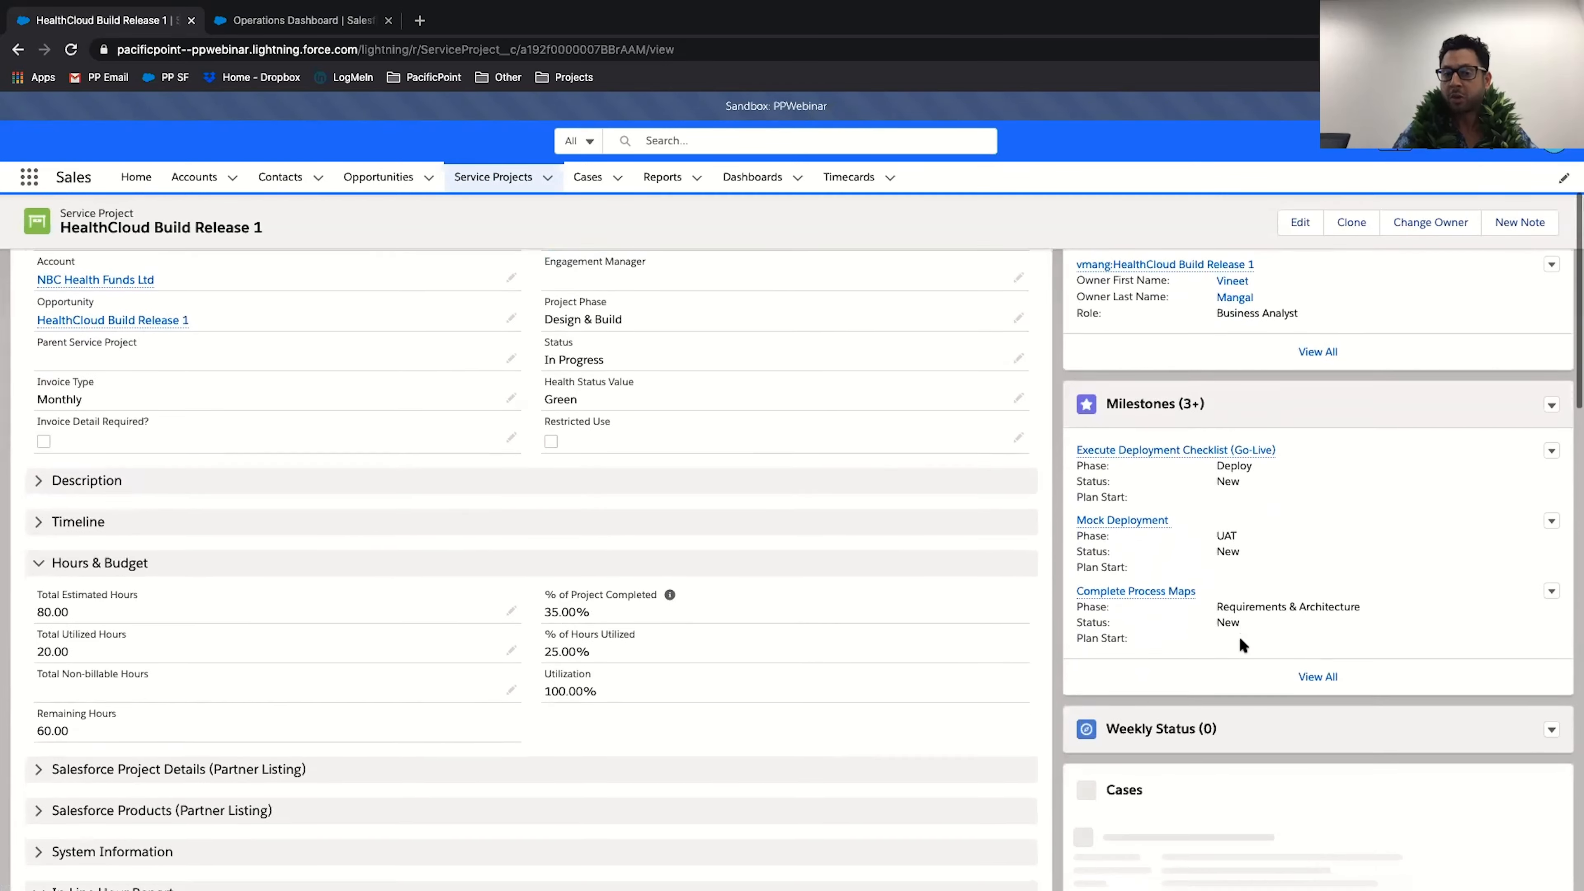
pyautogui.scroll(-3)
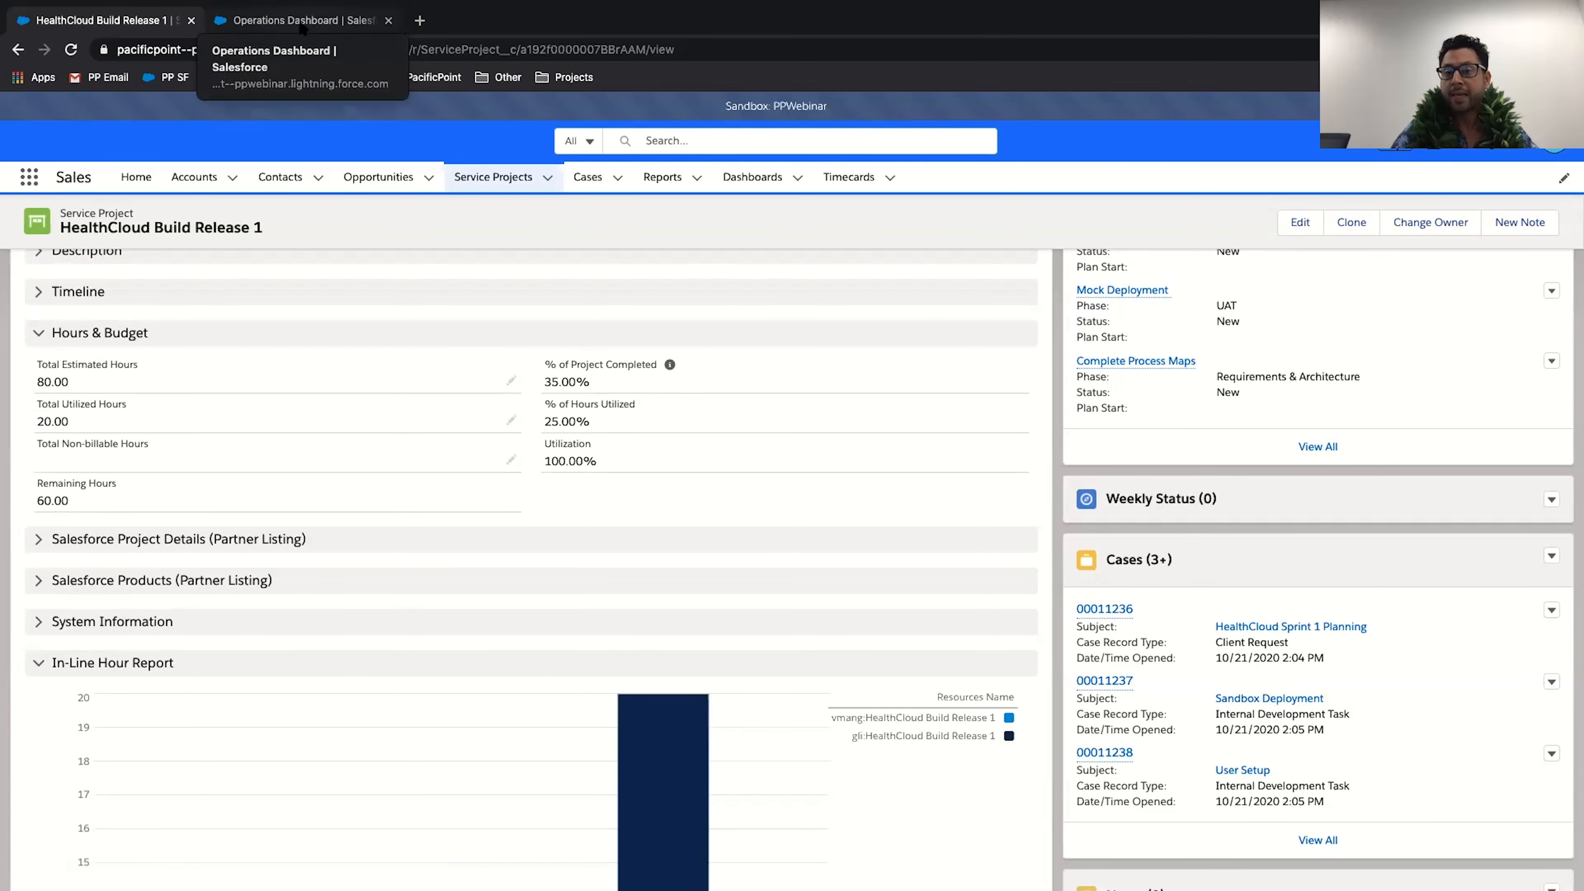
pyautogui.click(293, 19)
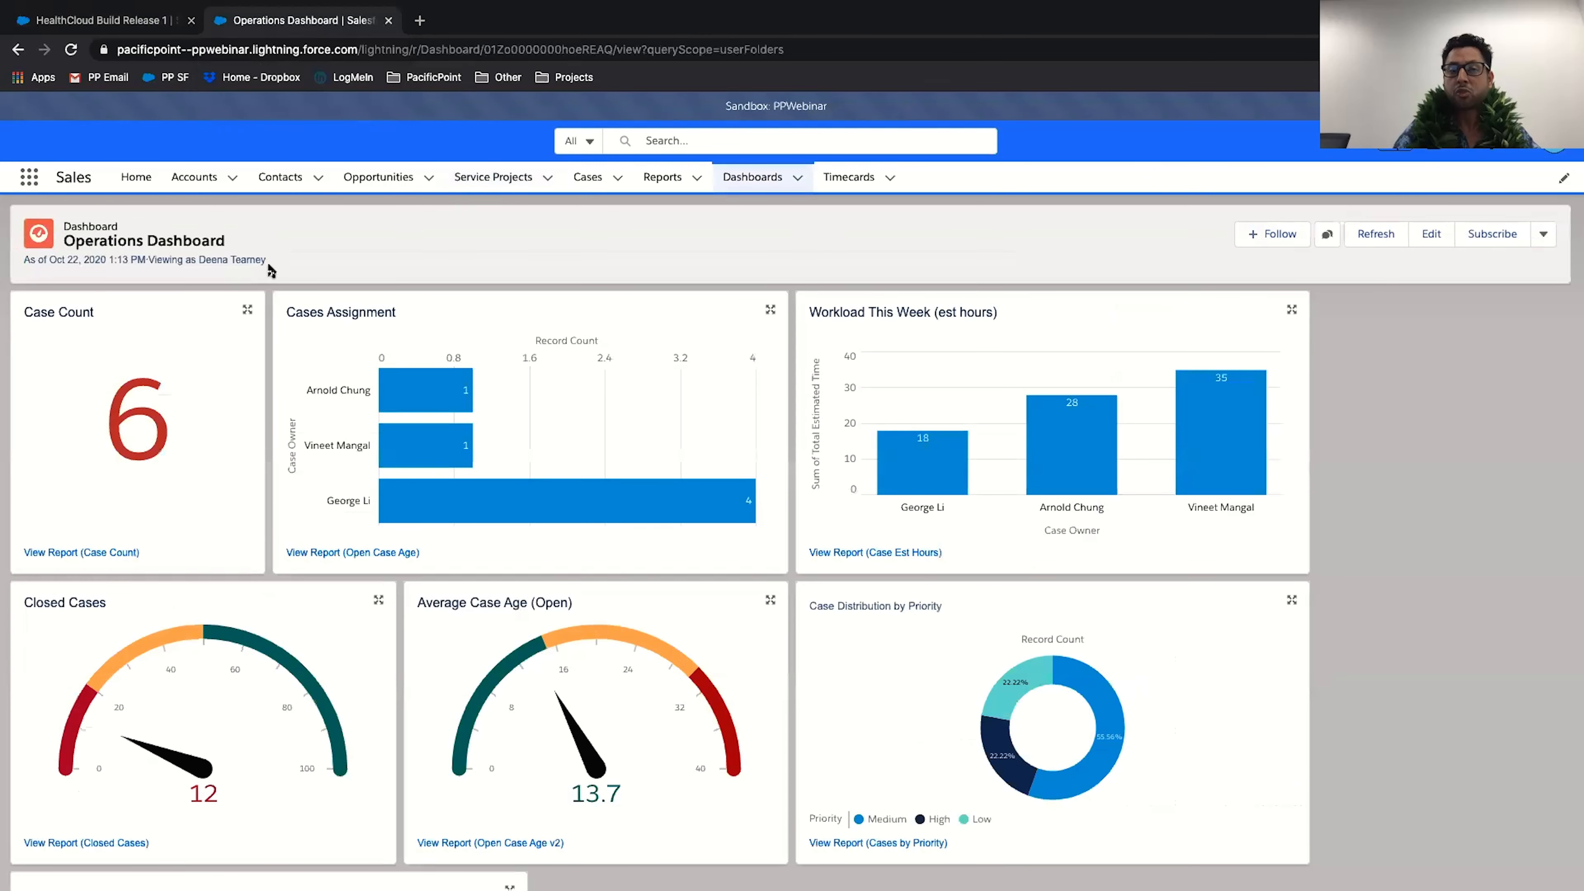
pyautogui.scroll(-3)
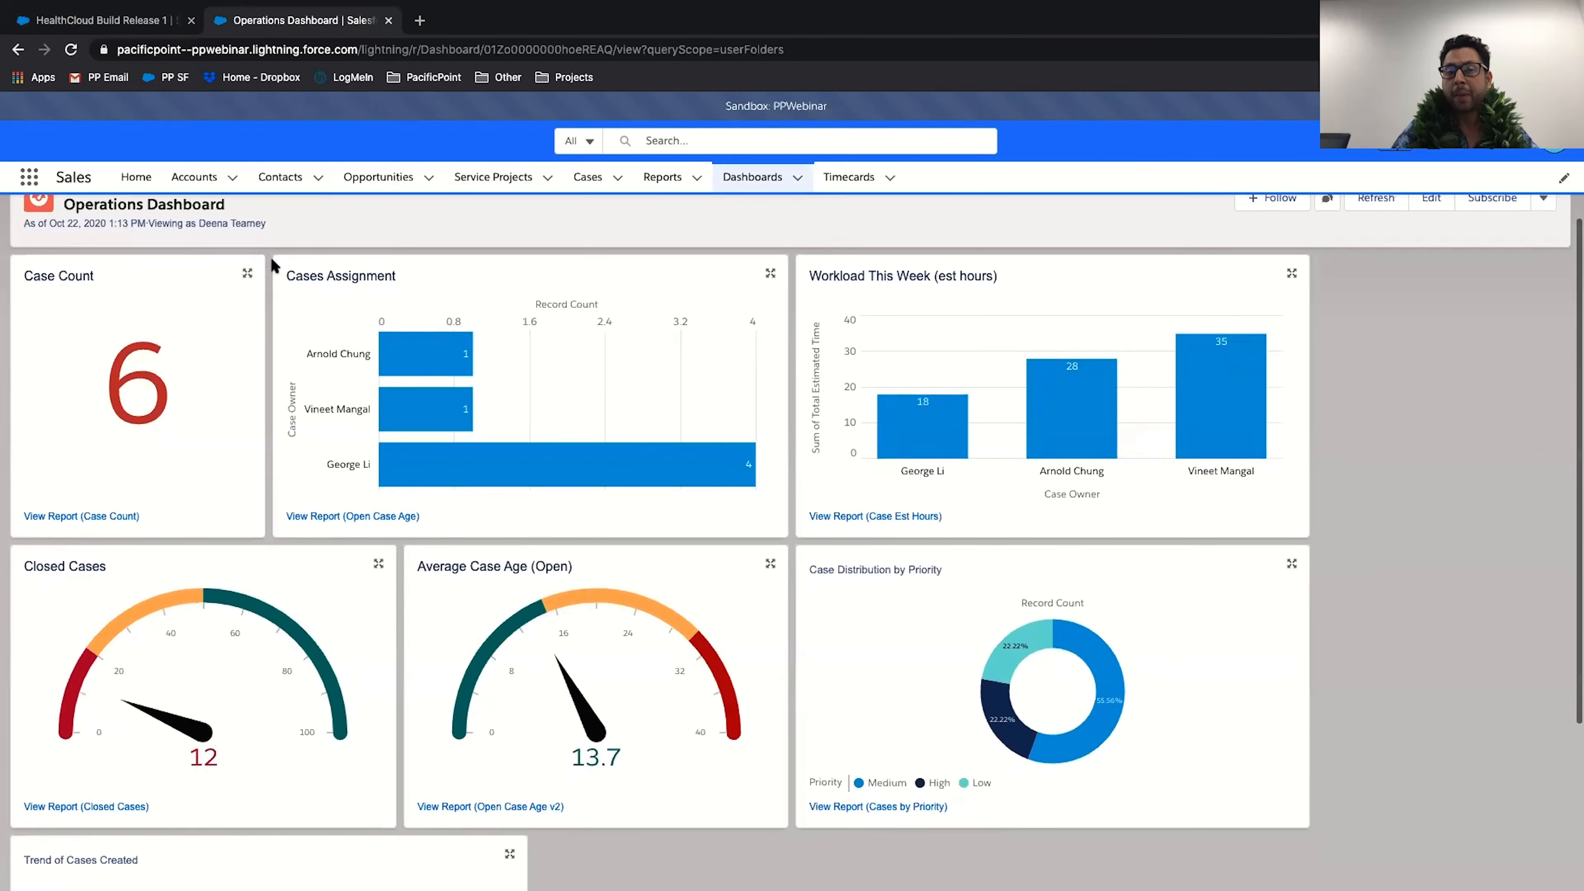
pyautogui.scroll(-3)
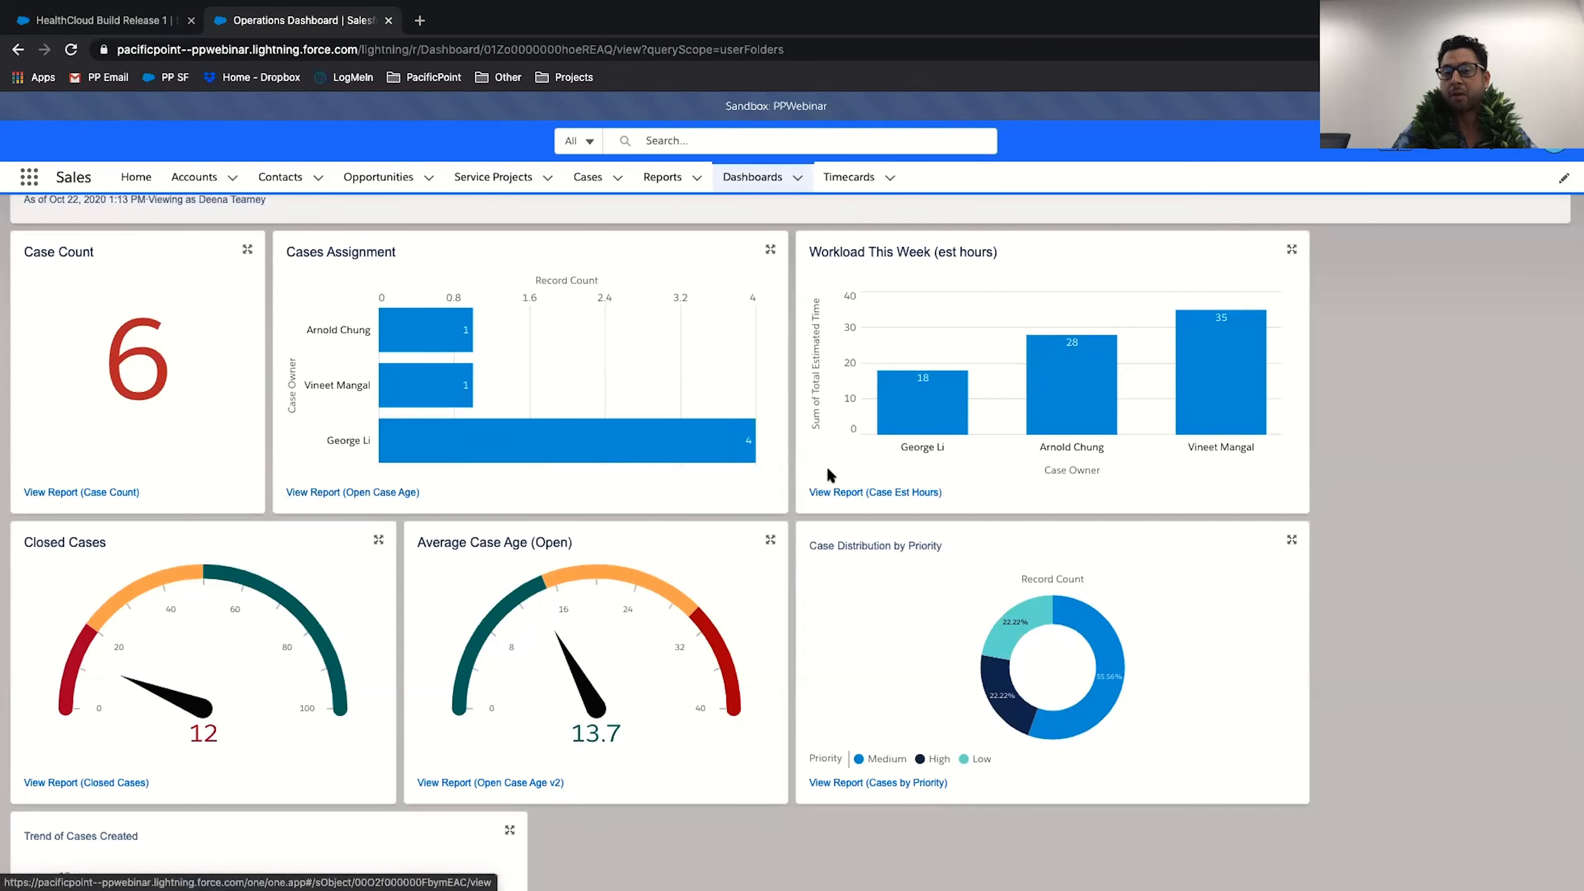
pyautogui.moveTo(1070, 384)
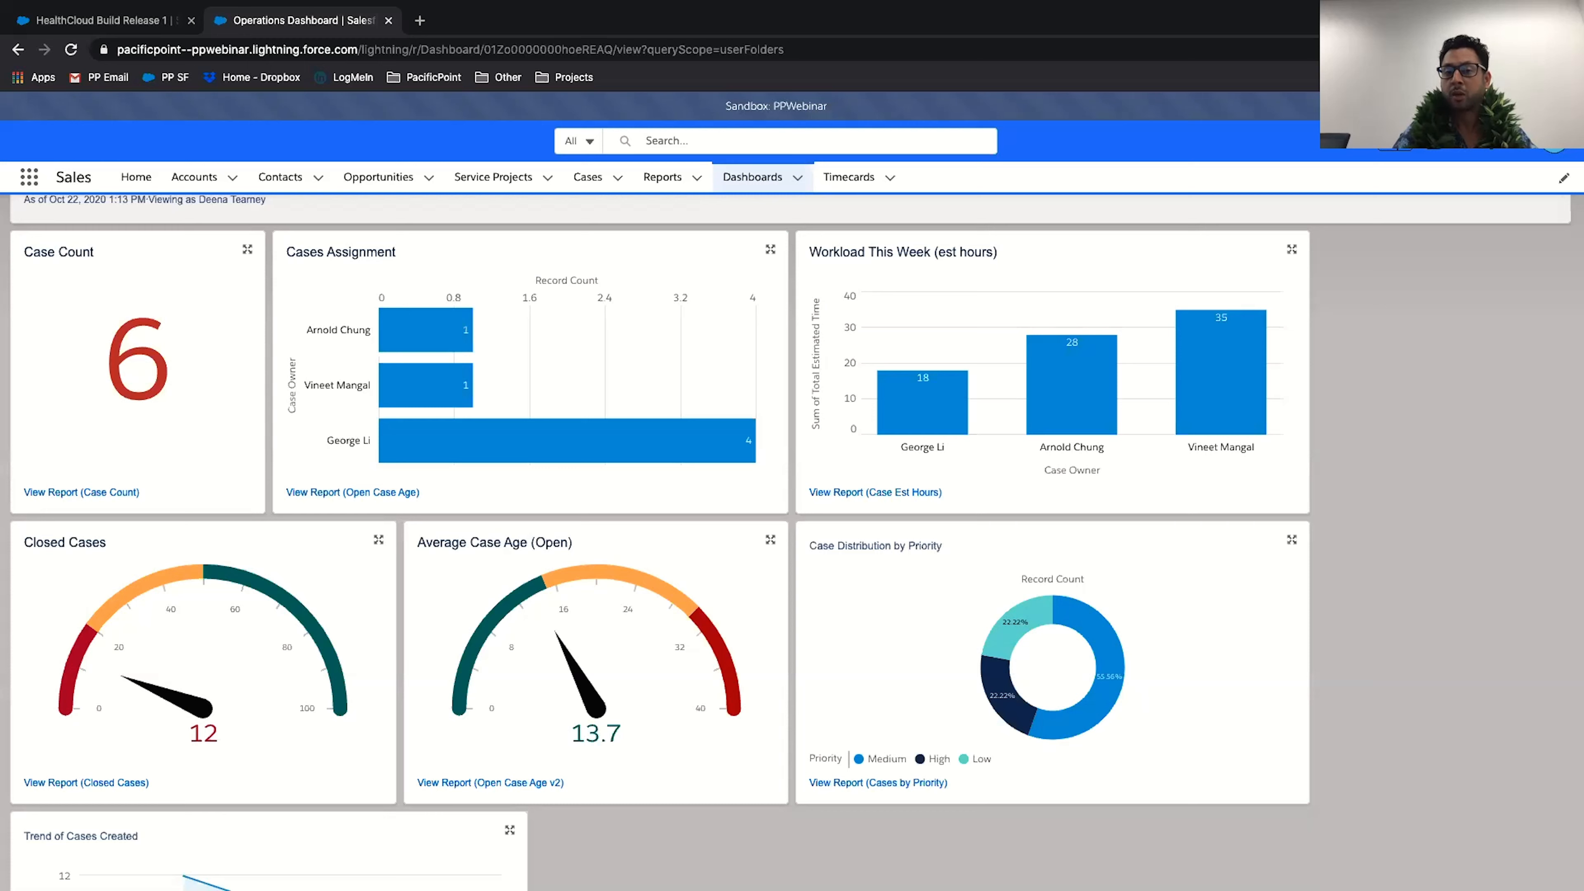
pyautogui.moveTo(738, 816)
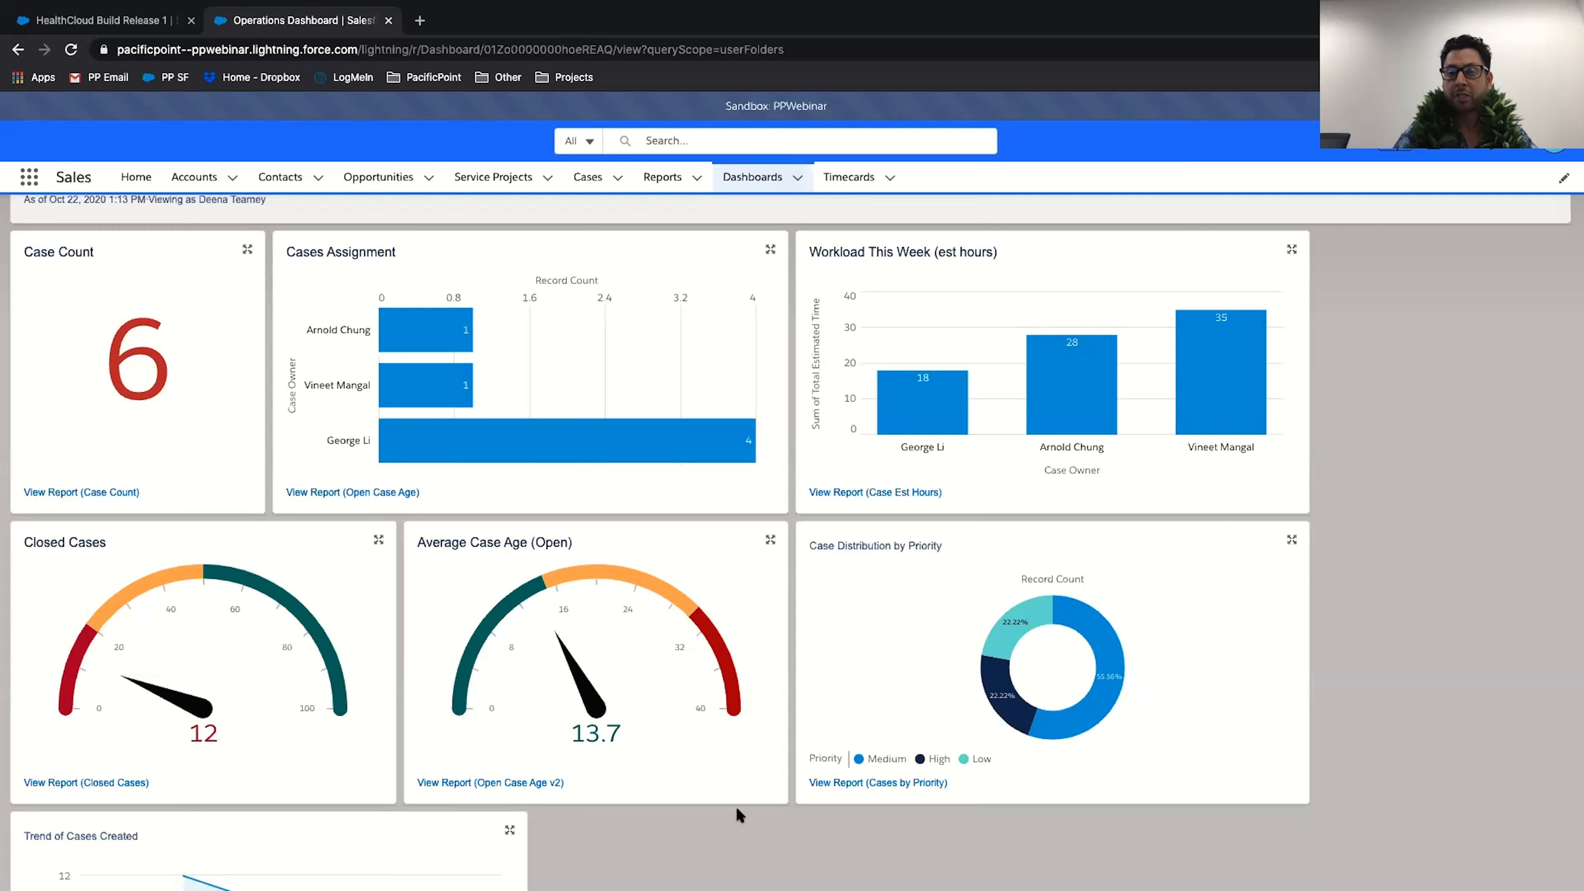
pyautogui.moveTo(839, 481)
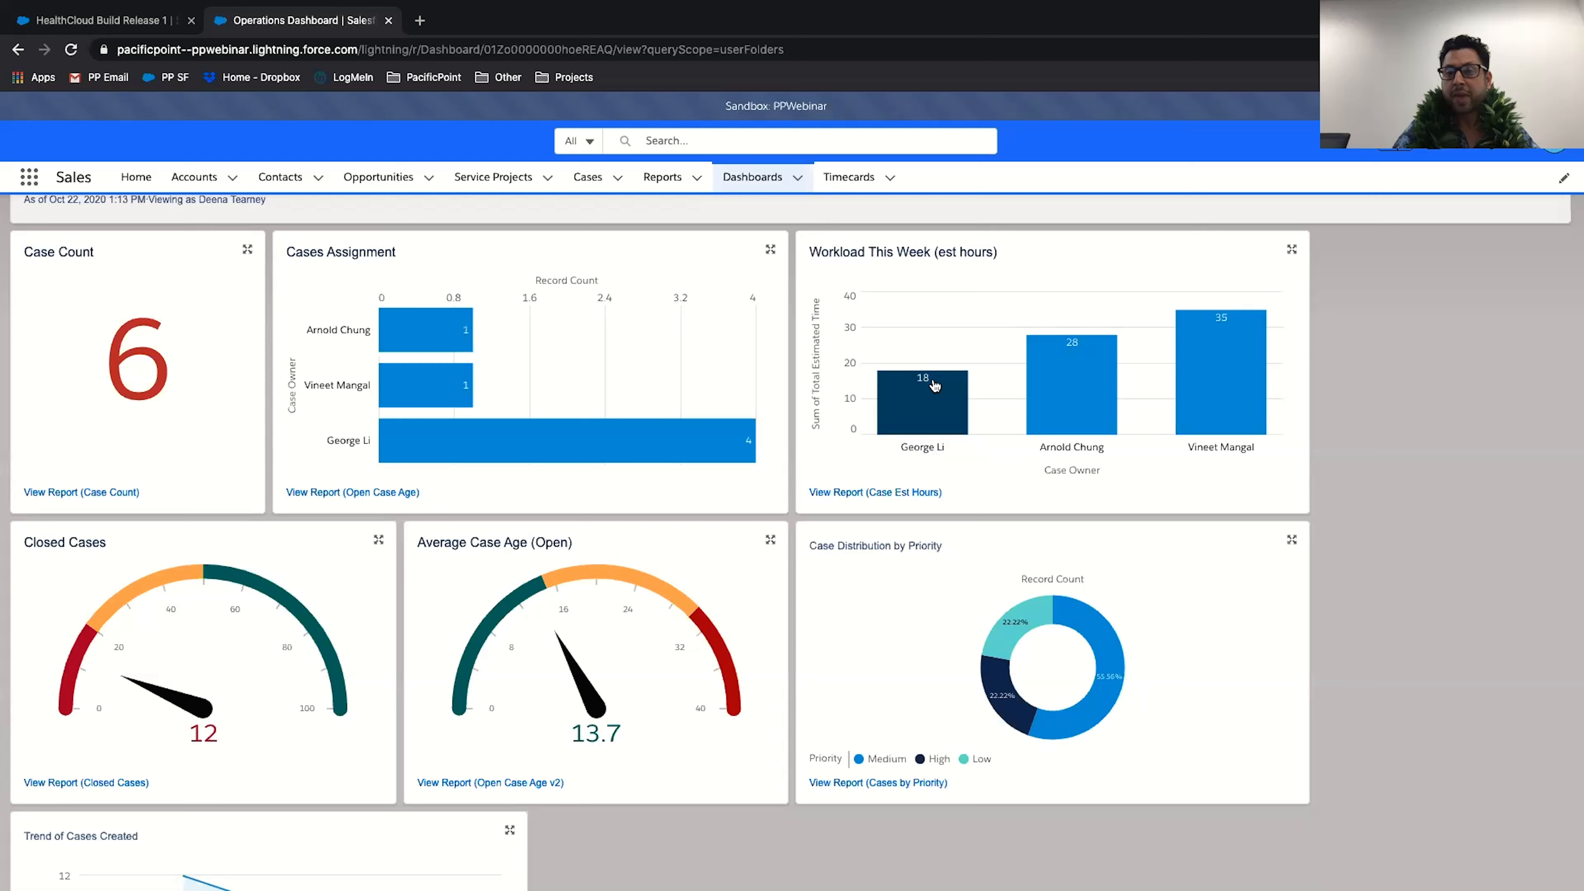
pyautogui.moveTo(818, 483)
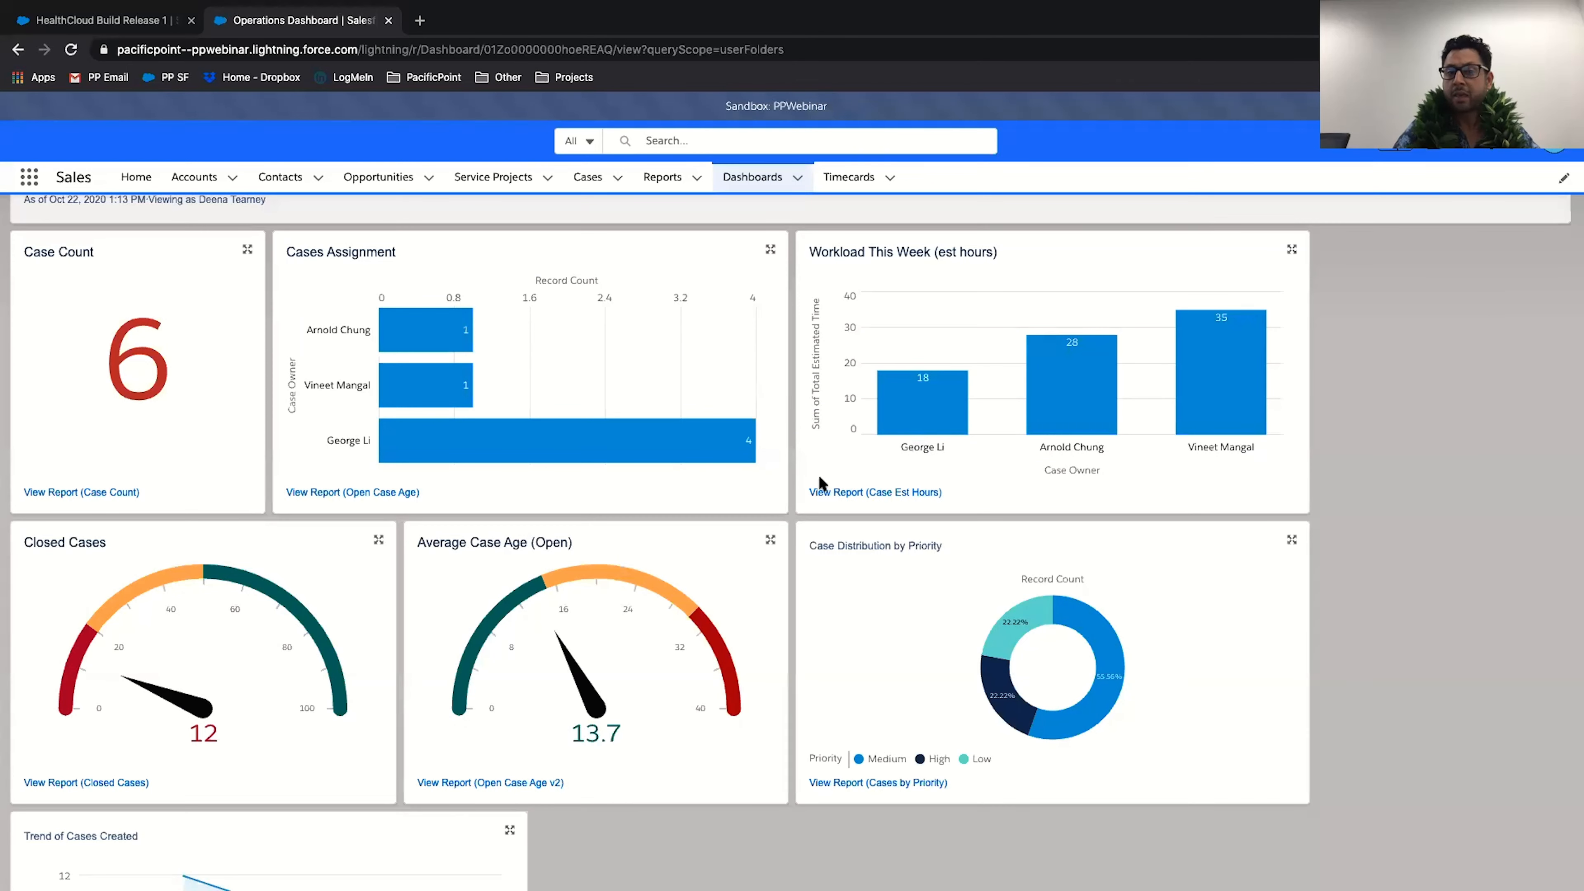
pyautogui.moveTo(591, 311)
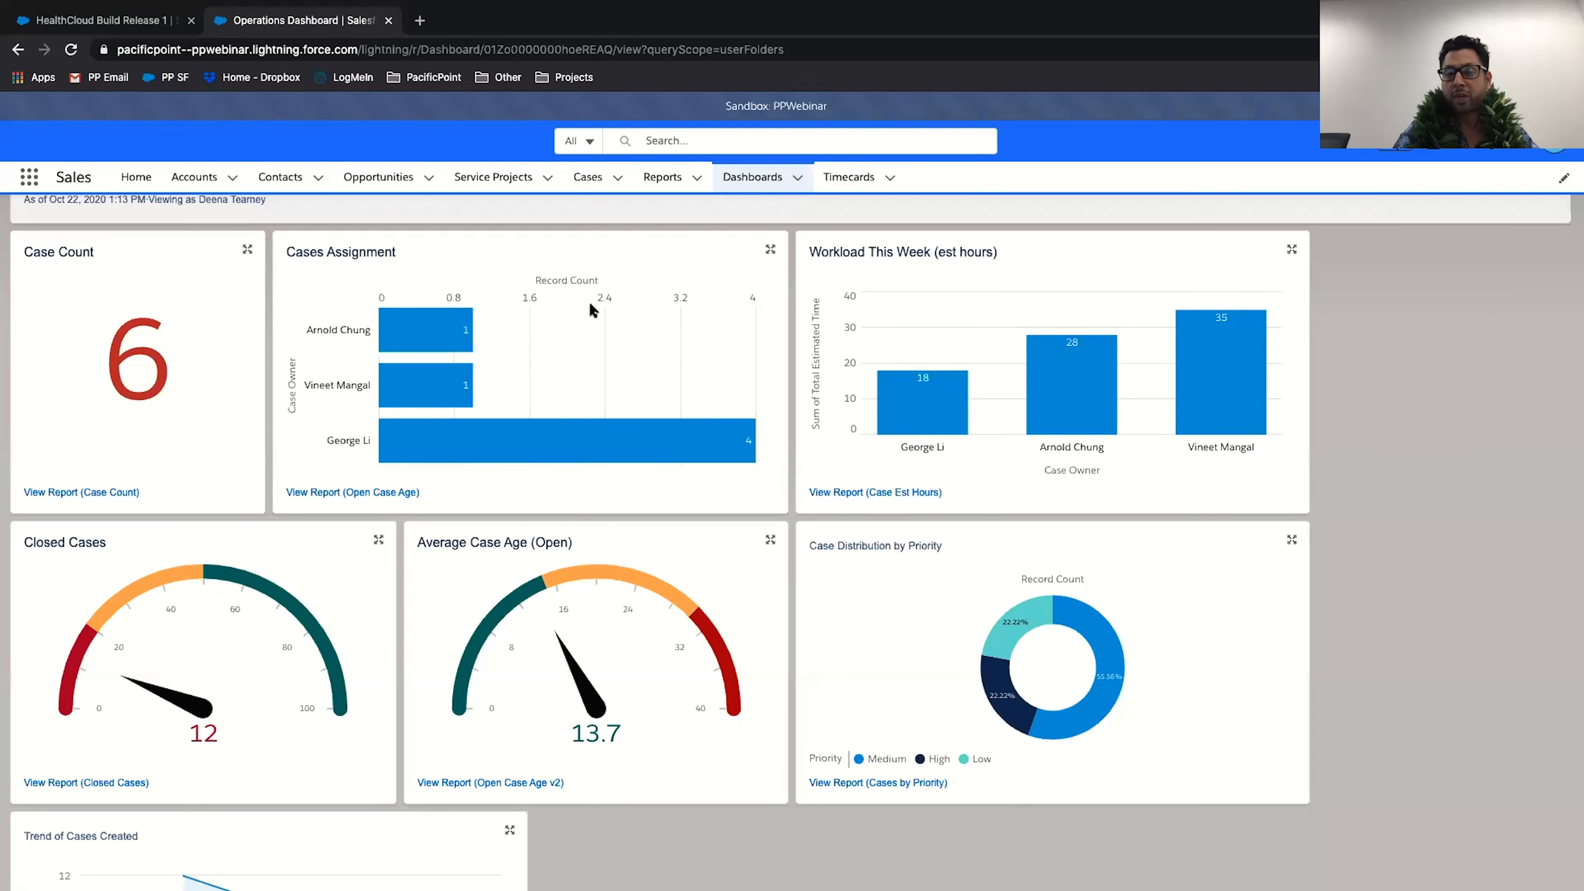
# From the Service Projects list, reopen HealthCloud Build Release 1 and reach its Cases list for case 00011236.
pyautogui.click(494, 177)
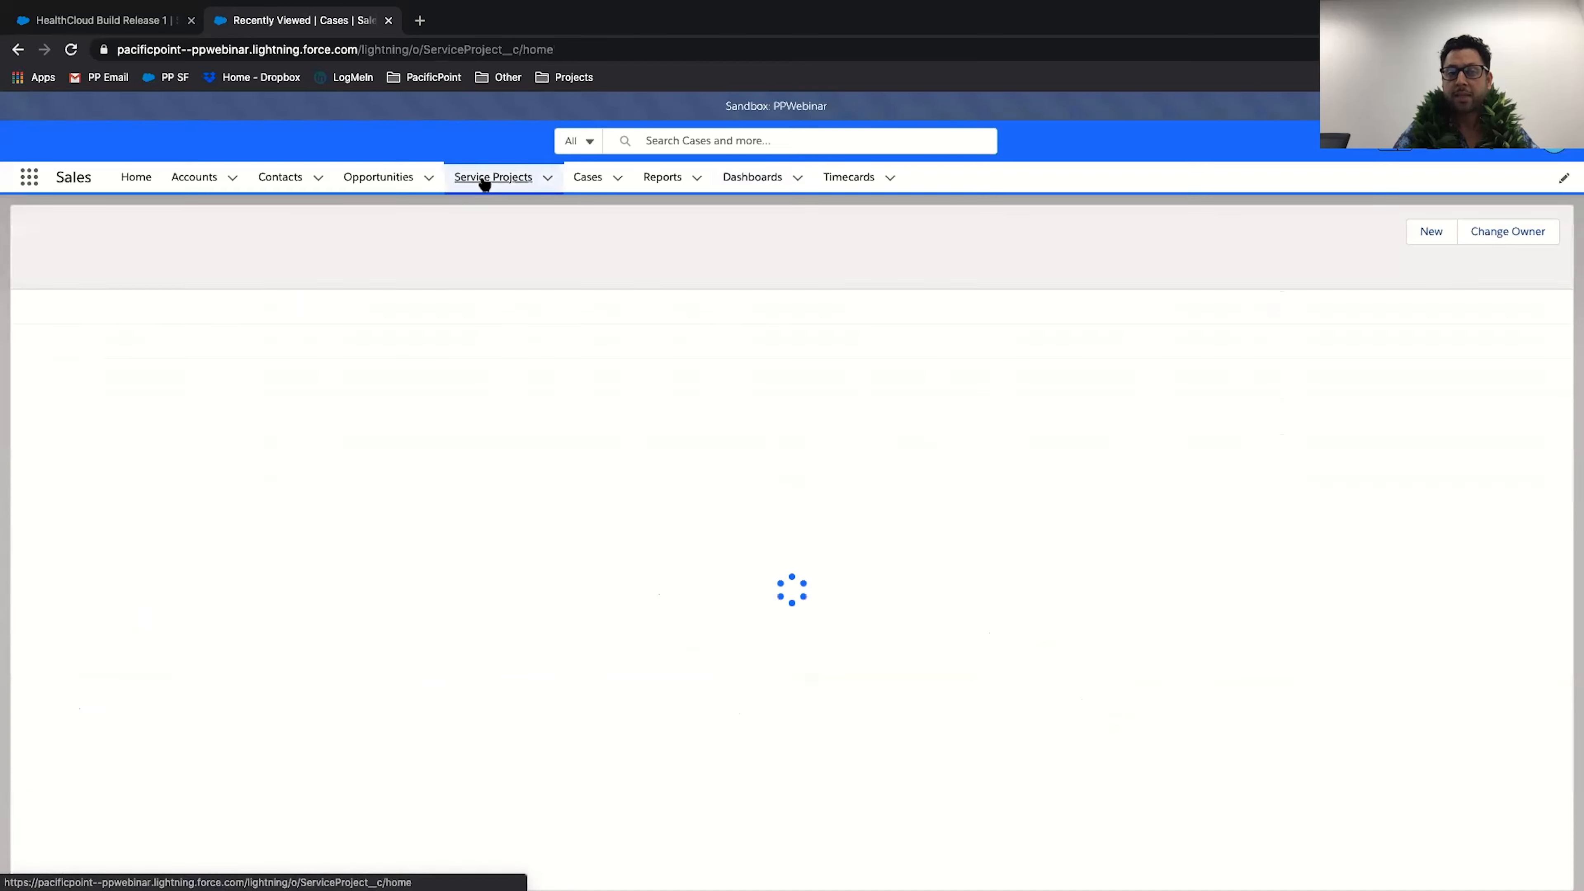
pyautogui.click(493, 177)
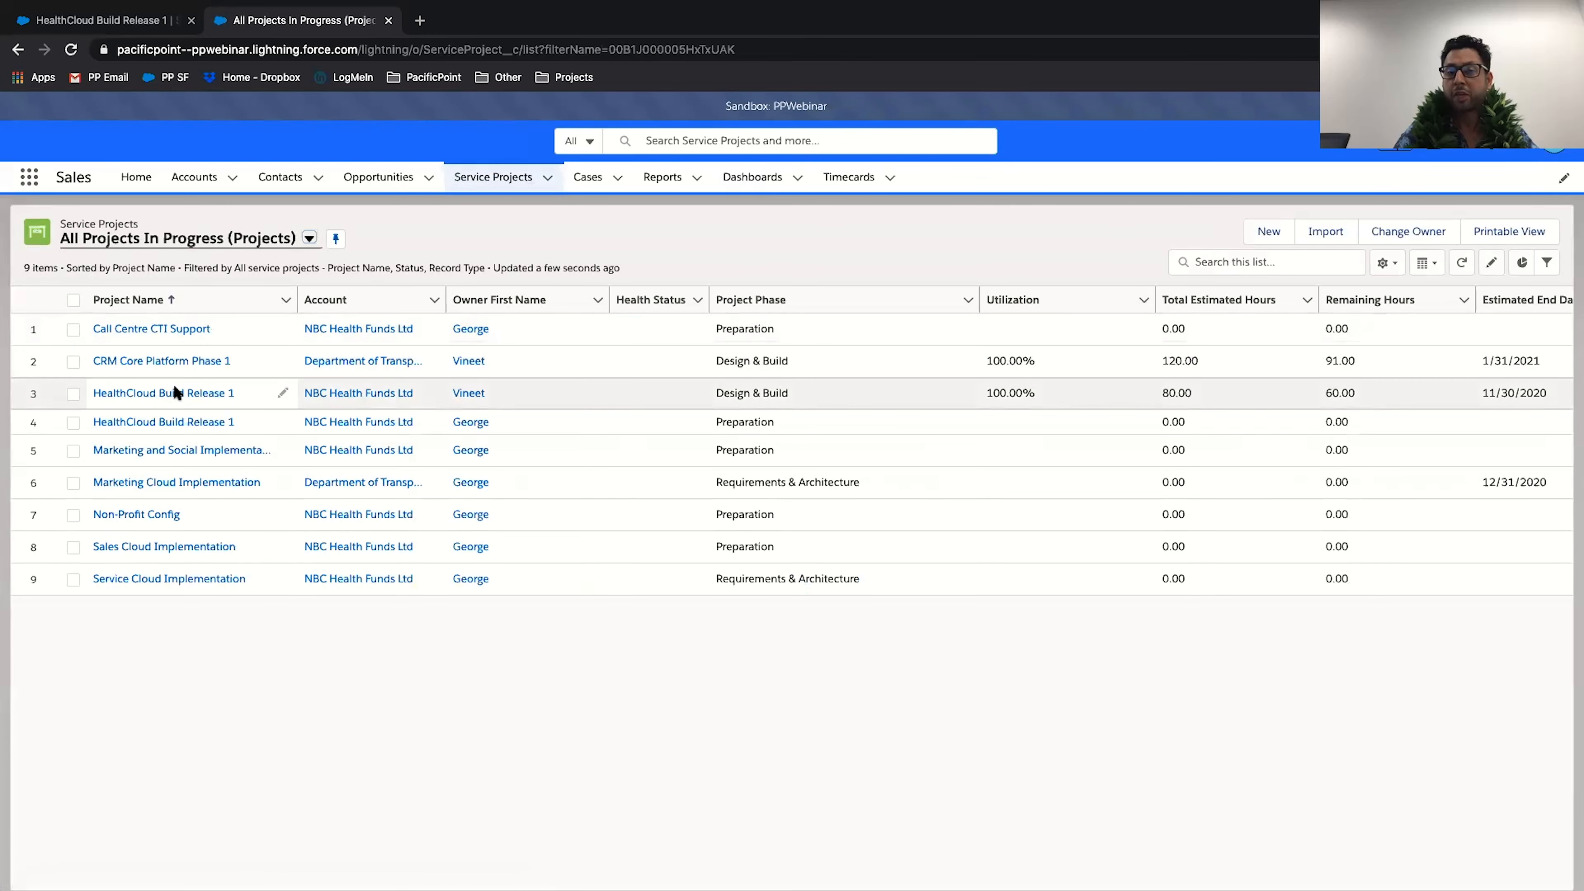
pyautogui.click(162, 392)
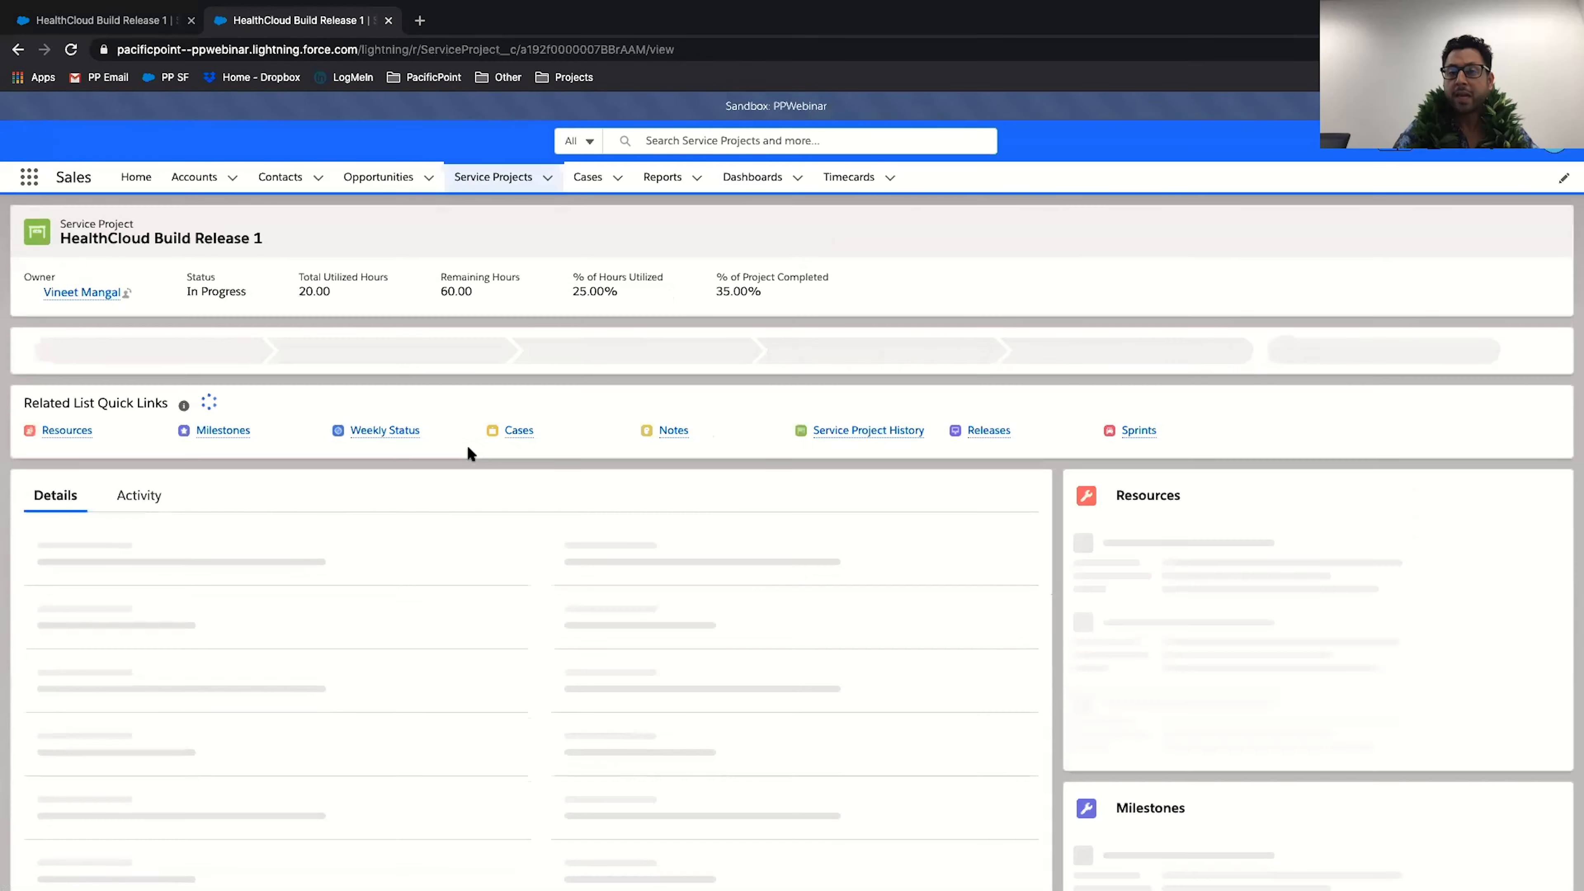
pyautogui.scroll(-3)
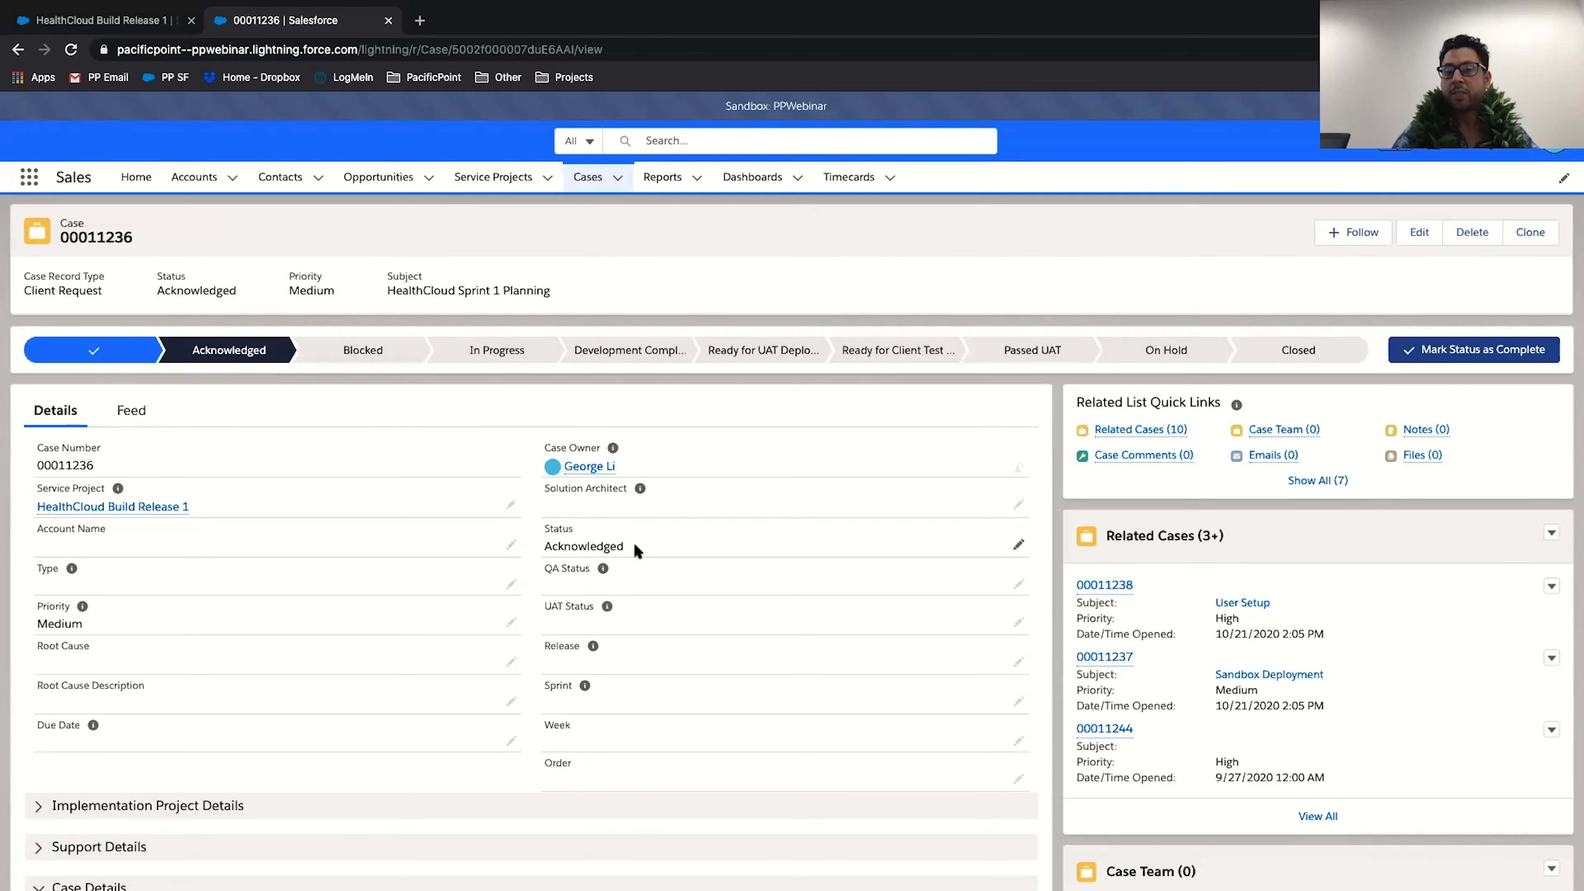
pyautogui.moveTo(712, 404)
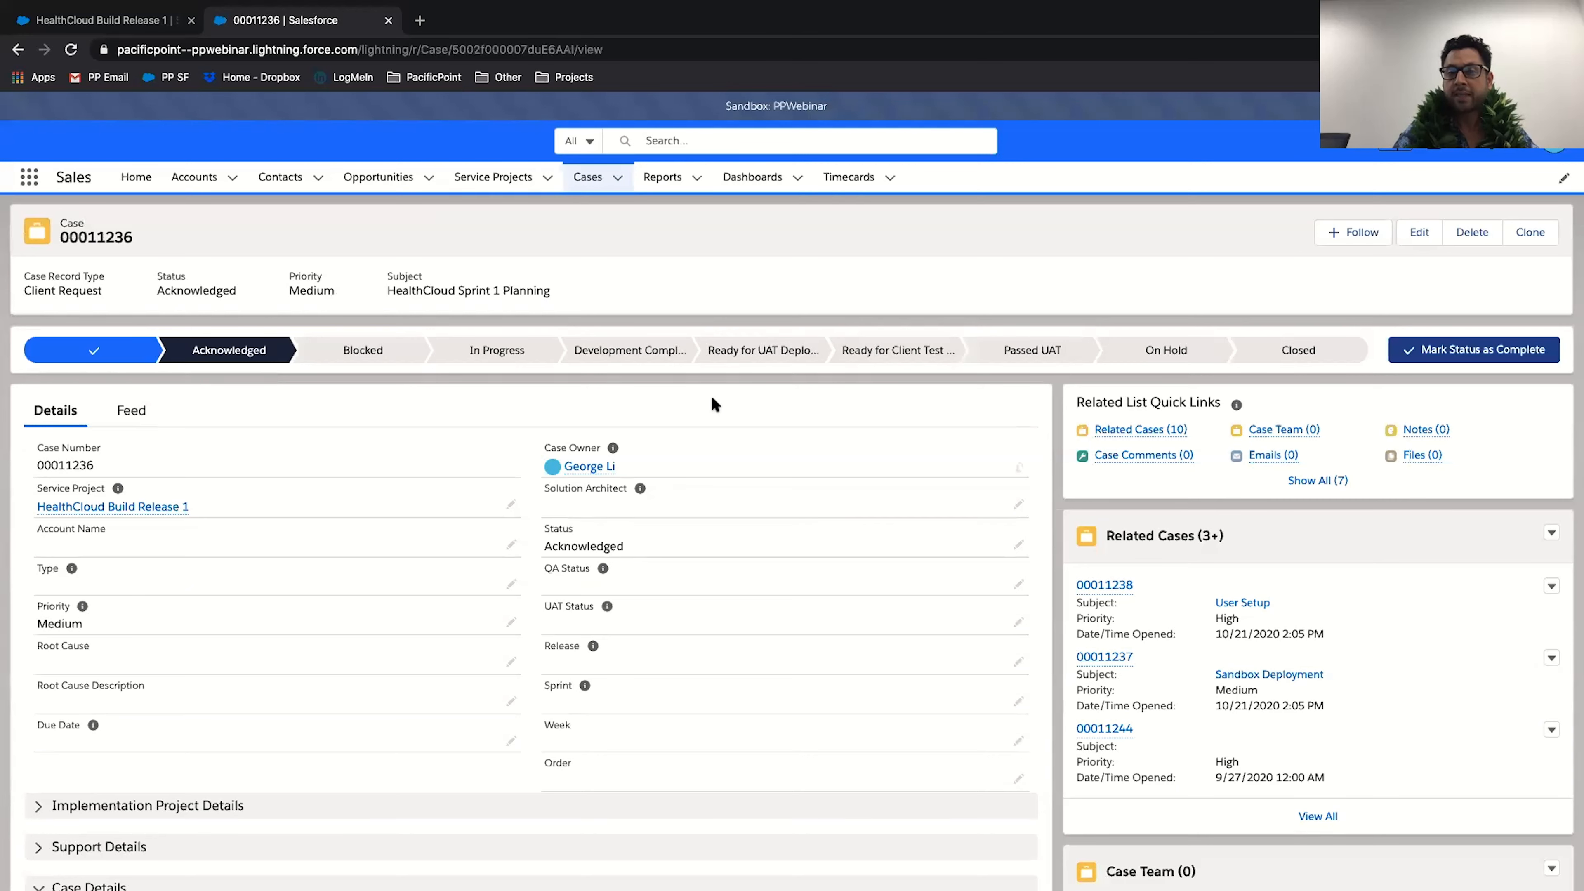
# On the Week of 10/19/2020 timecard, start a Friday HealthCloud entry with 6 billable hours.
pyautogui.click(849, 177)
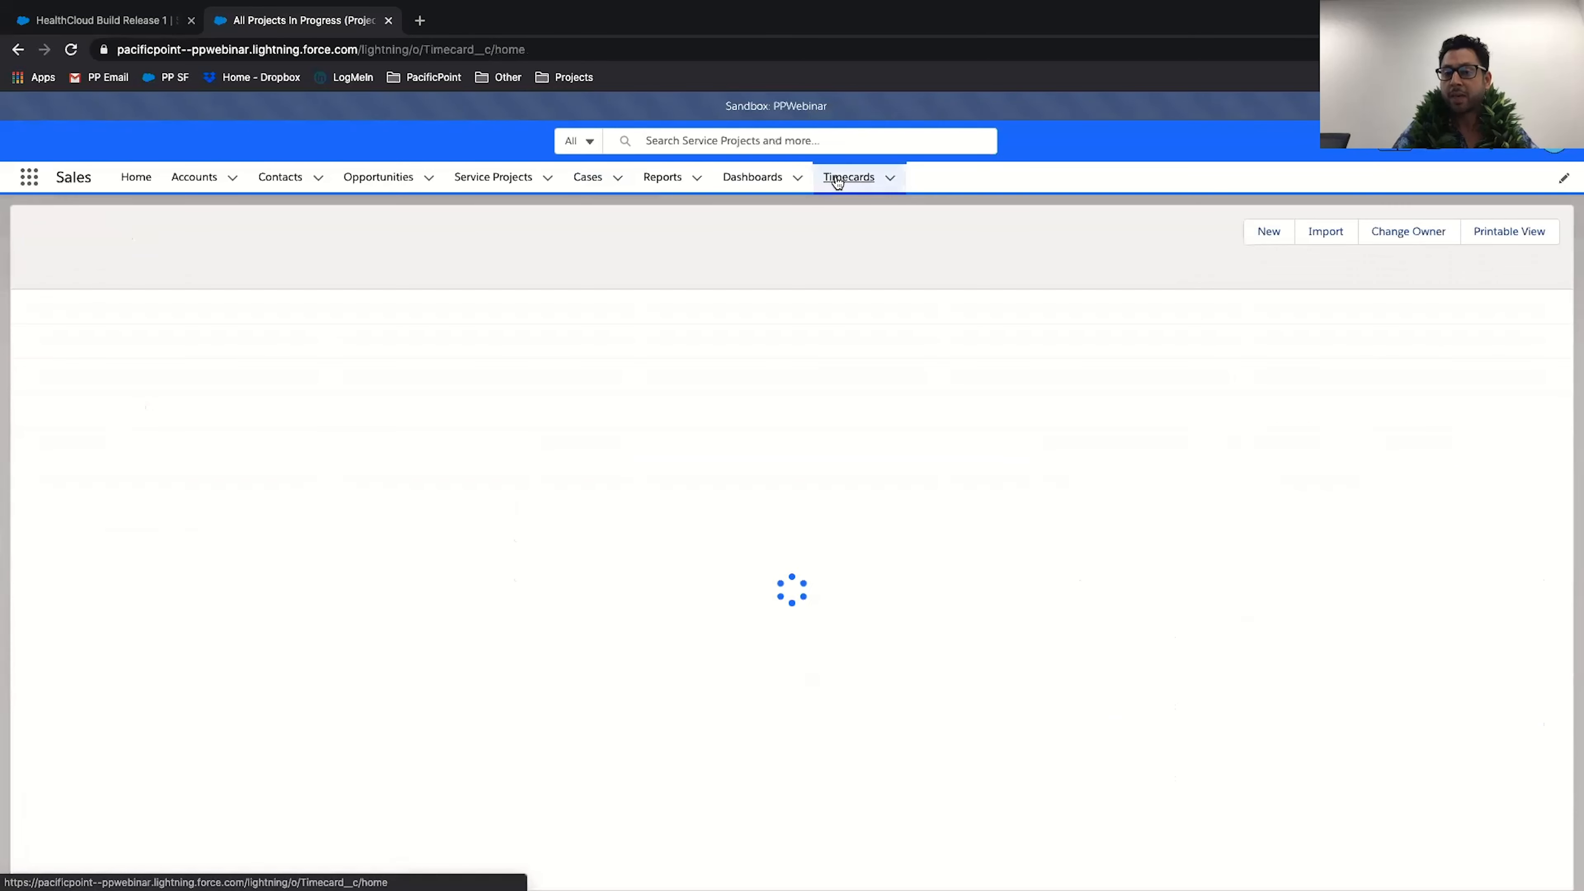
pyautogui.click(848, 177)
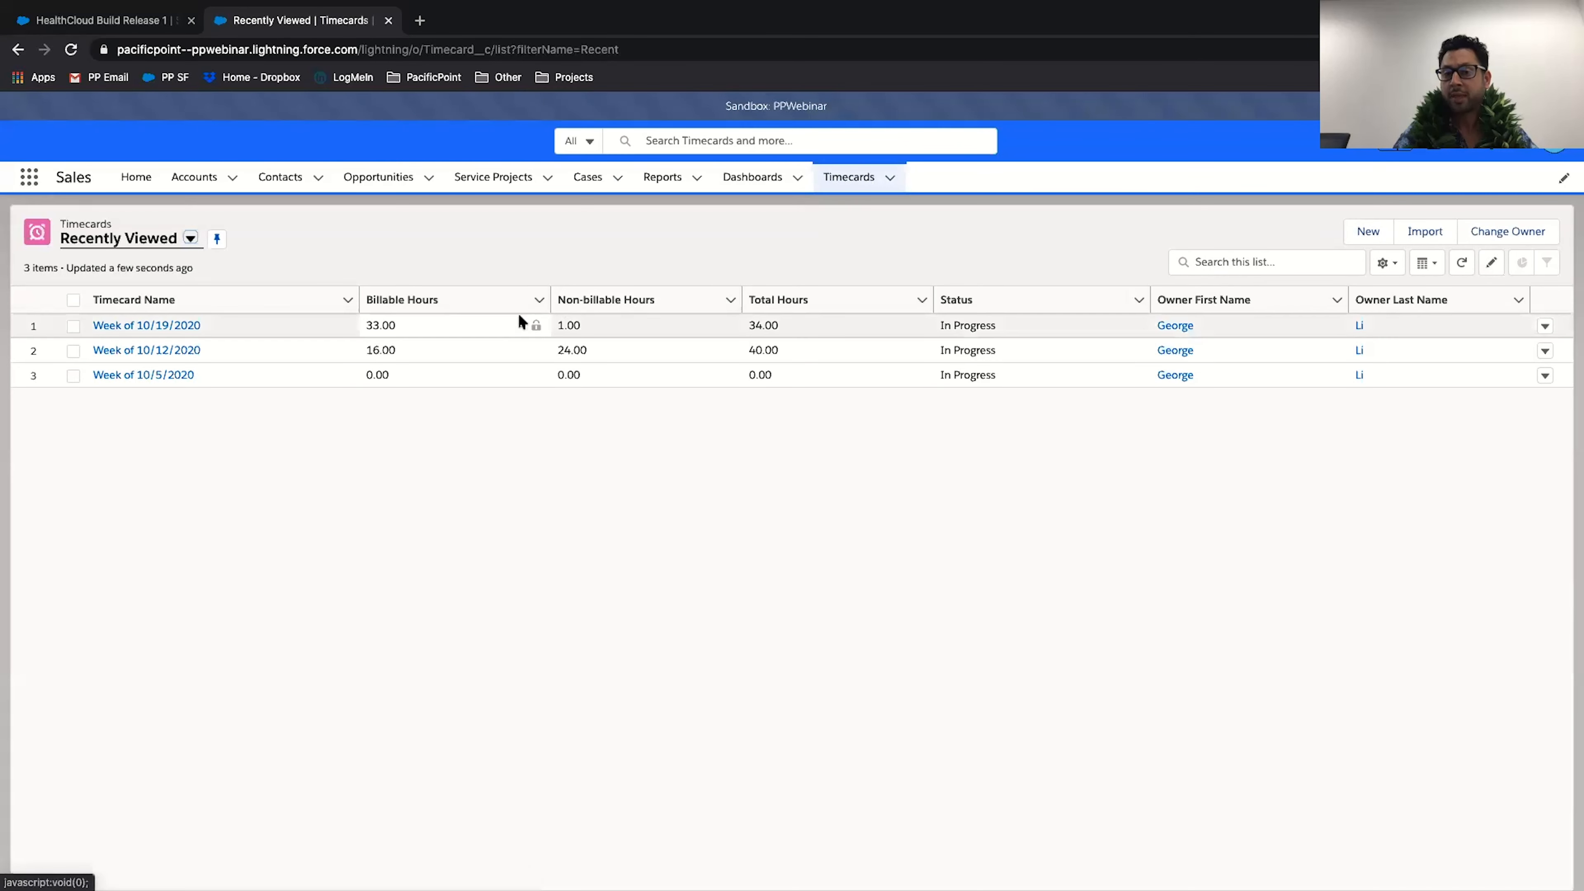
pyautogui.click(147, 324)
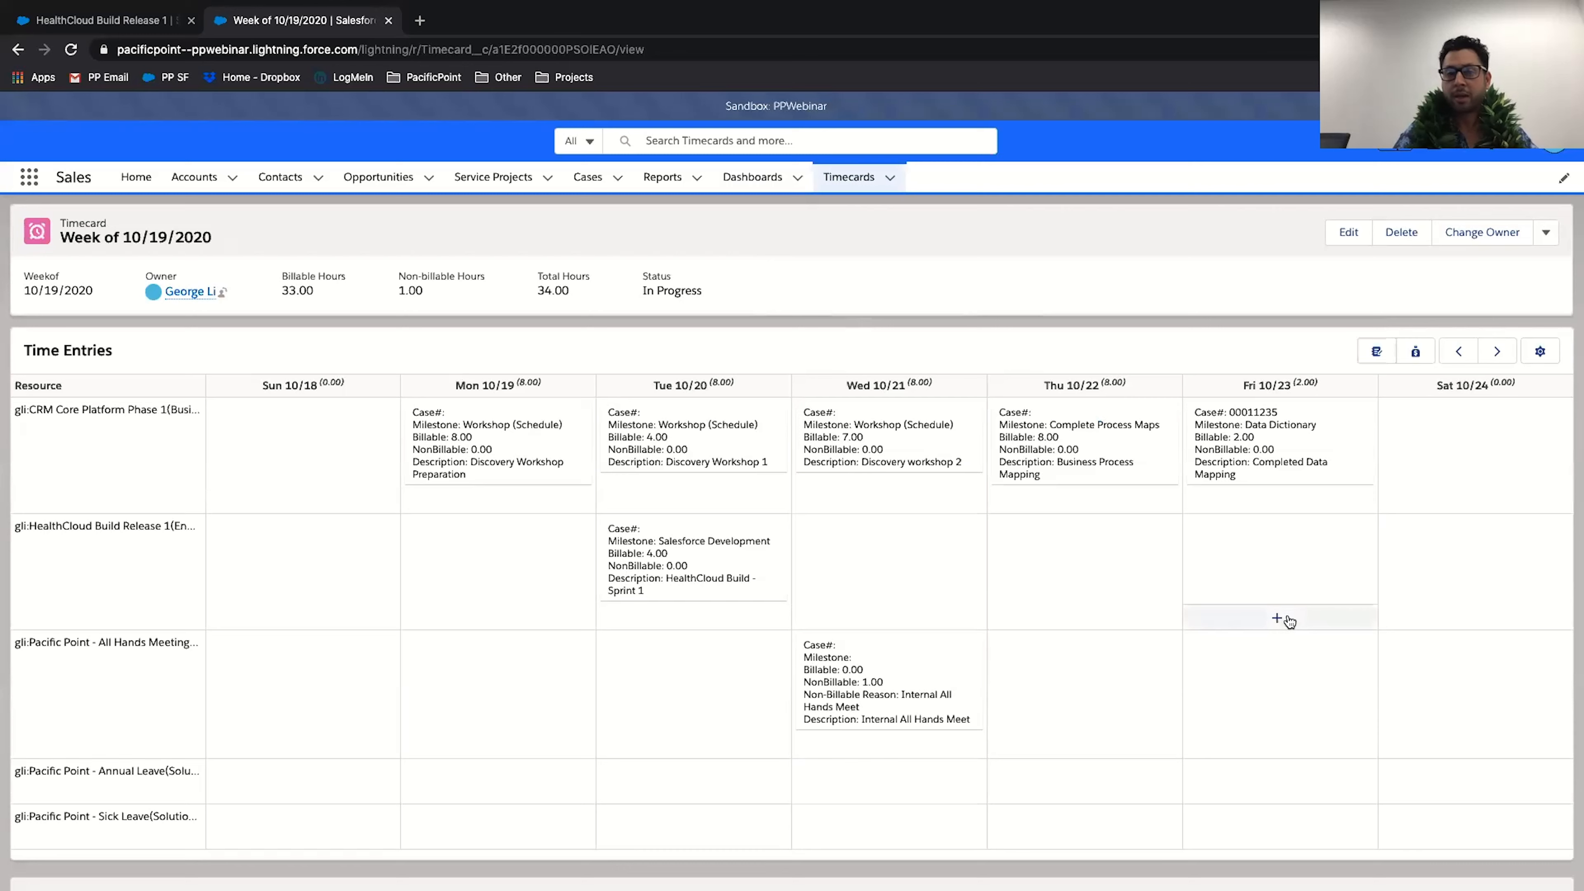
pyautogui.moveTo(172, 540)
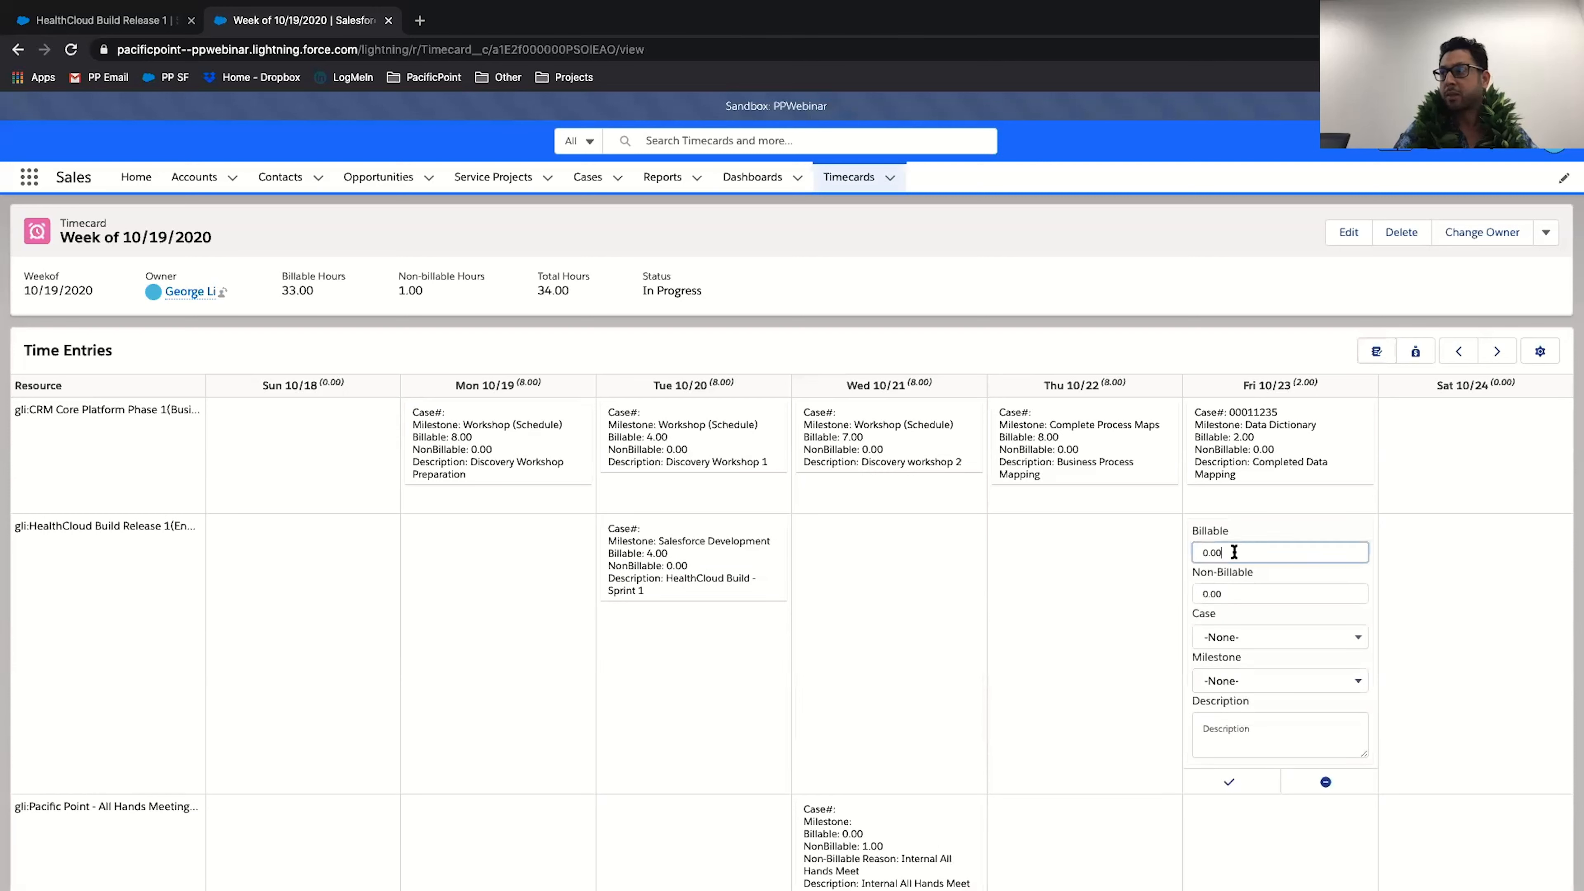
pyautogui.write('6')
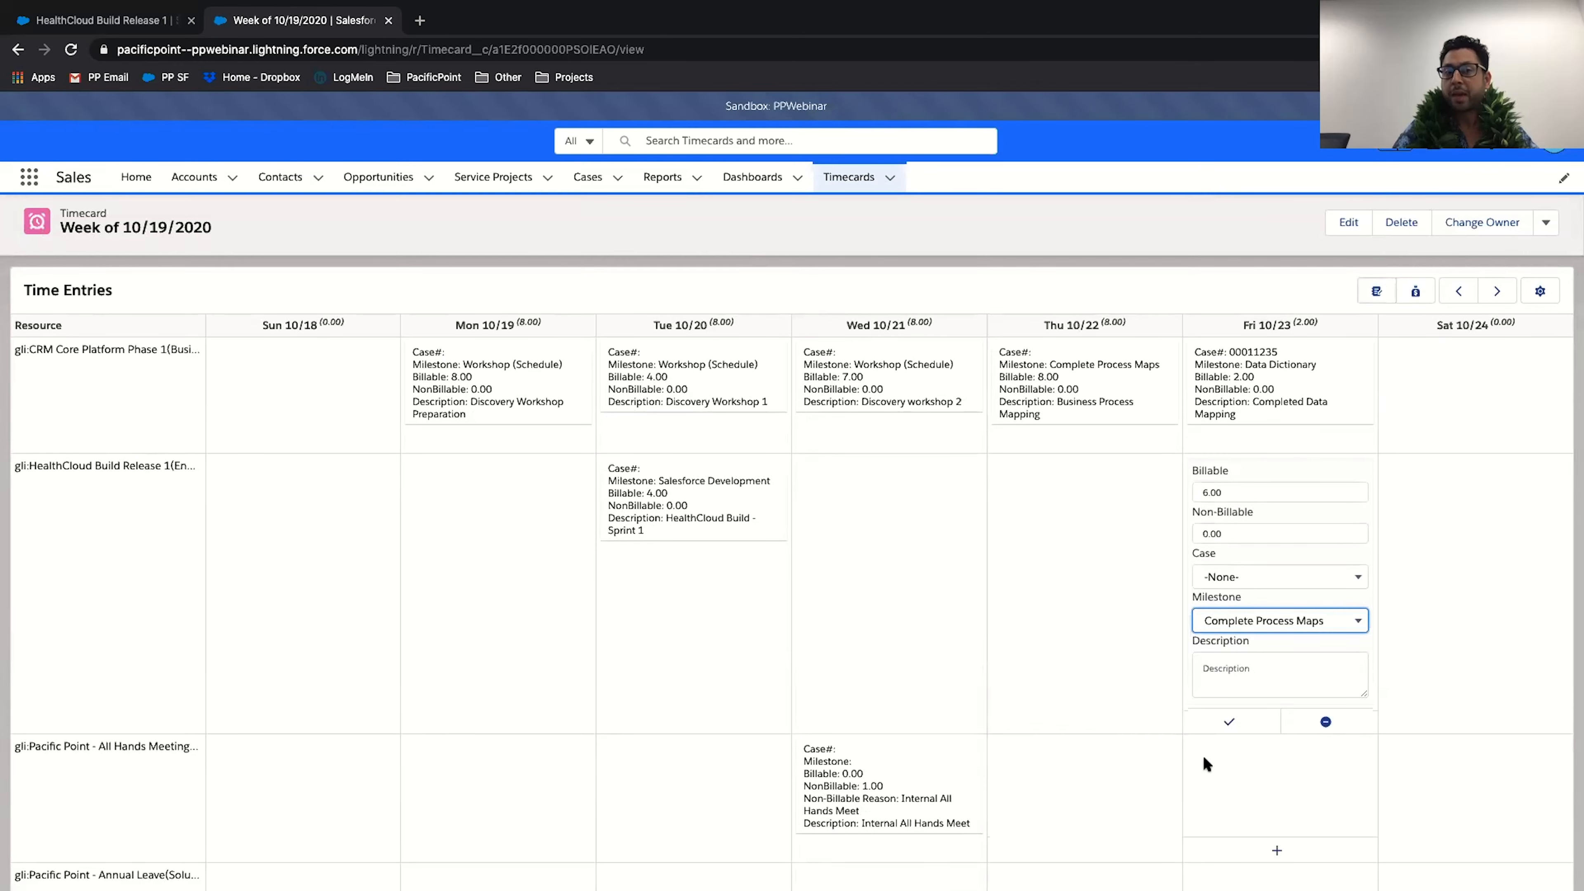
pyautogui.scroll(-3)
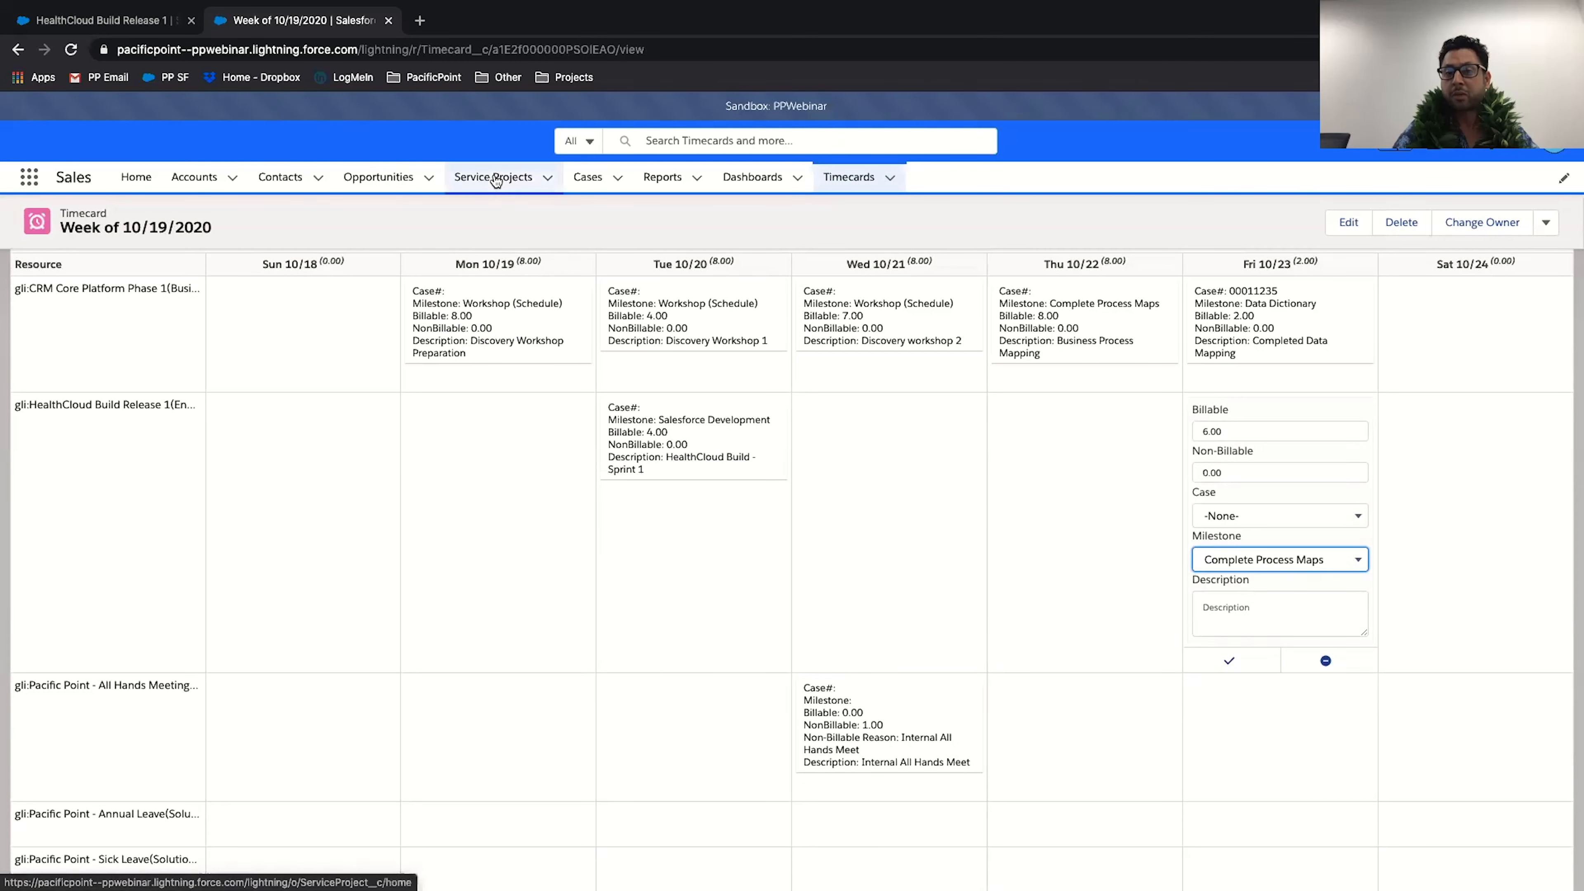
pyautogui.moveTo(494, 177)
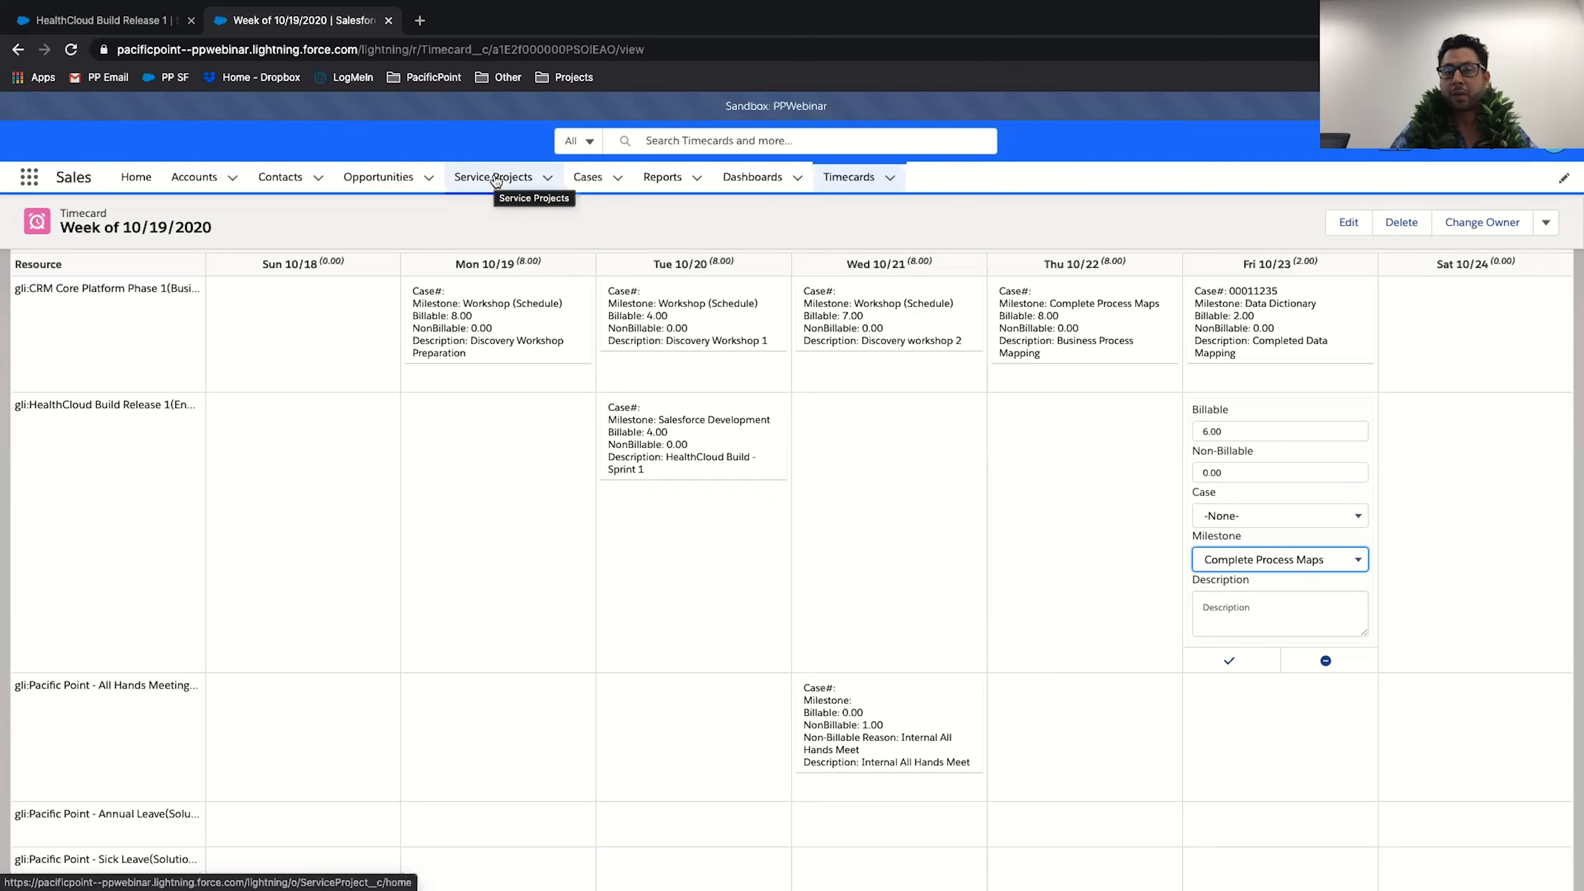
# Return to the All Projects In Progress service project list.
pyautogui.click(493, 177)
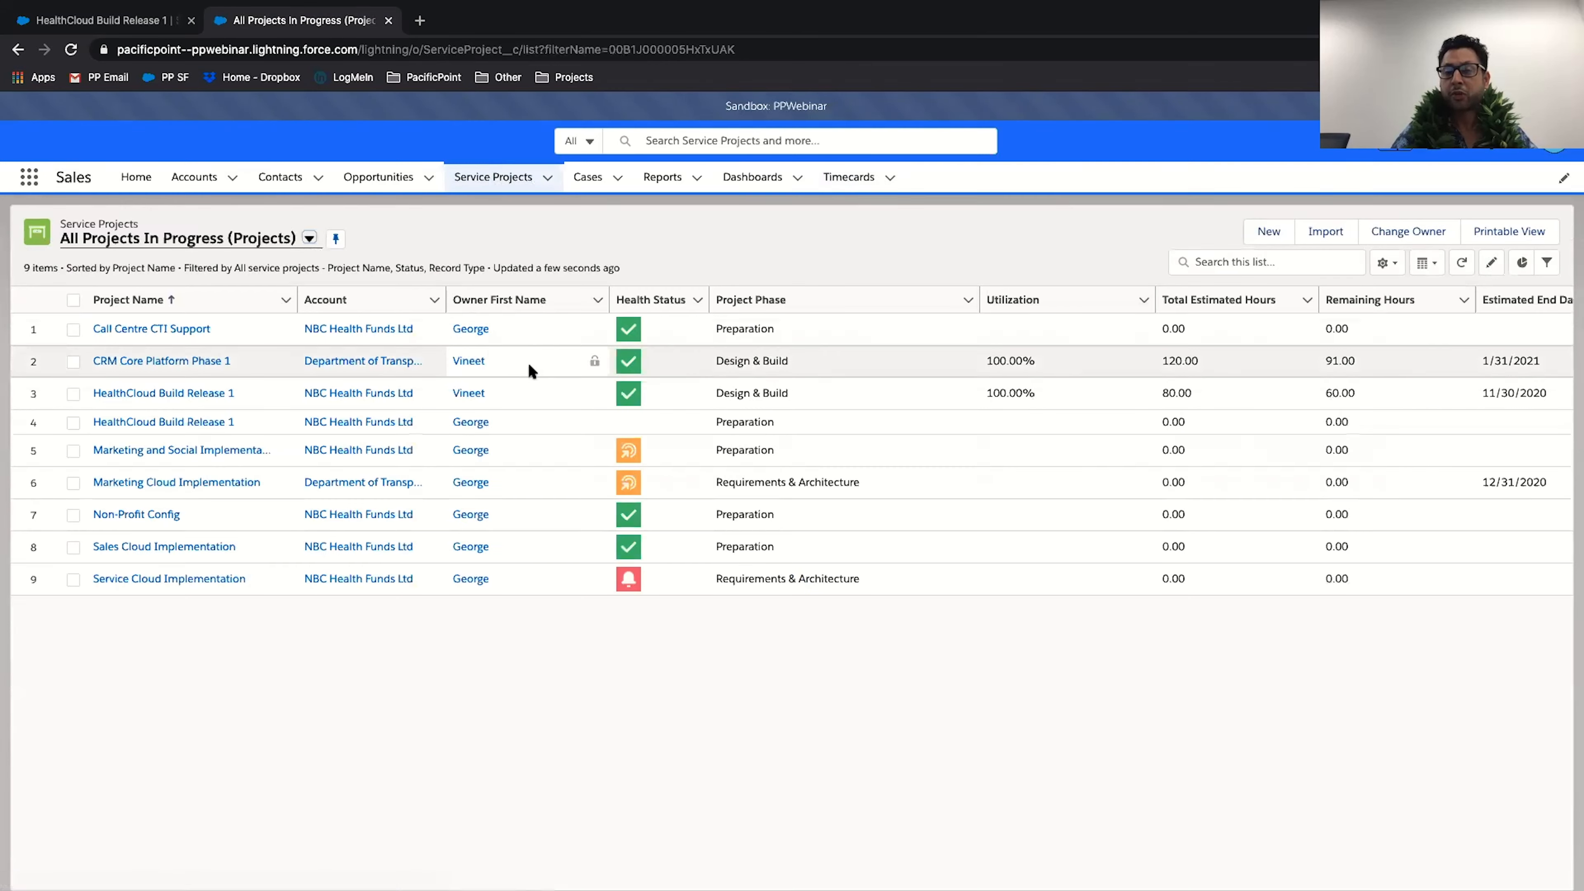
pyautogui.moveTo(666, 328)
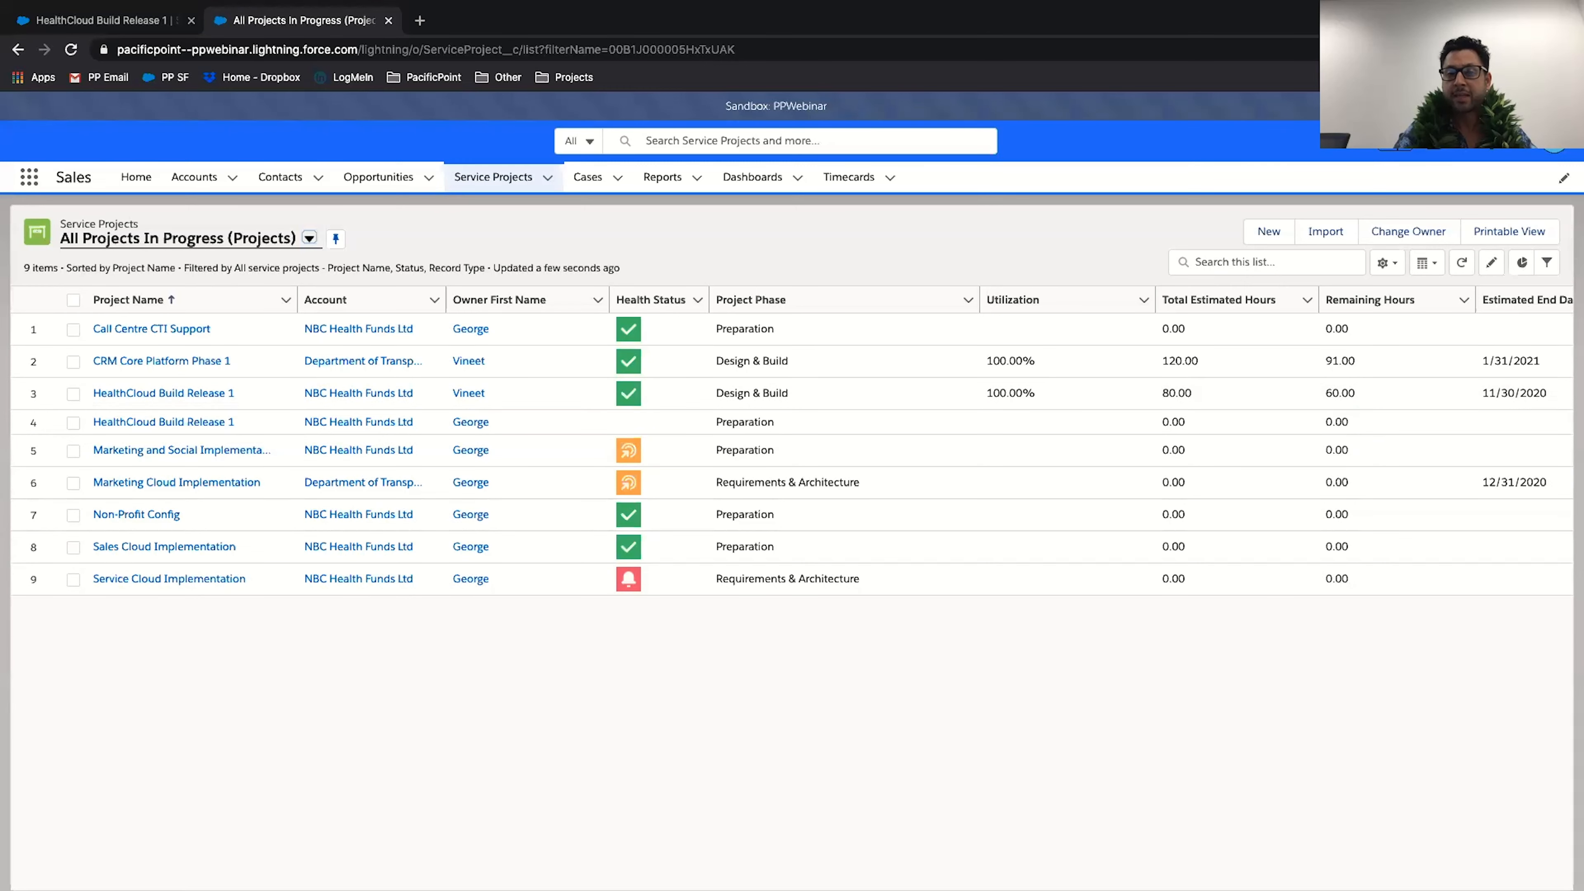
# Reopen HealthCloud Build Release 1 and view its Hours & Budget: 80 estimated, 20 utilized, 60 remaining.
pyautogui.click(163, 391)
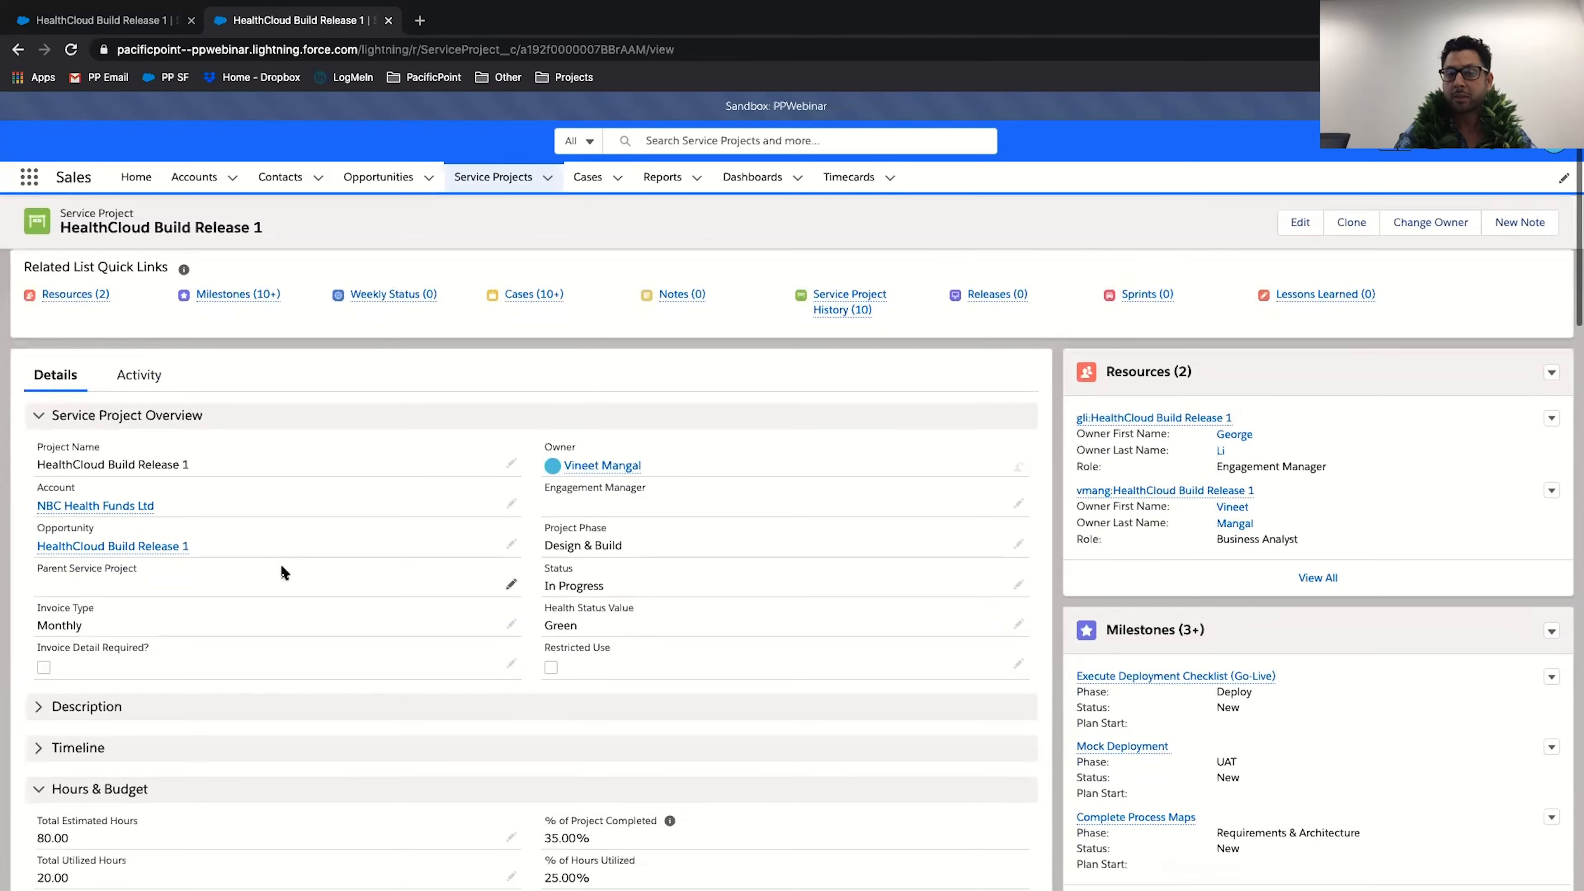
pyautogui.scroll(-3)
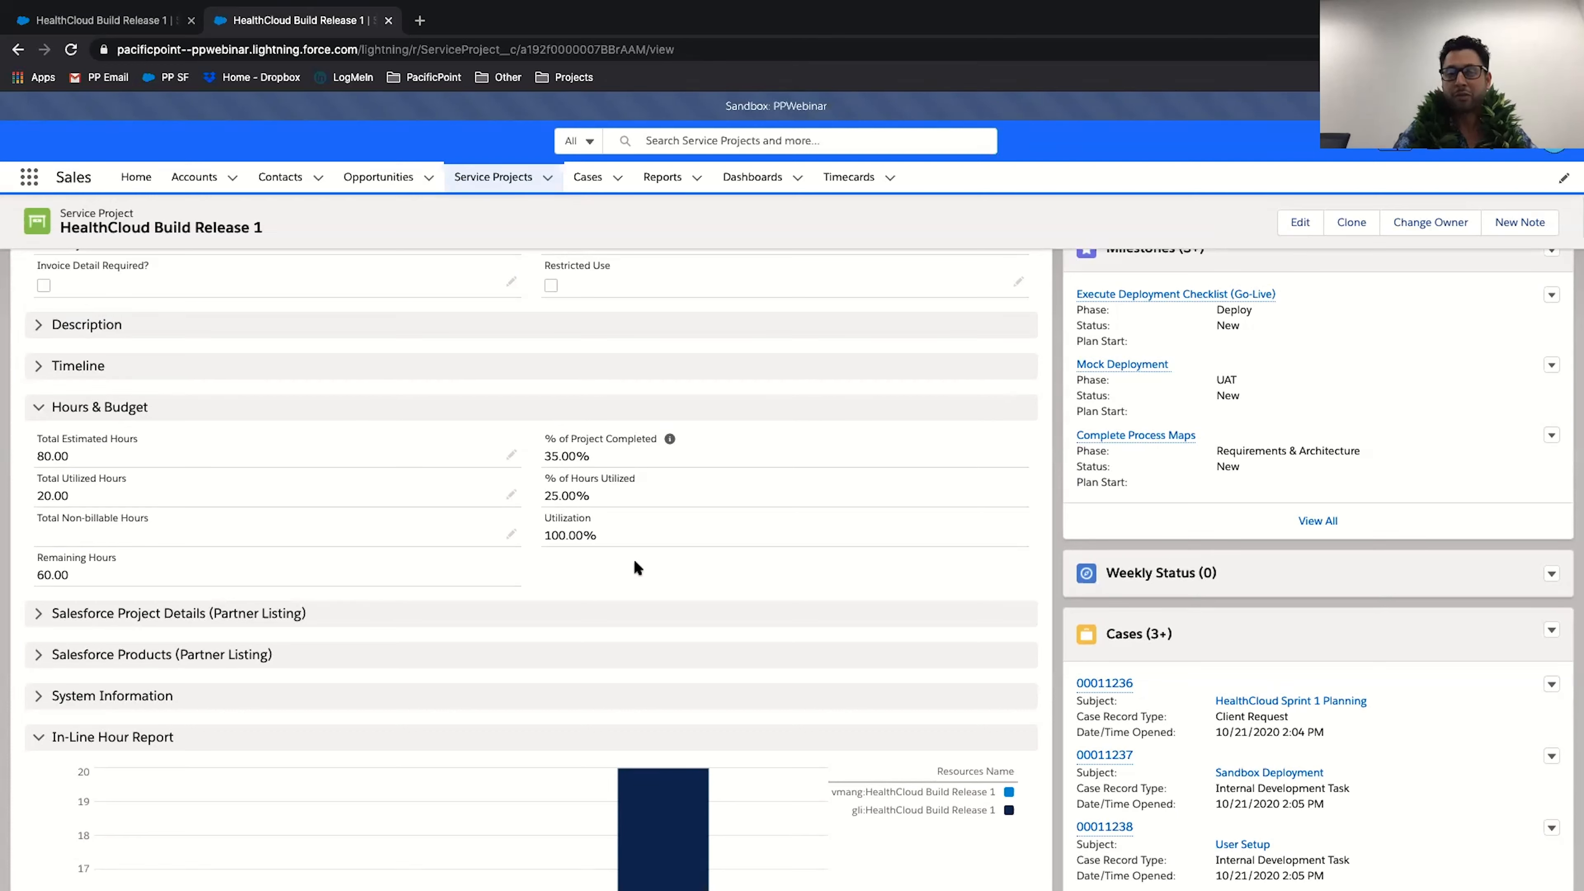
pyautogui.moveTo(932, 190)
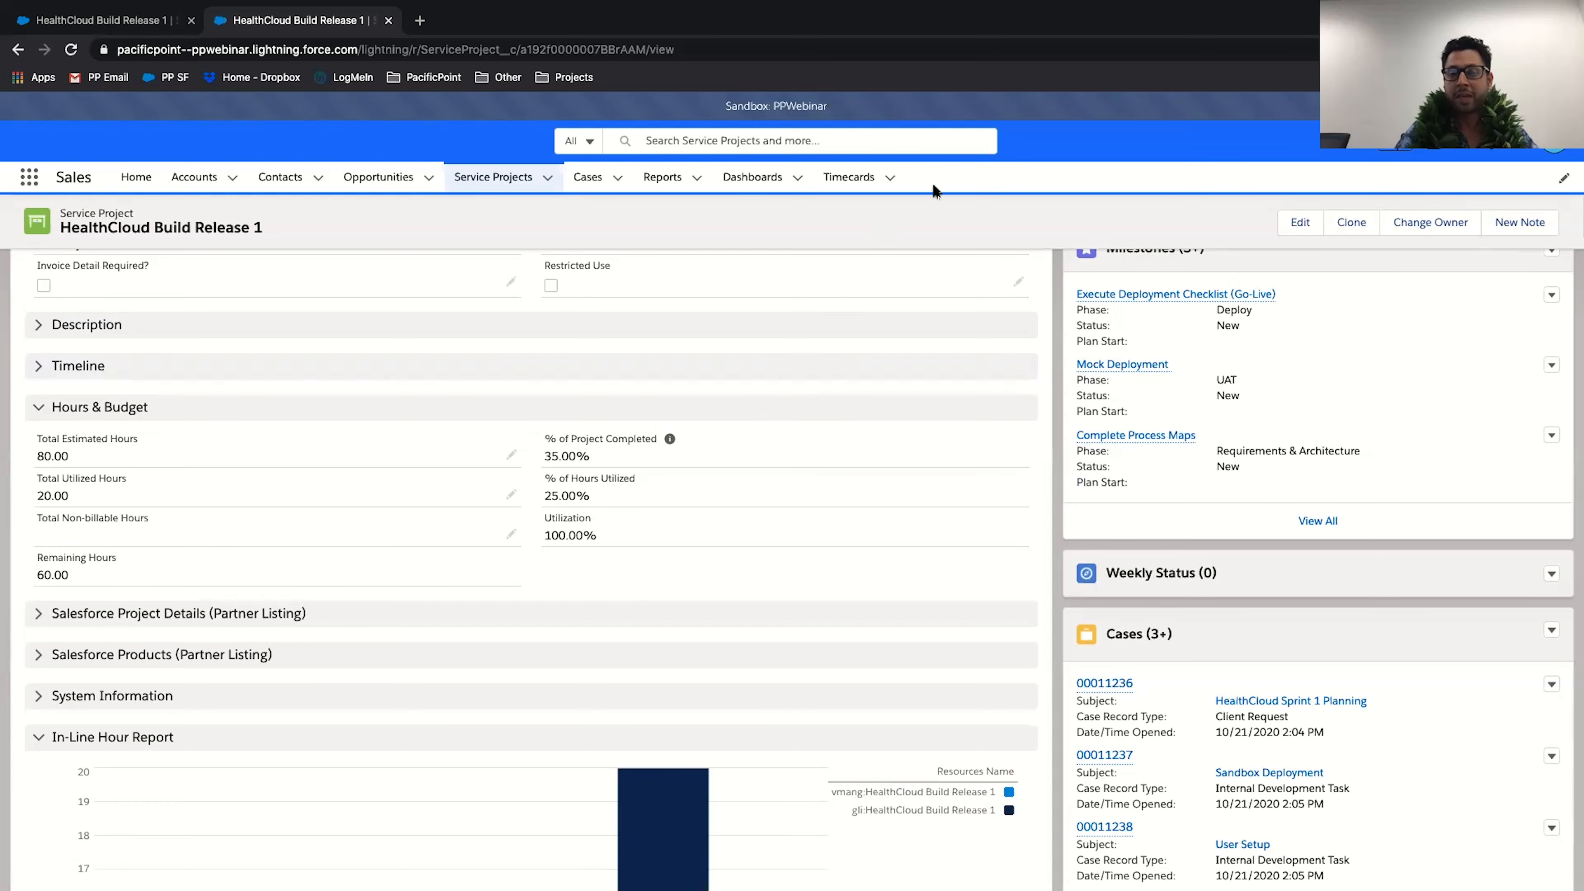